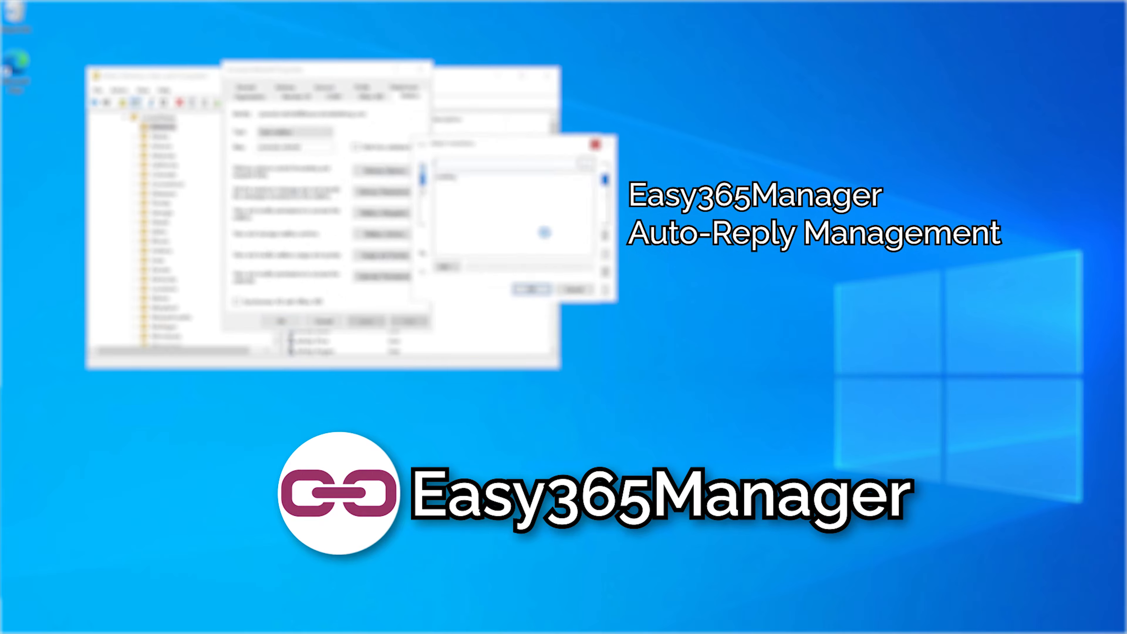
pyautogui.click(503, 174)
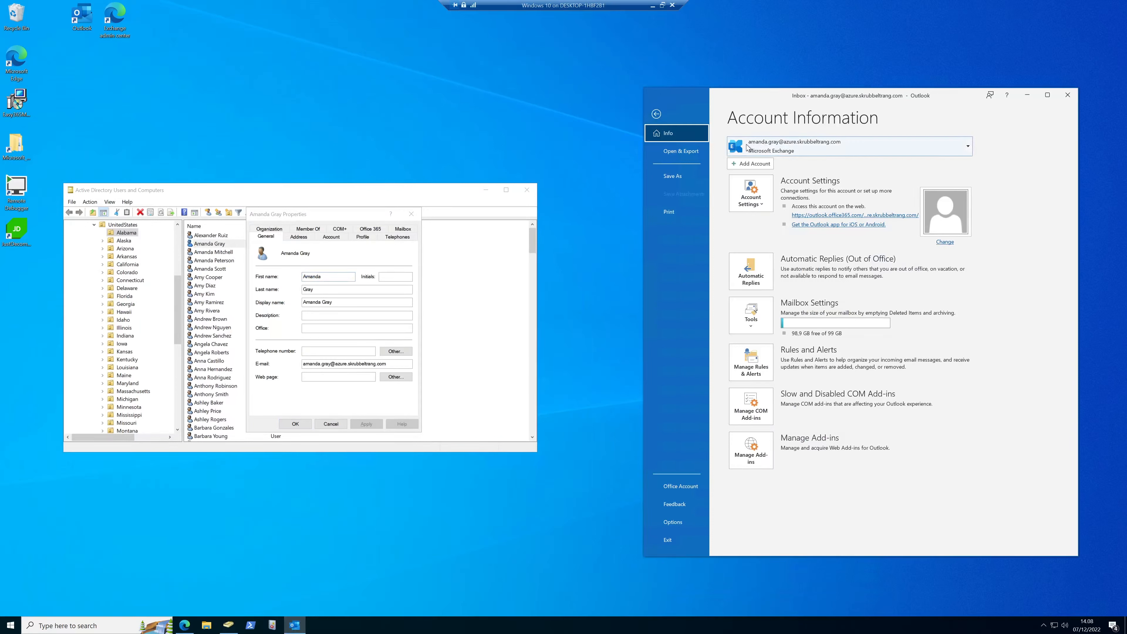
pyautogui.moveTo(810, 146)
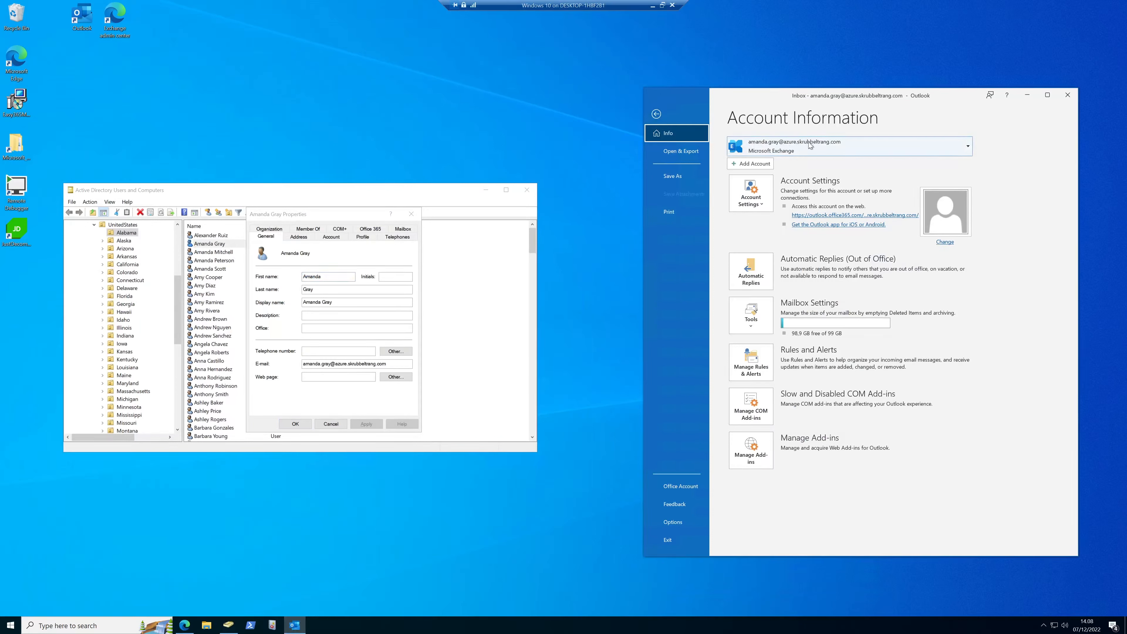
pyautogui.moveTo(743, 149)
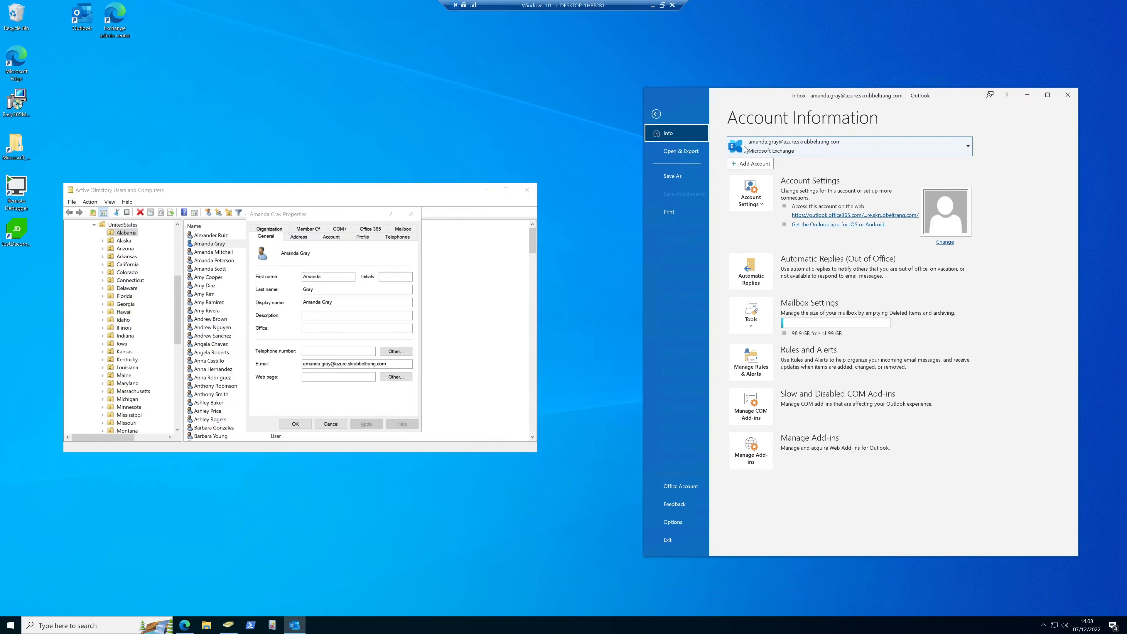
# - Return to the inbox, go back to Account Information and bring up Automatic Replies
pyautogui.click(655, 115)
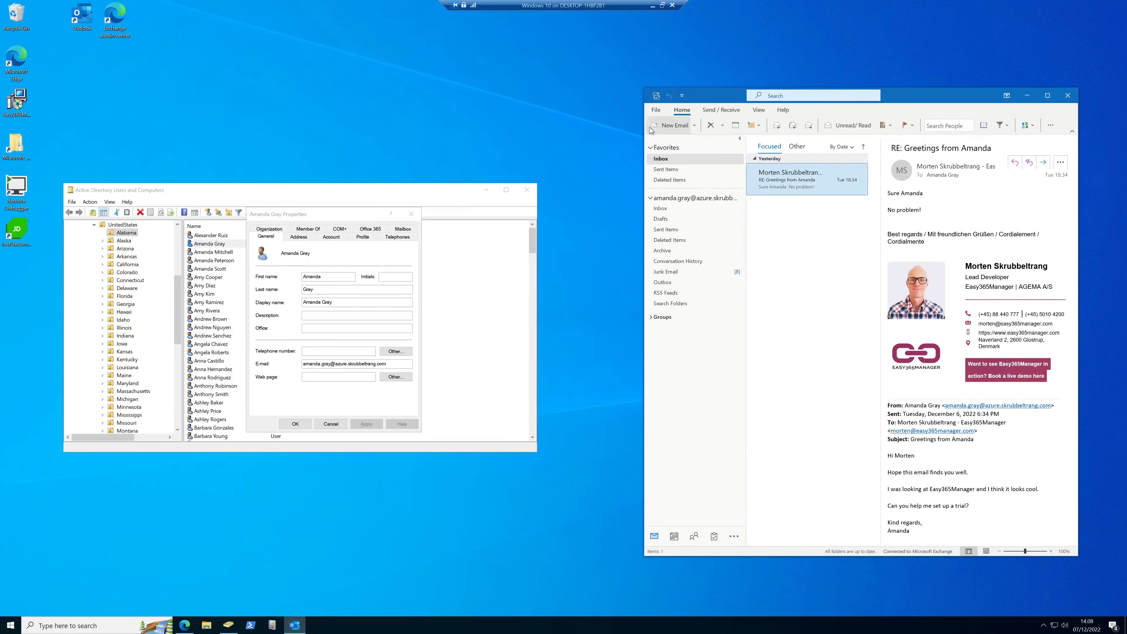
pyautogui.click(656, 110)
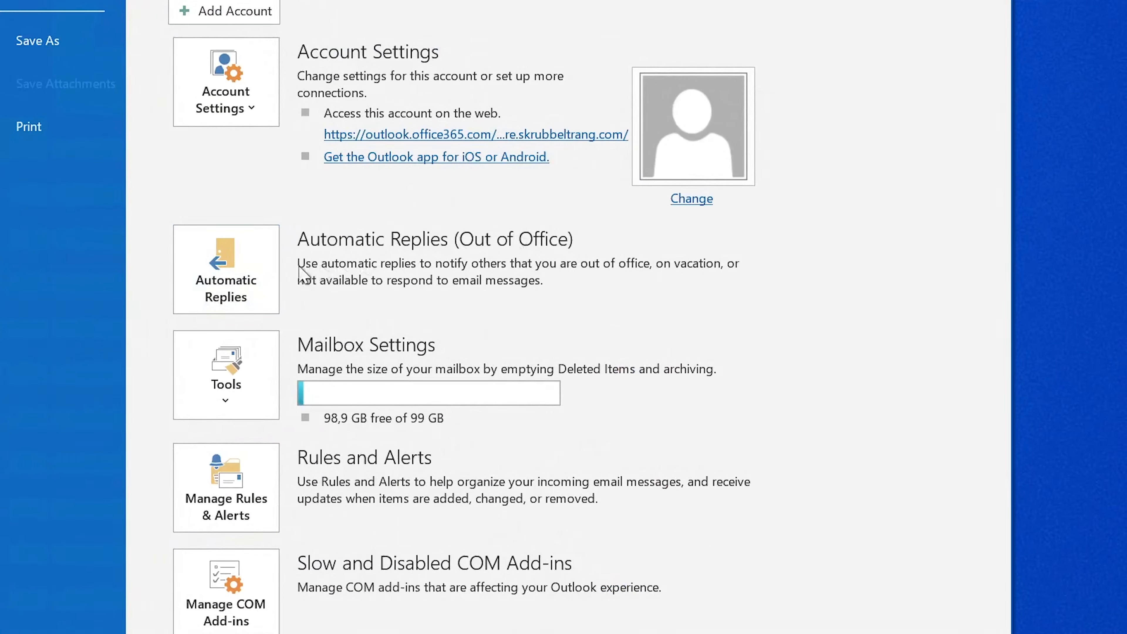
pyautogui.click(225, 268)
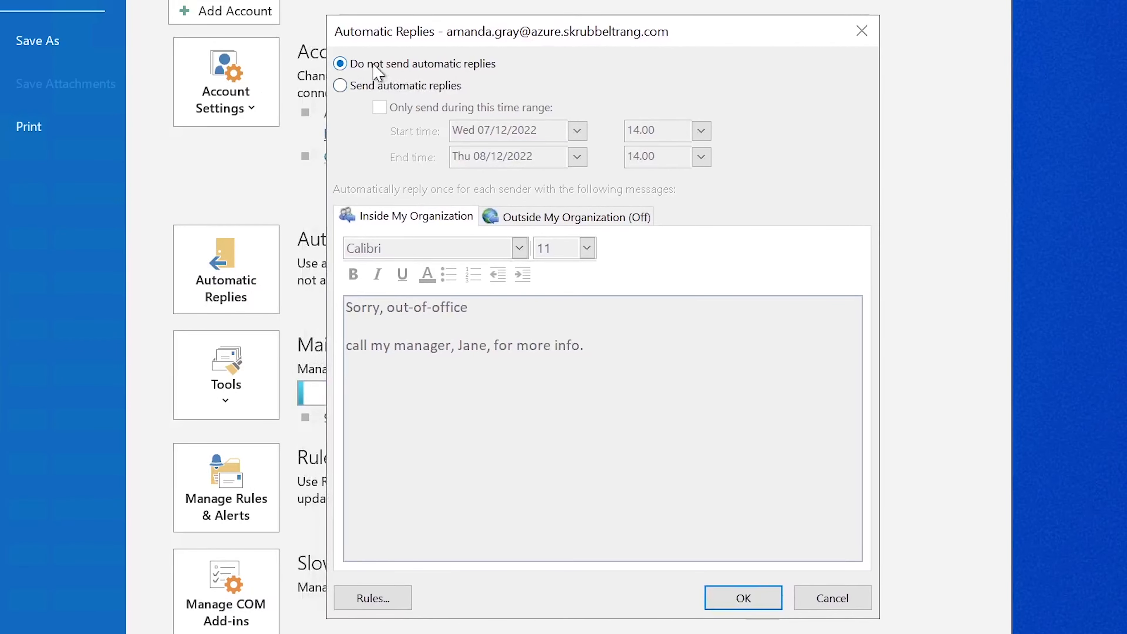
# - Send automatic replies only during a time range starting Monday 12/12/2022
pyautogui.click(340, 86)
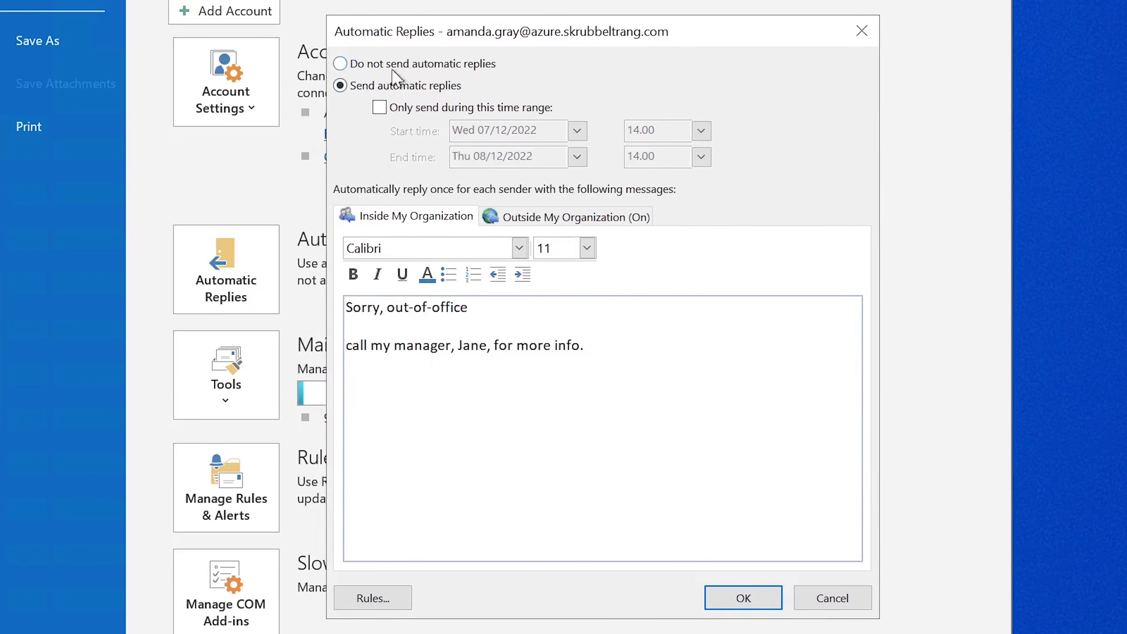
pyautogui.click(380, 107)
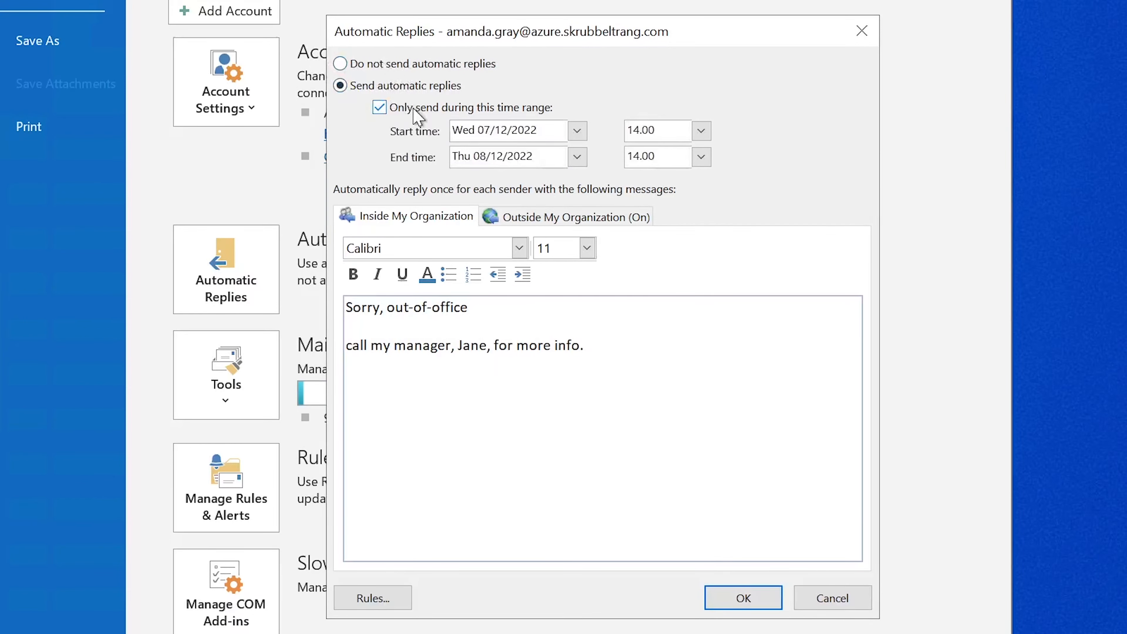
pyautogui.moveTo(557, 124)
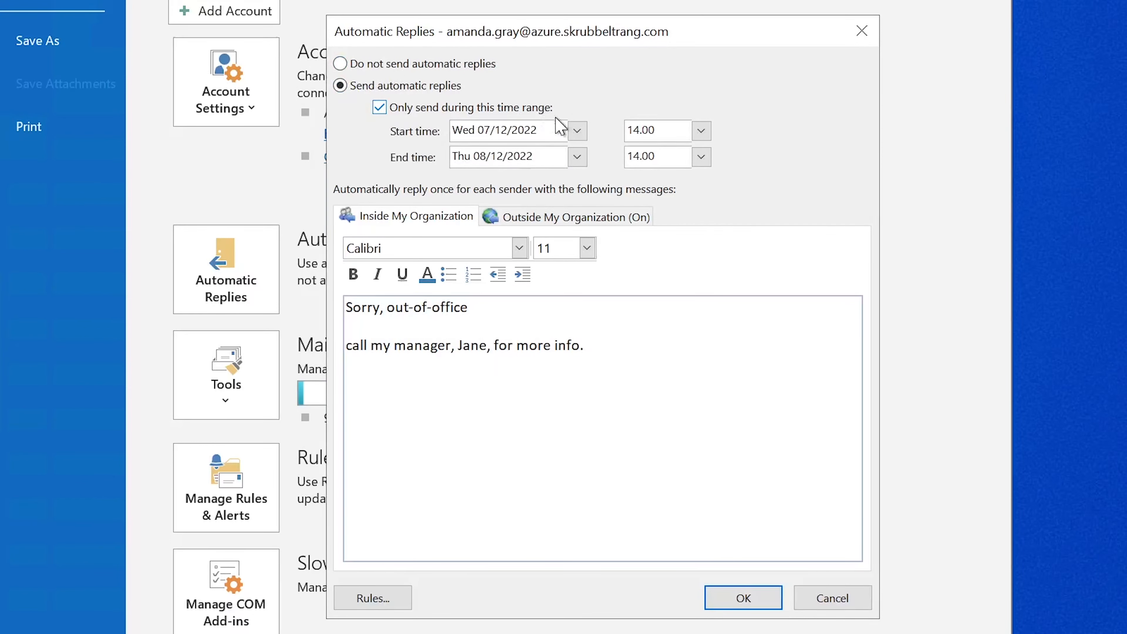
pyautogui.click(575, 130)
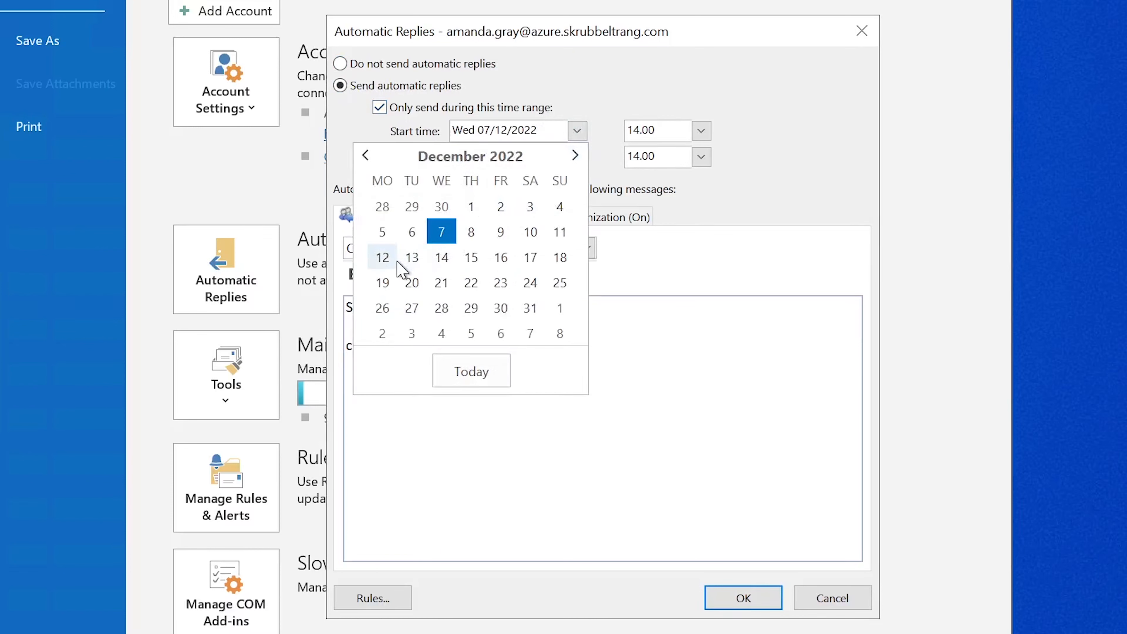
pyautogui.click(382, 257)
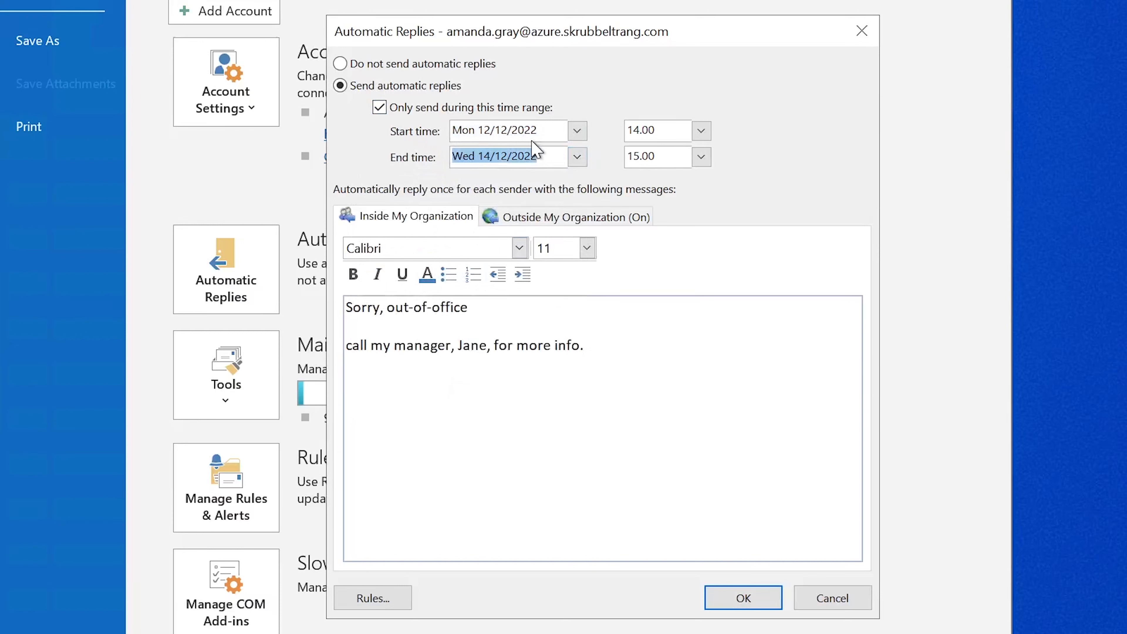
pyautogui.moveTo(539, 173)
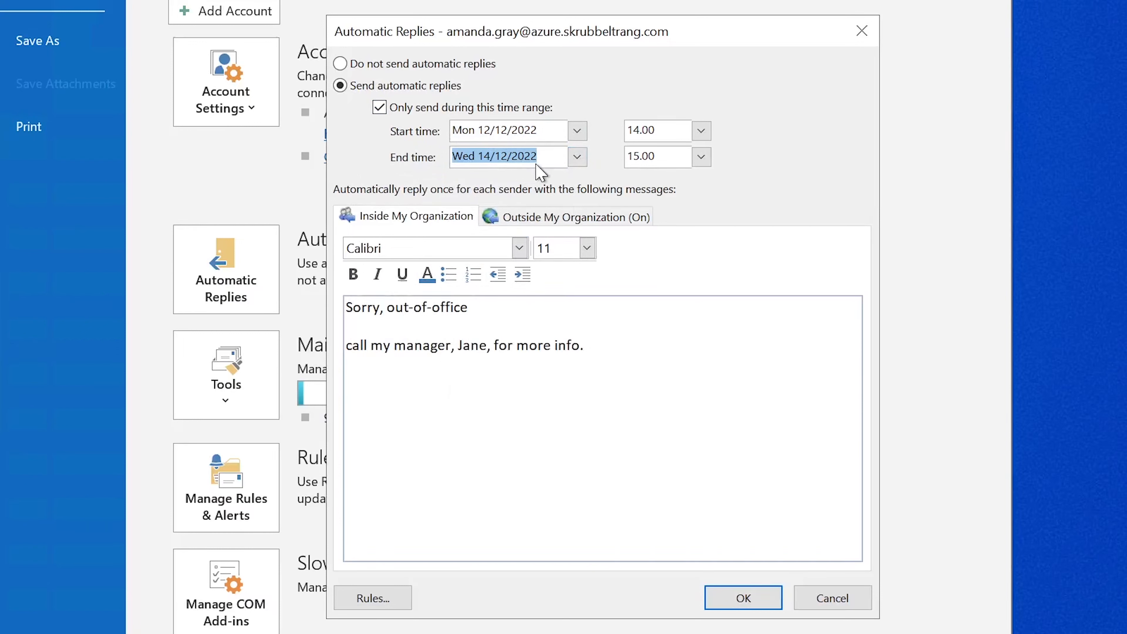
pyautogui.moveTo(506, 223)
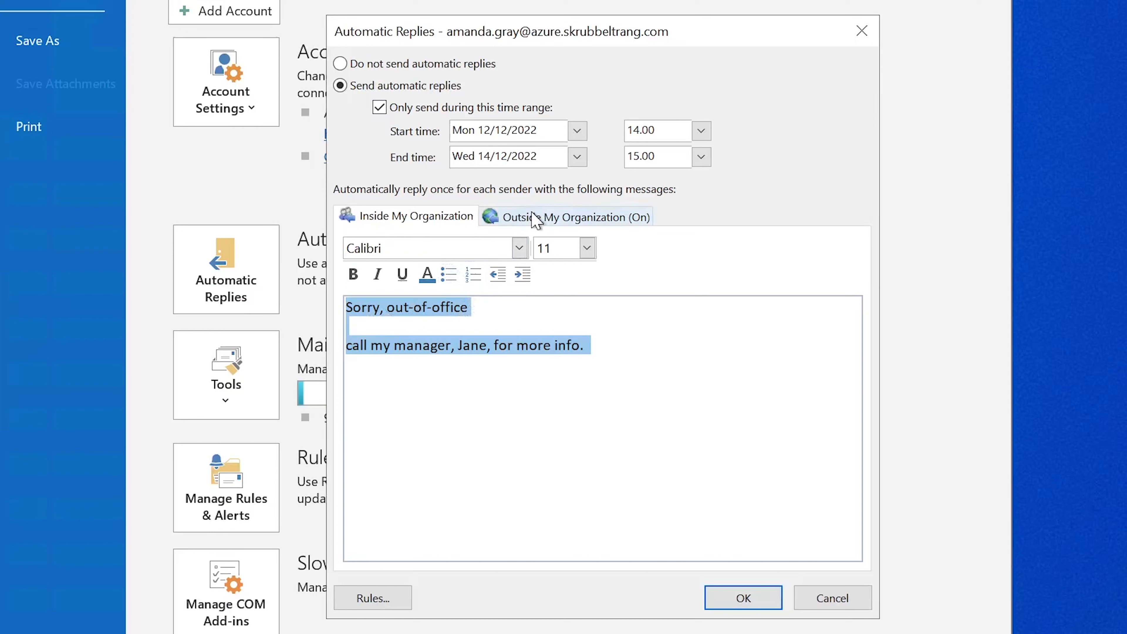
# - Under Outside My Organization, auto-reply to anyone outside the organization
pyautogui.click(575, 216)
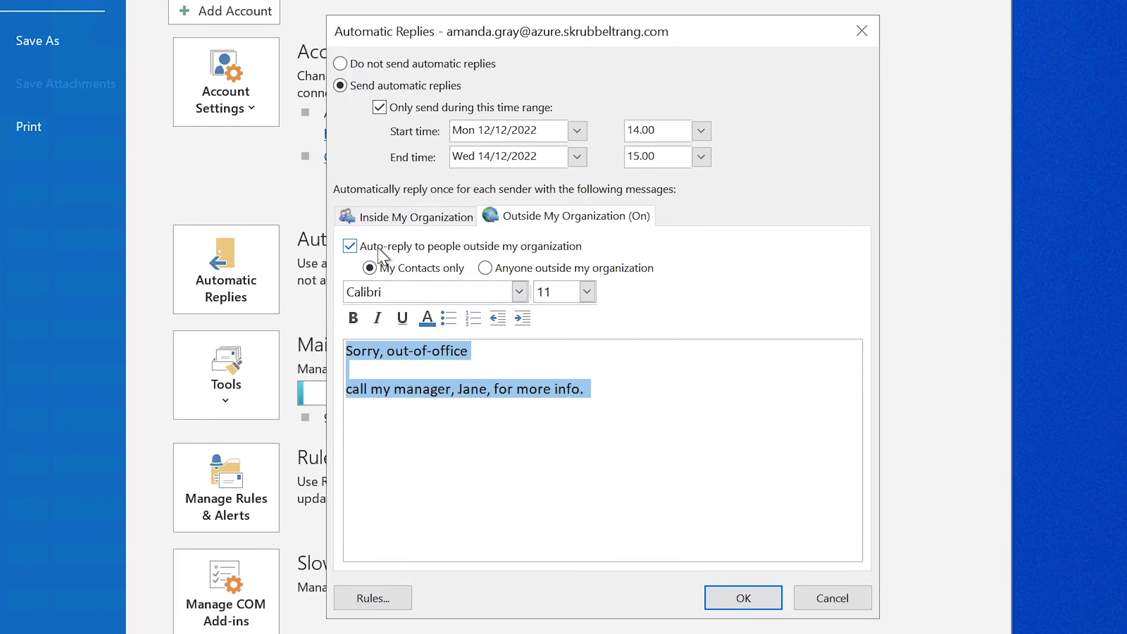
pyautogui.click(350, 246)
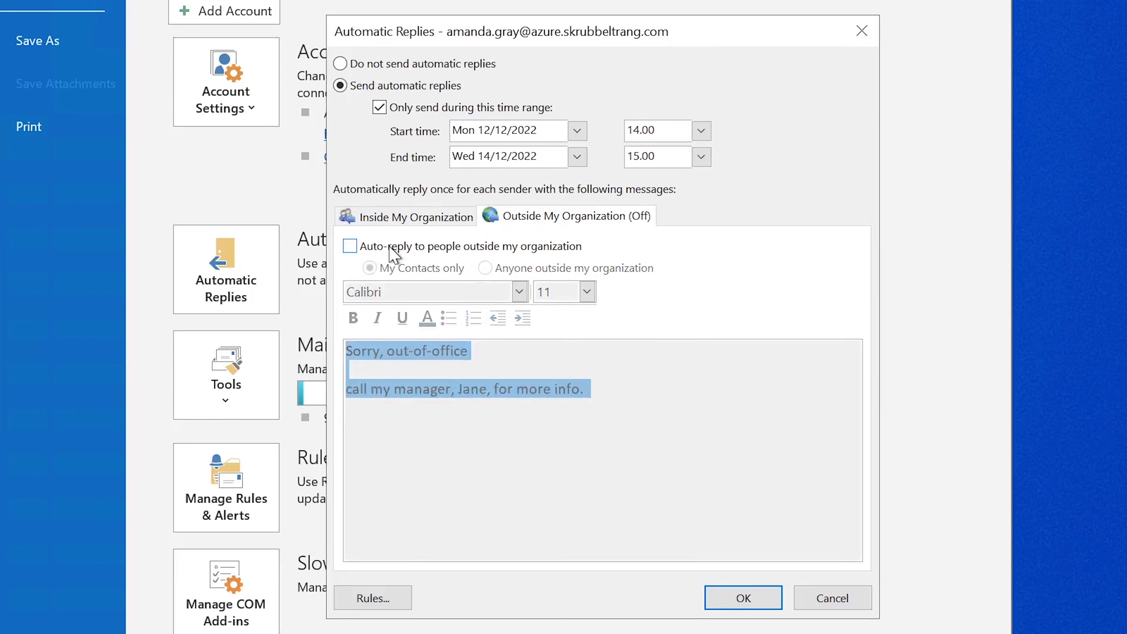
pyautogui.click(350, 246)
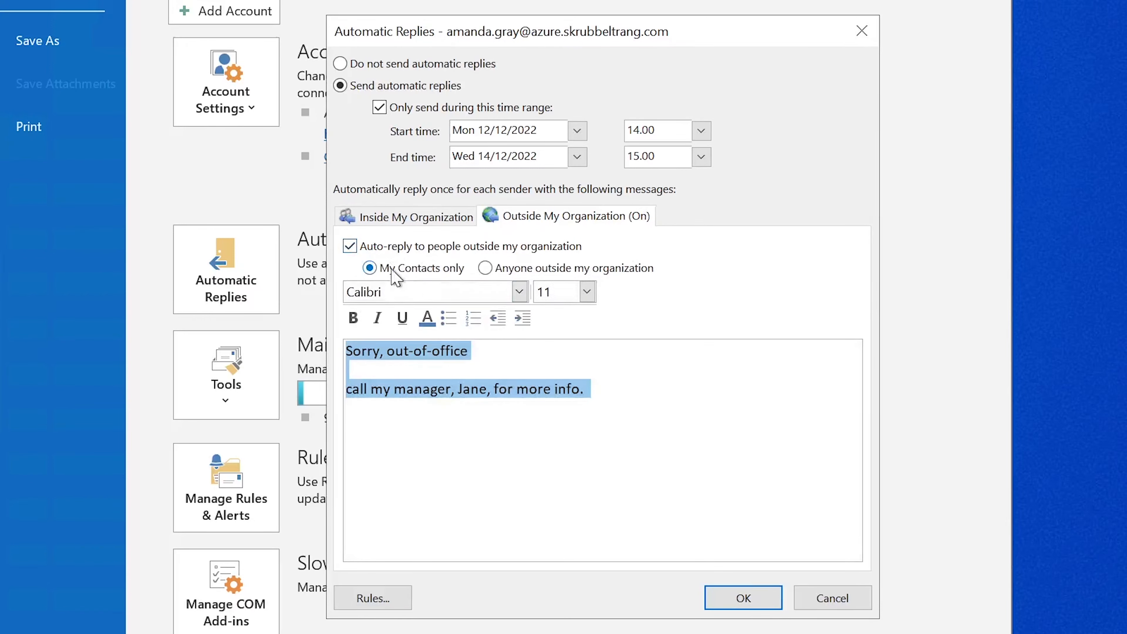
pyautogui.moveTo(463, 281)
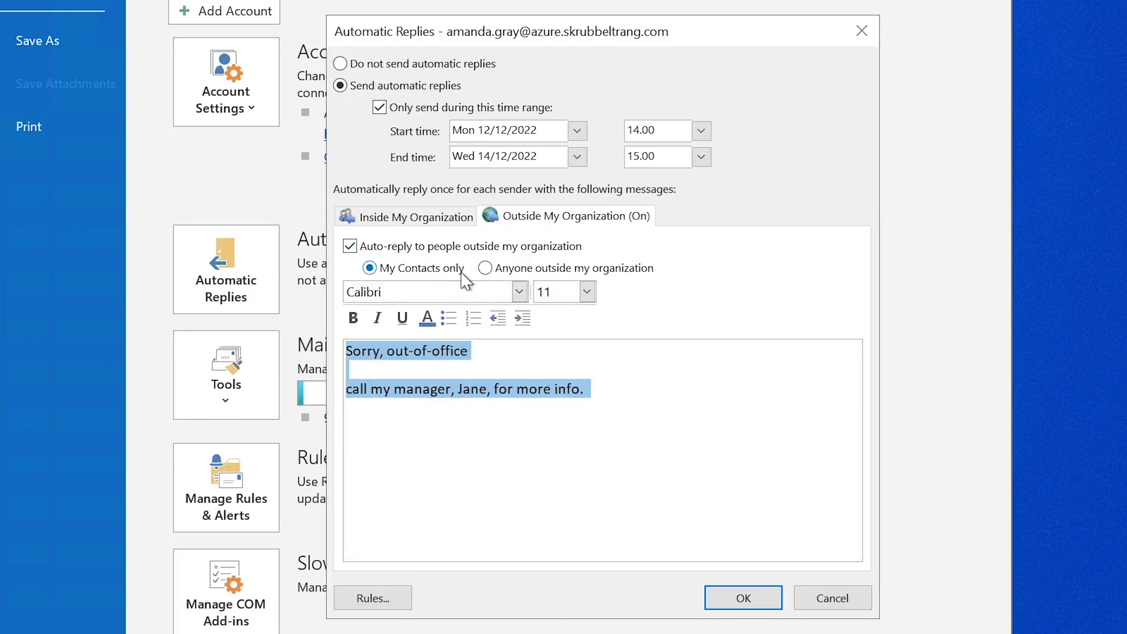
pyautogui.moveTo(486, 273)
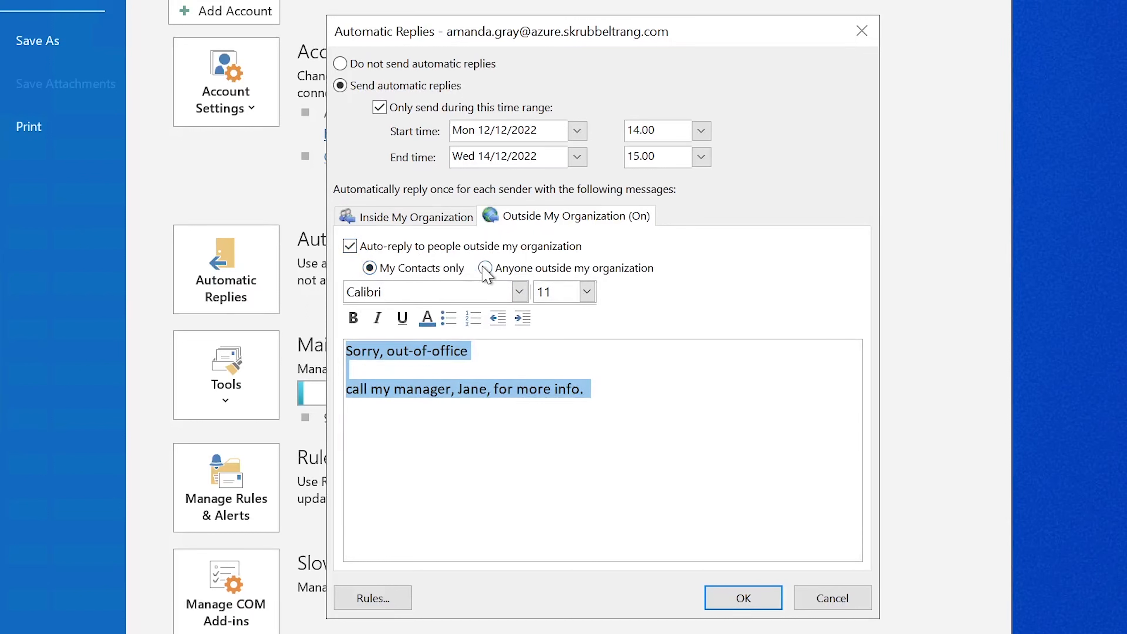
pyautogui.click(486, 268)
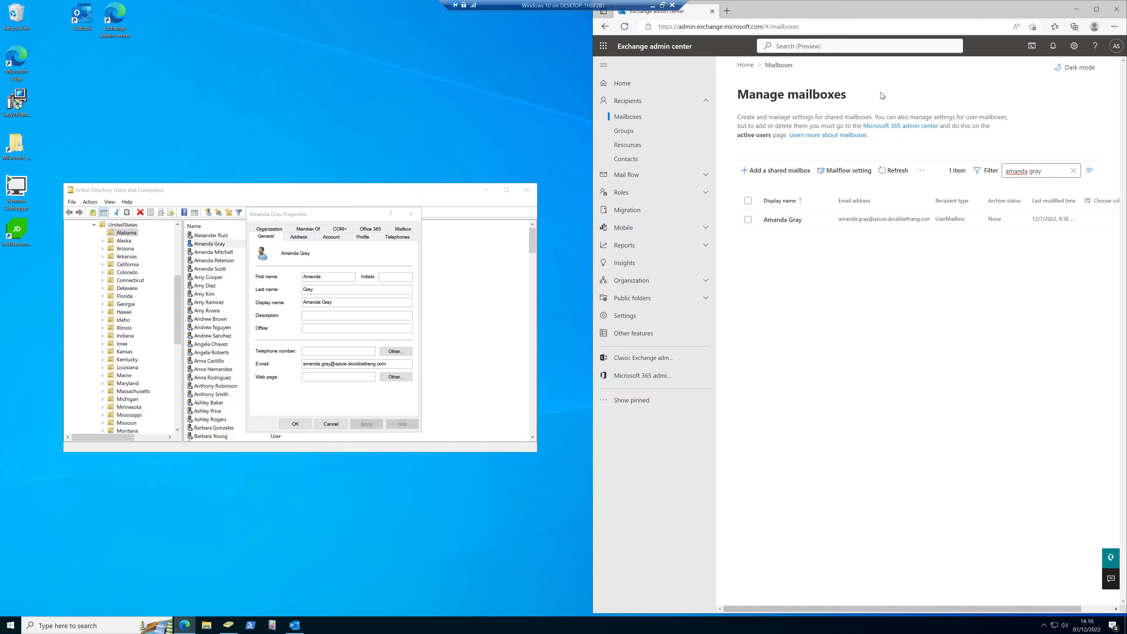
pyautogui.moveTo(705, 56)
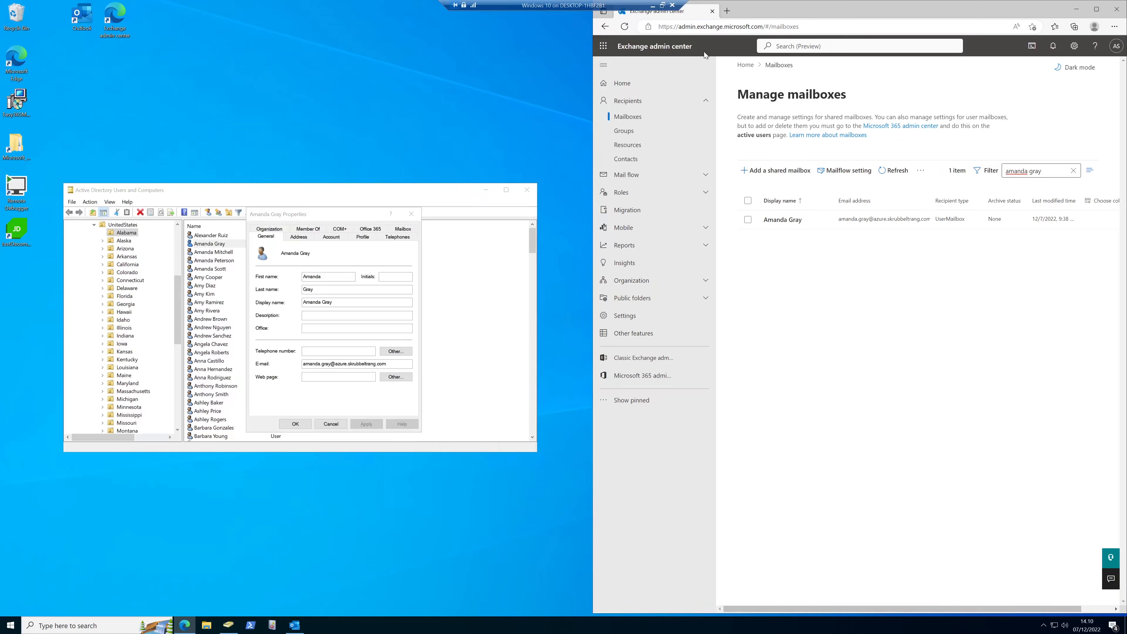
pyautogui.moveTo(644, 126)
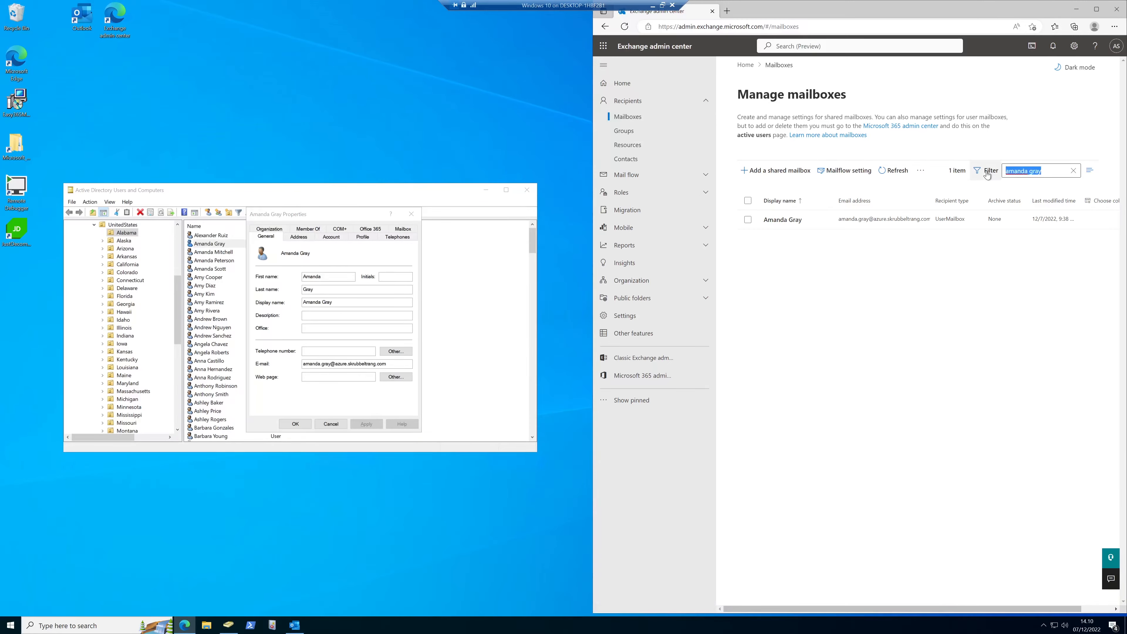
pyautogui.moveTo(782, 219)
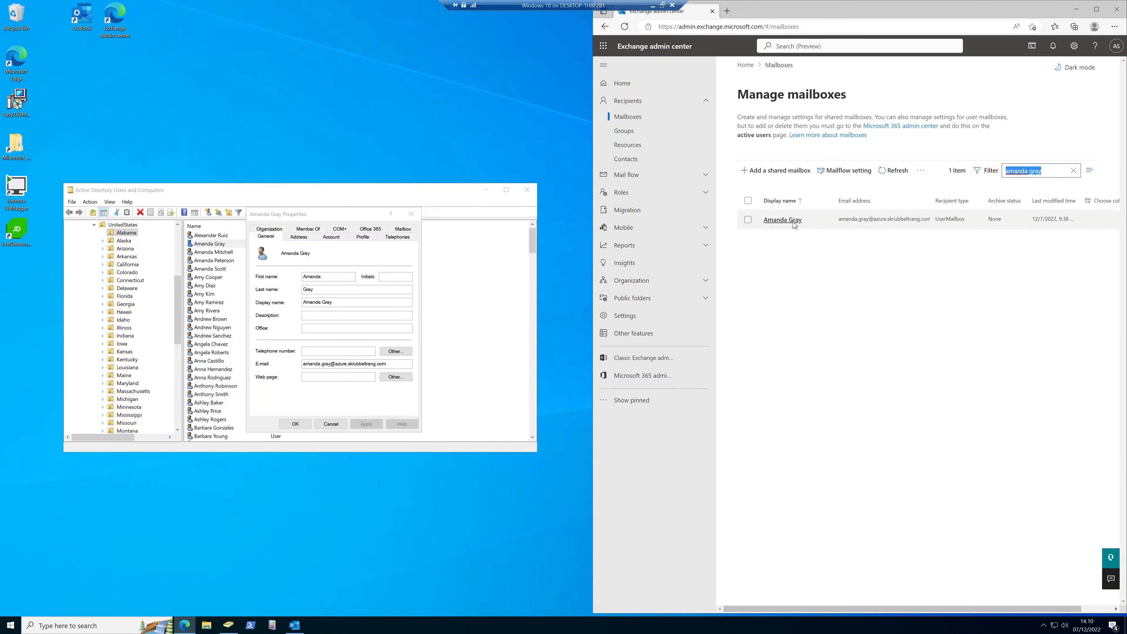
pyautogui.click(748, 219)
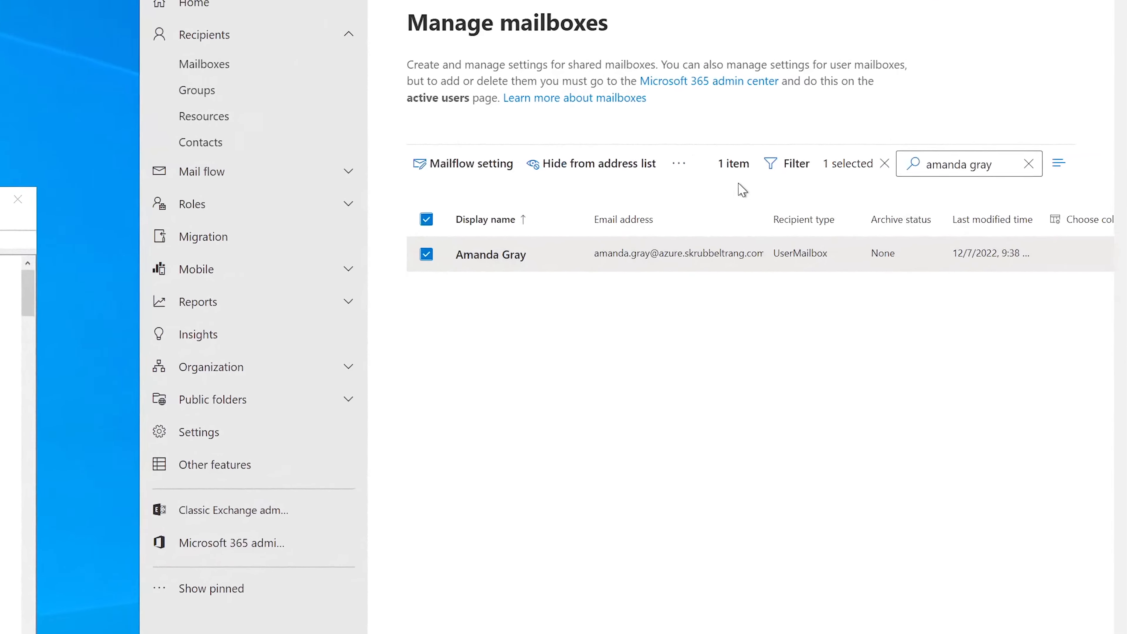
pyautogui.click(490, 254)
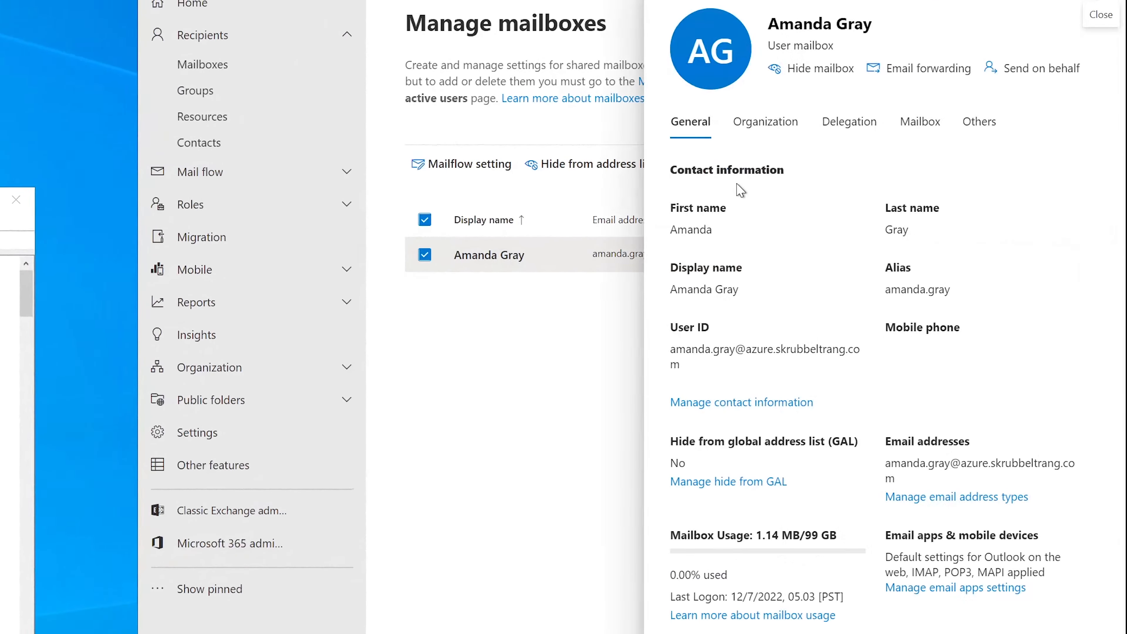
pyautogui.moveTo(758, 207)
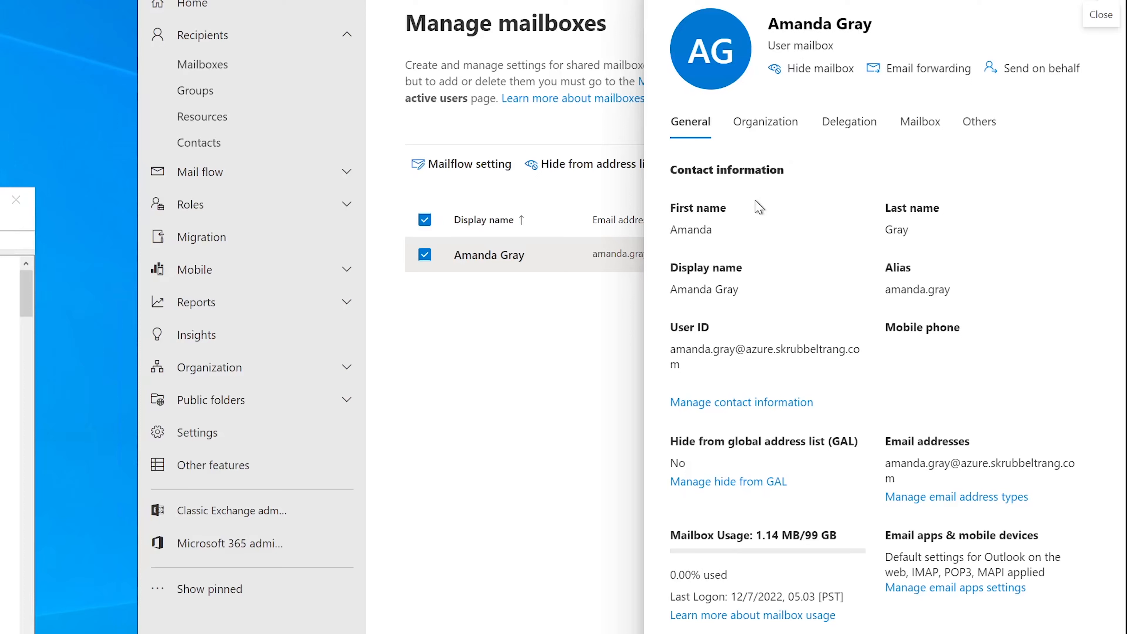
pyautogui.moveTo(765, 121)
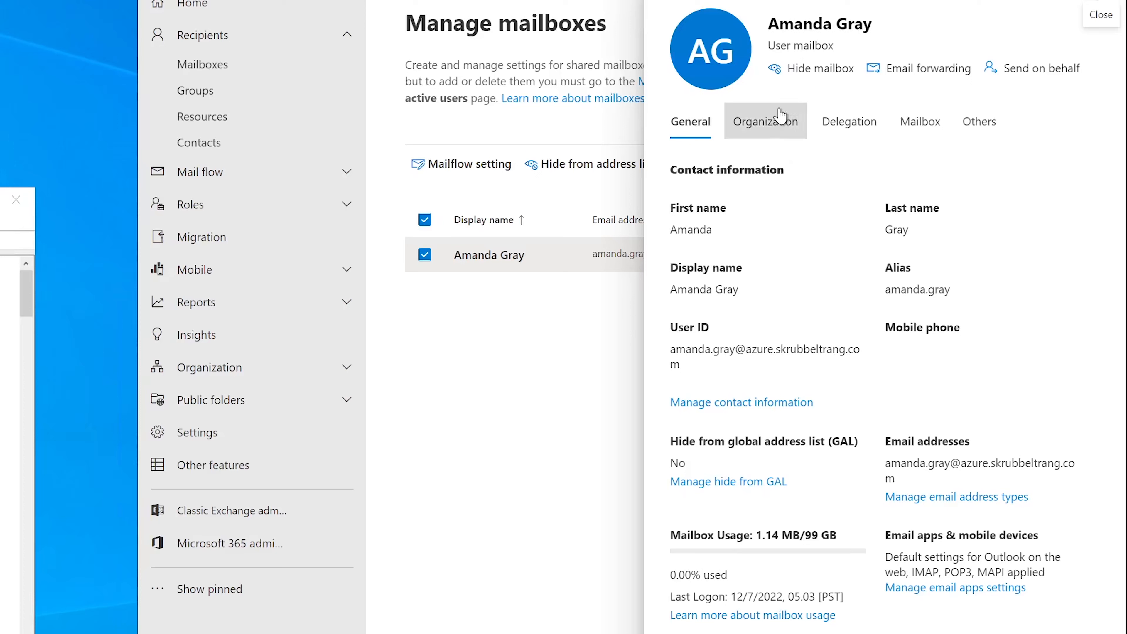
pyautogui.moveTo(810, 67)
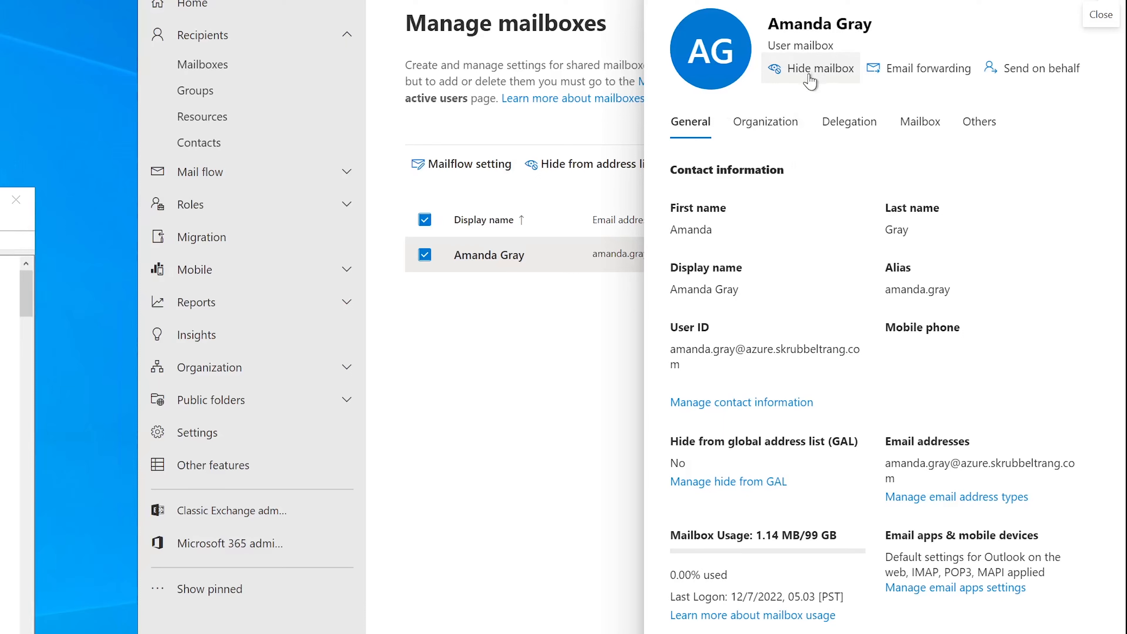
pyautogui.moveTo(811, 82)
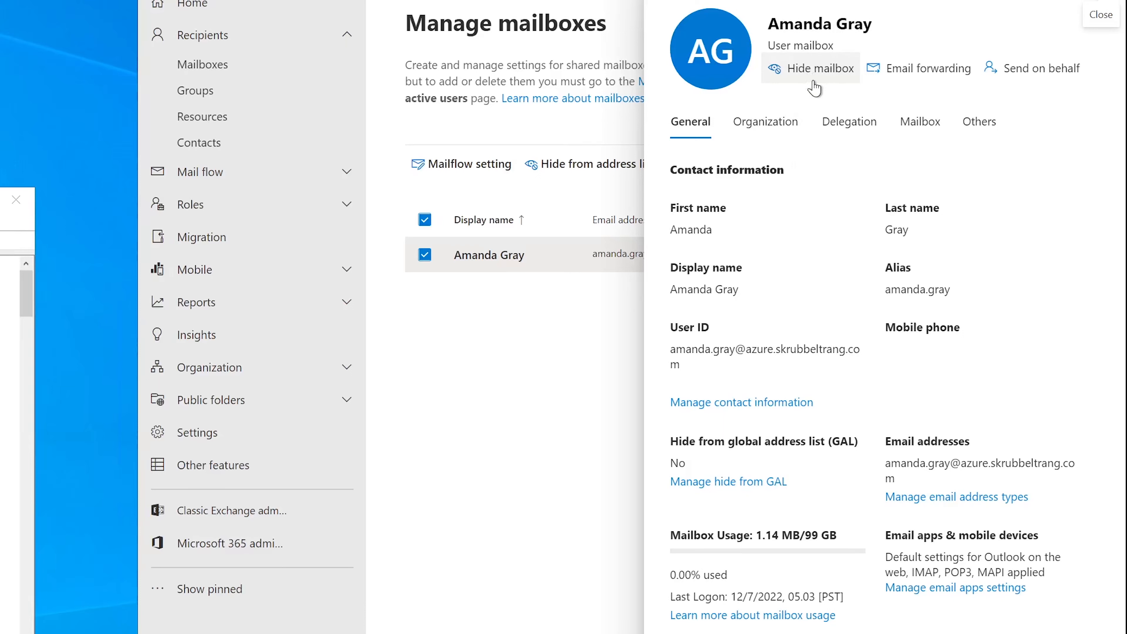
pyautogui.moveTo(800, 74)
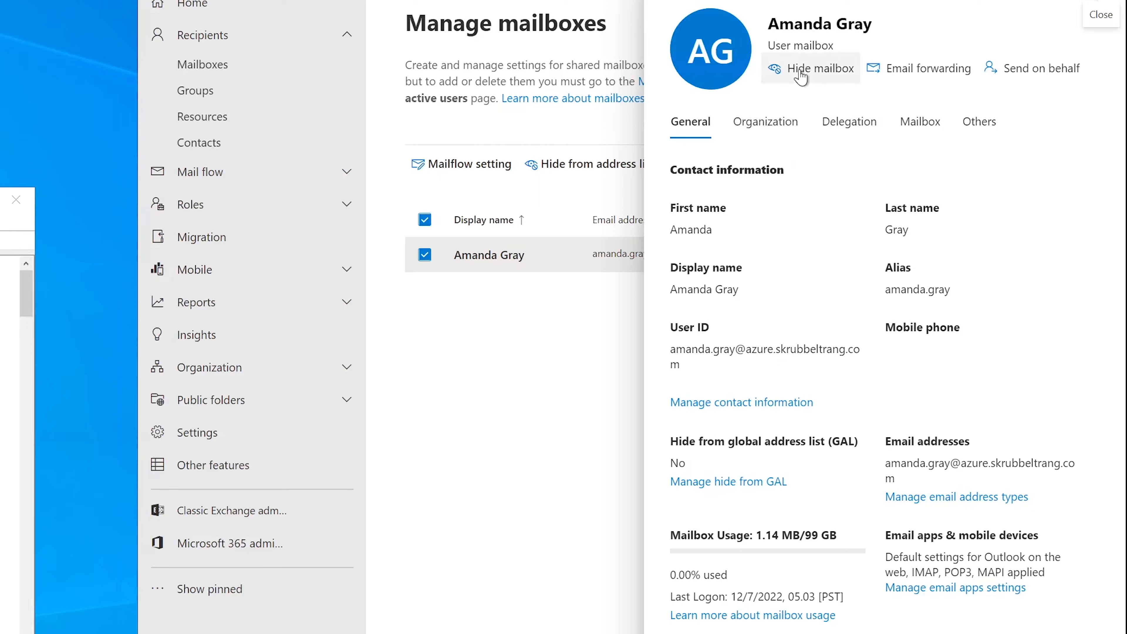
pyautogui.moveTo(1038, 67)
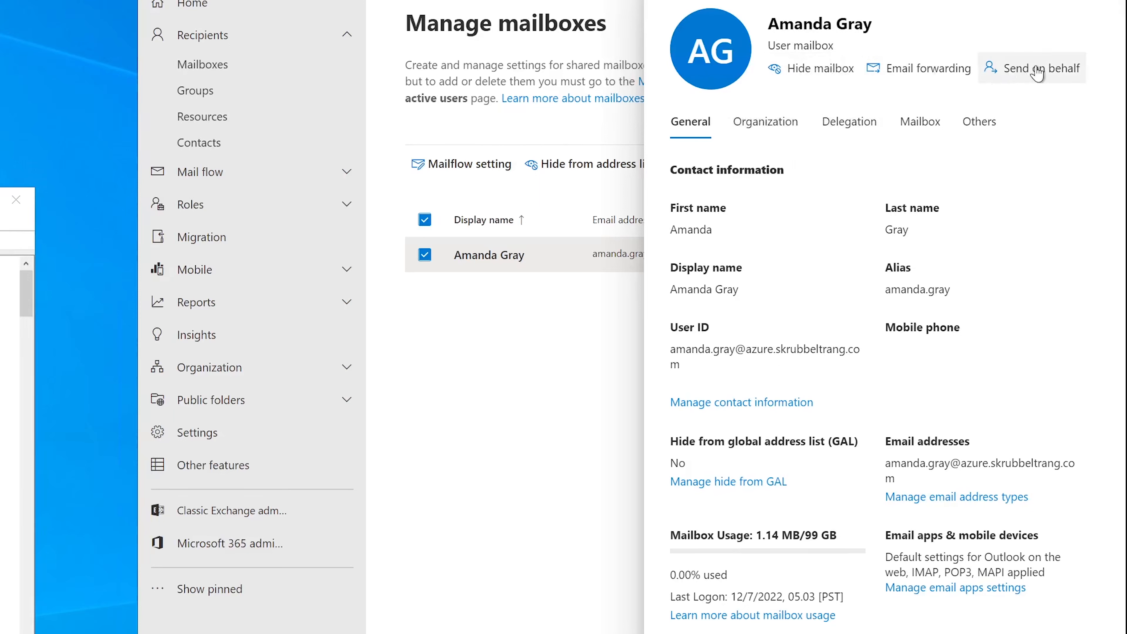
pyautogui.moveTo(928, 68)
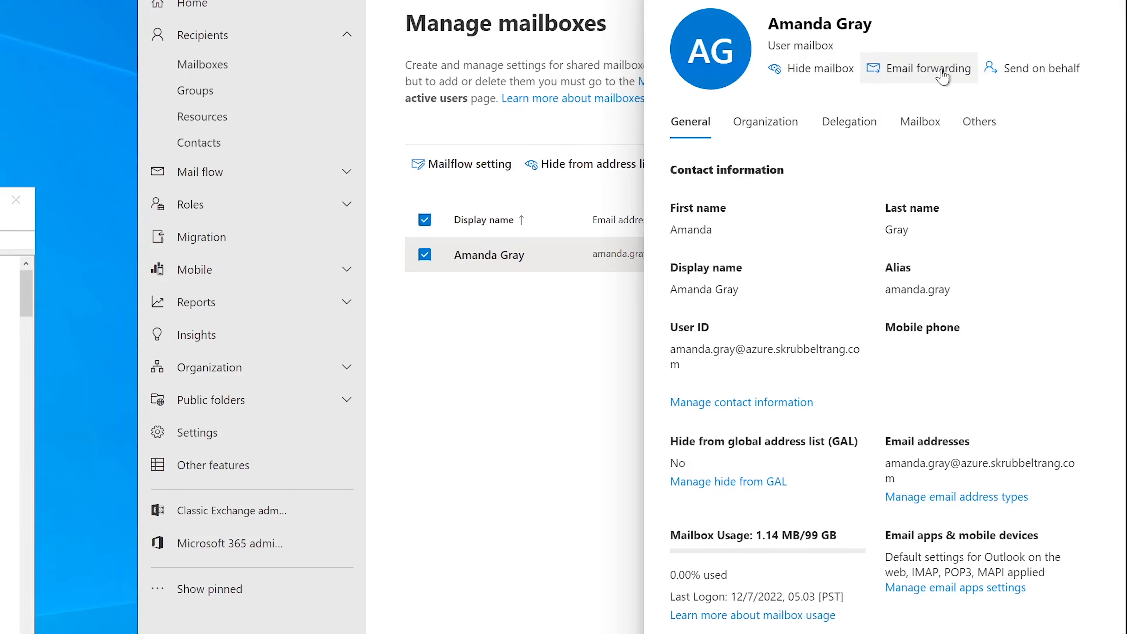
pyautogui.moveTo(986, 78)
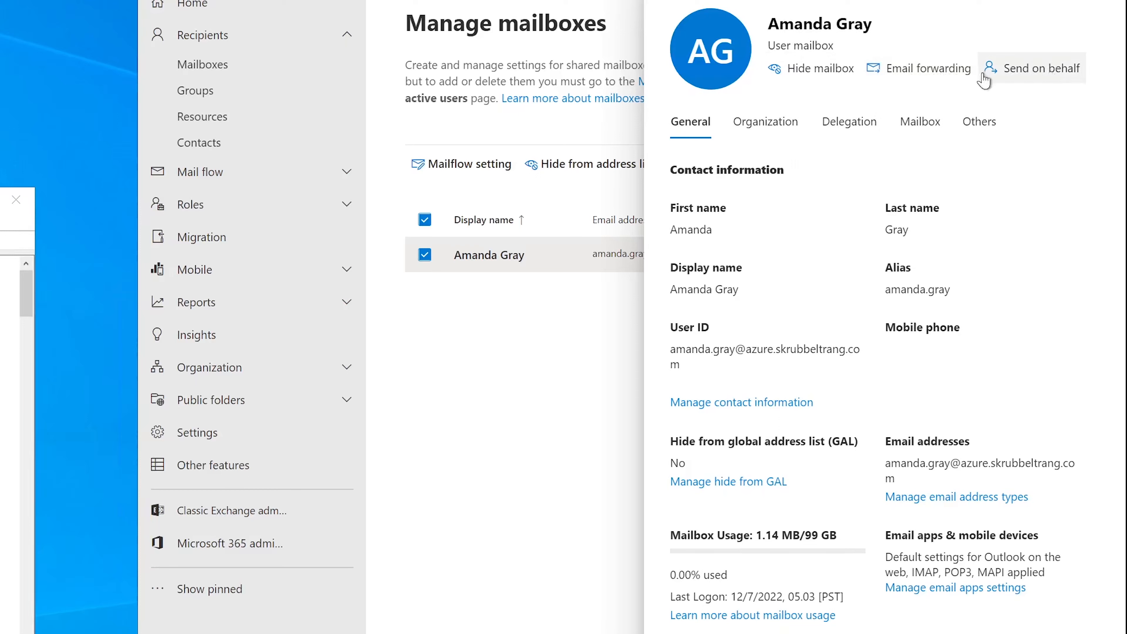
pyautogui.moveTo(868, 432)
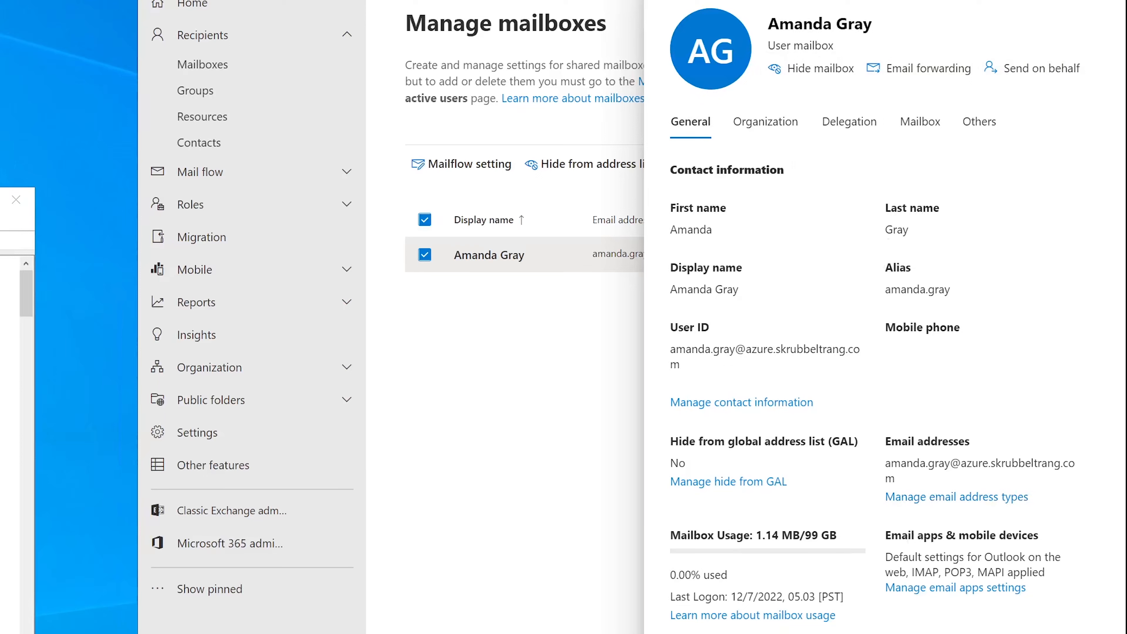
pyautogui.moveTo(805, 194)
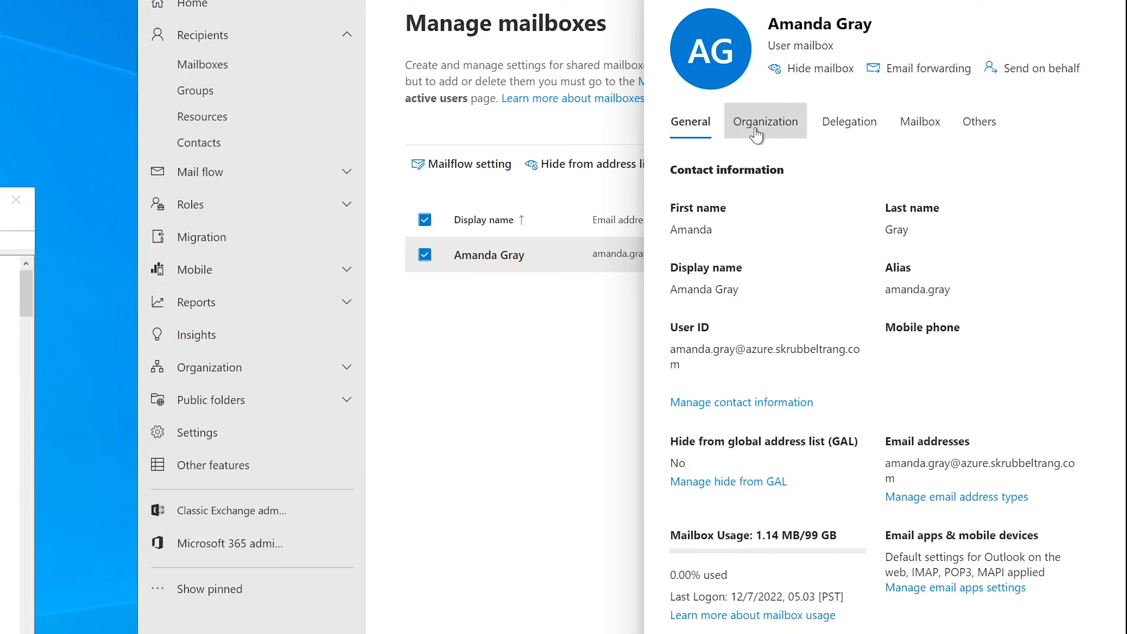
pyautogui.moveTo(849, 121)
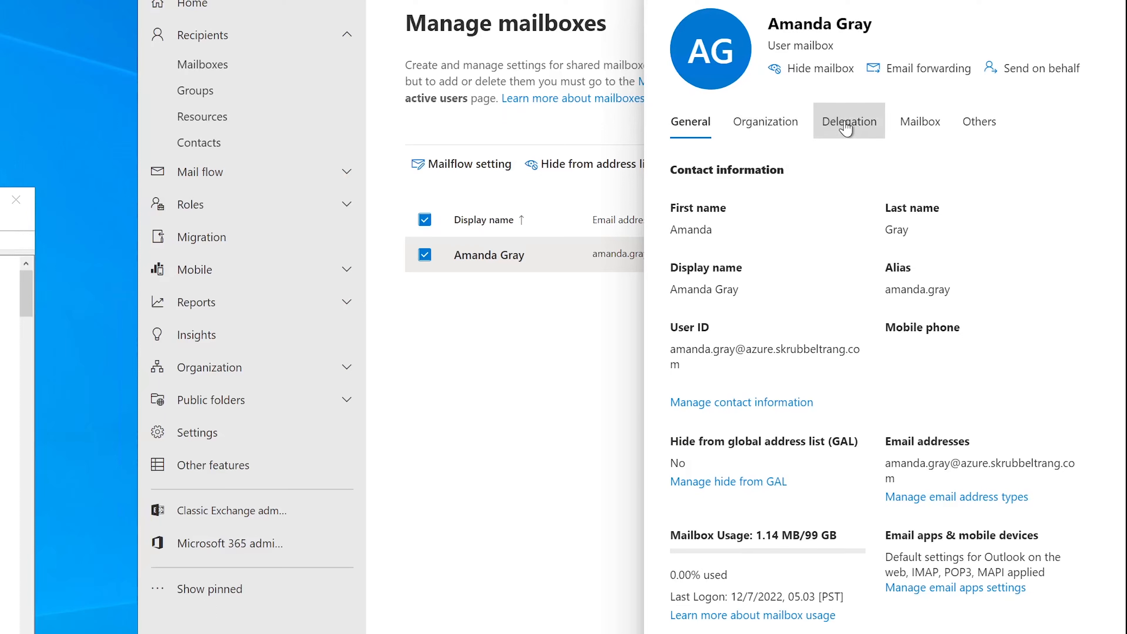
# - Go through the Mailbox and Others settings to Manage automatic replies
pyautogui.click(919, 121)
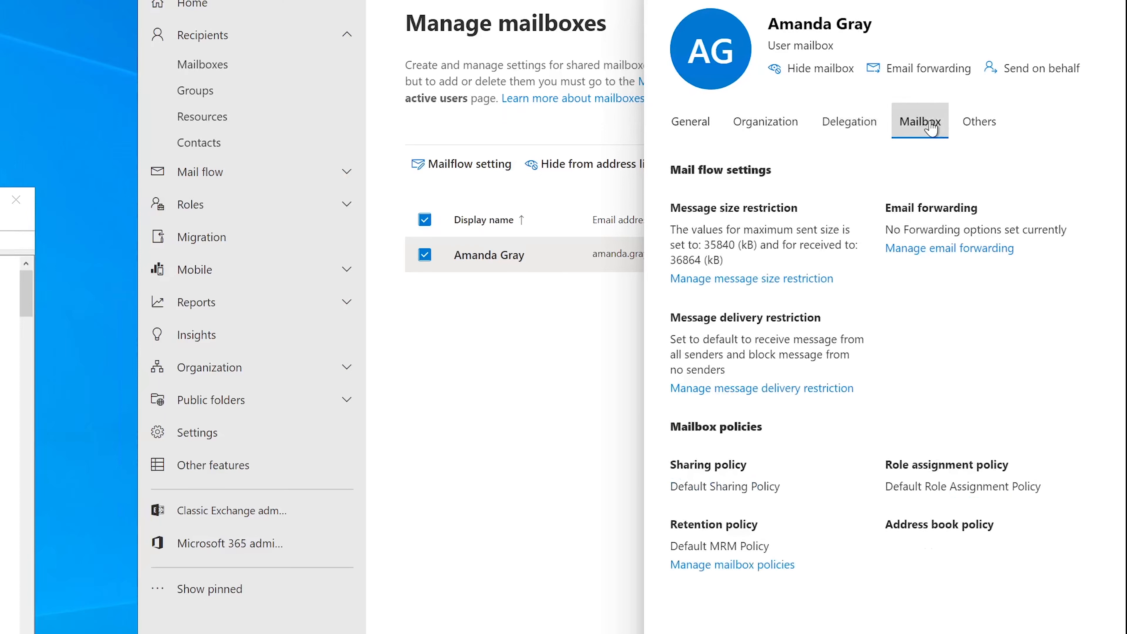
pyautogui.moveTo(1032, 534)
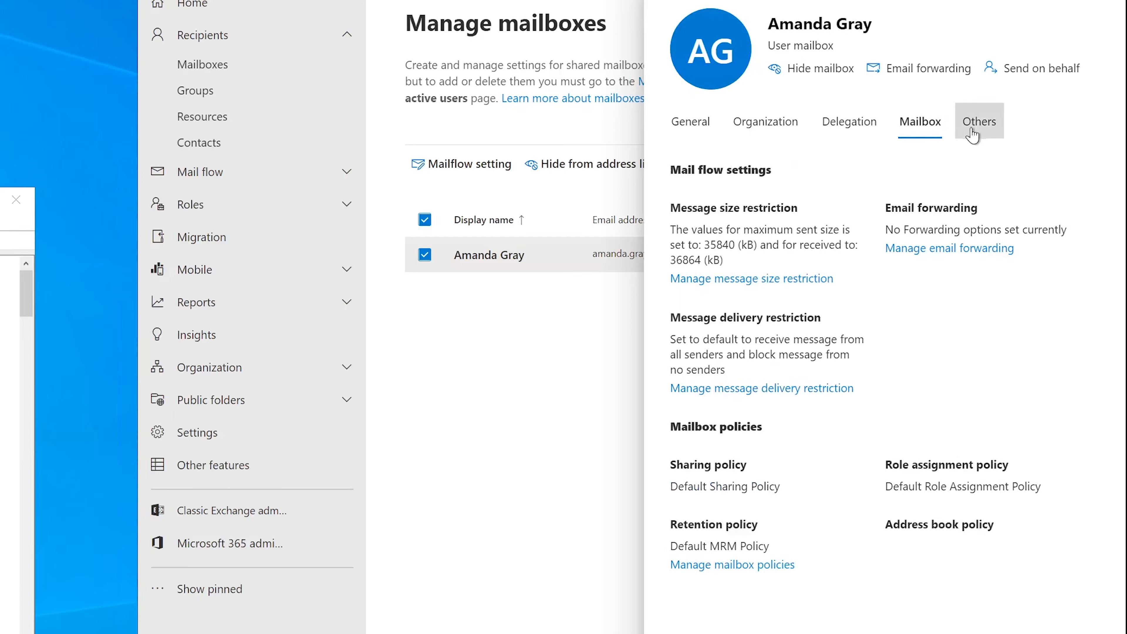
pyautogui.click(979, 121)
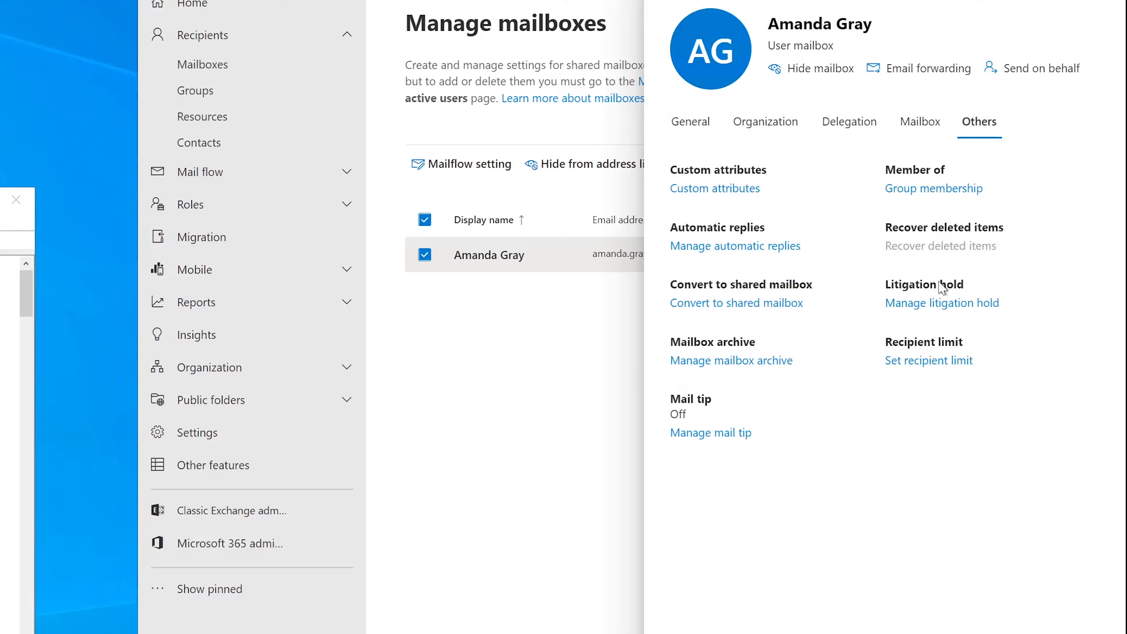
pyautogui.moveTo(823, 239)
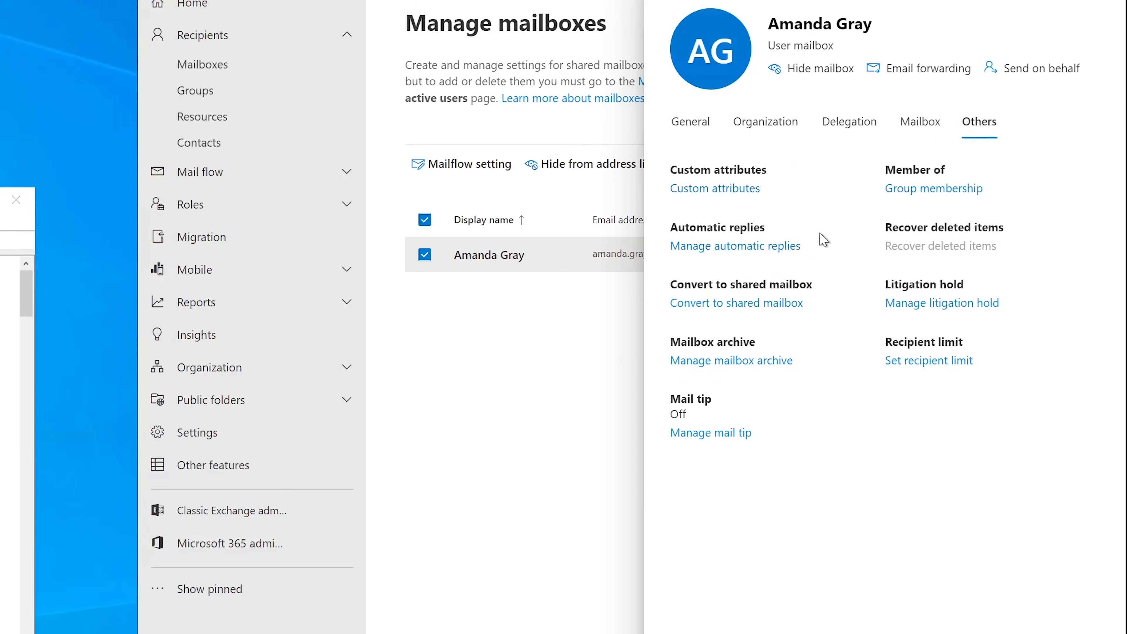
pyautogui.moveTo(692, 258)
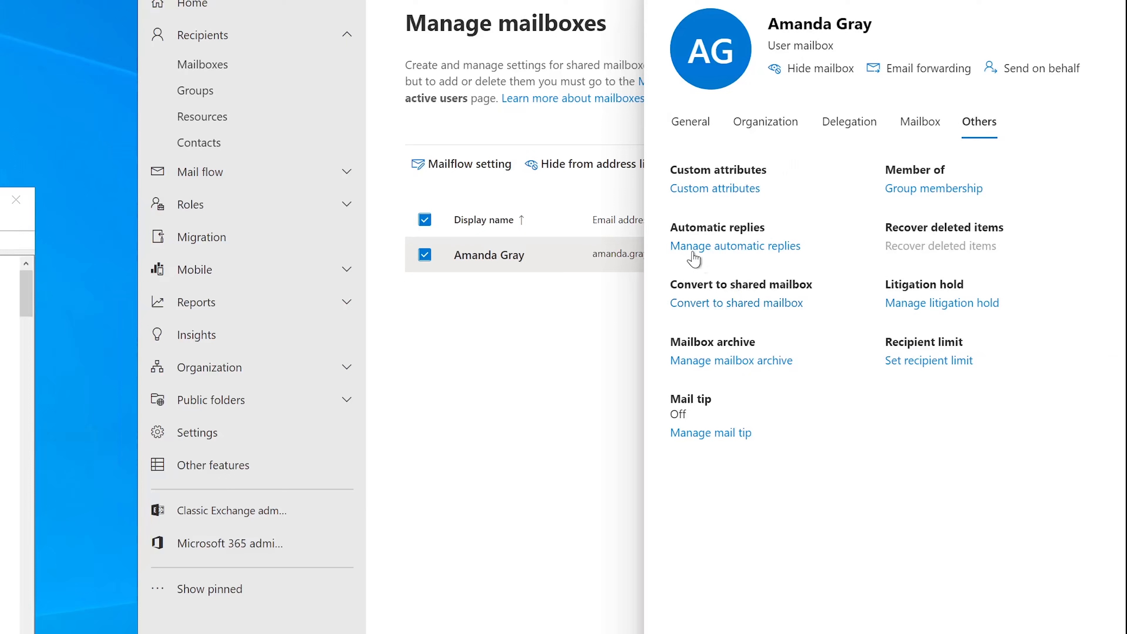
pyautogui.moveTo(772, 259)
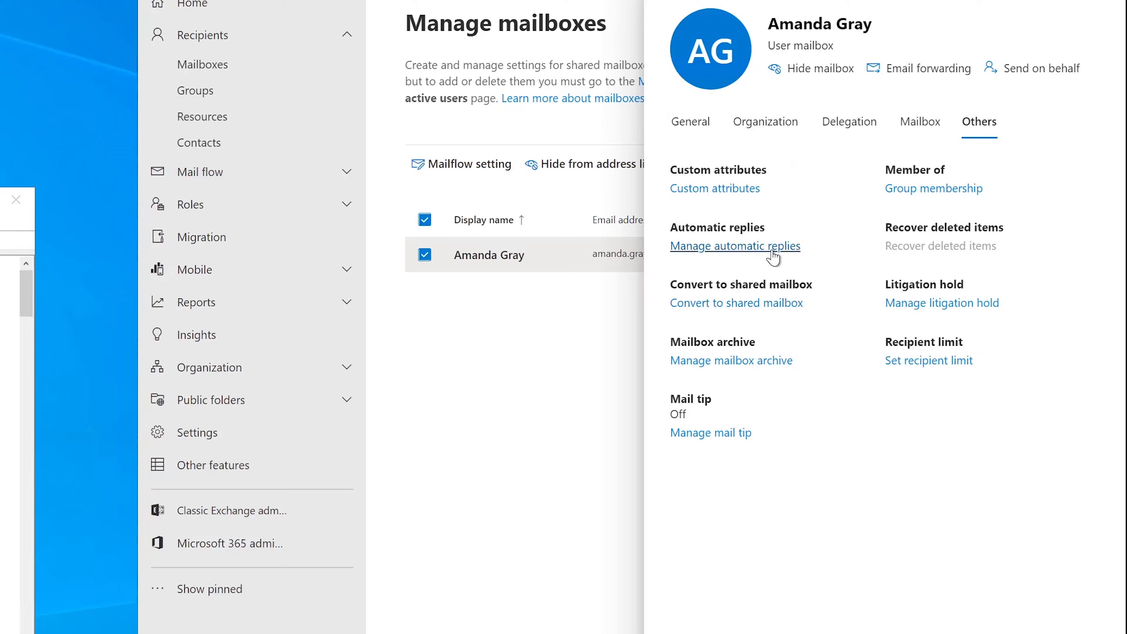
pyautogui.moveTo(976, 341)
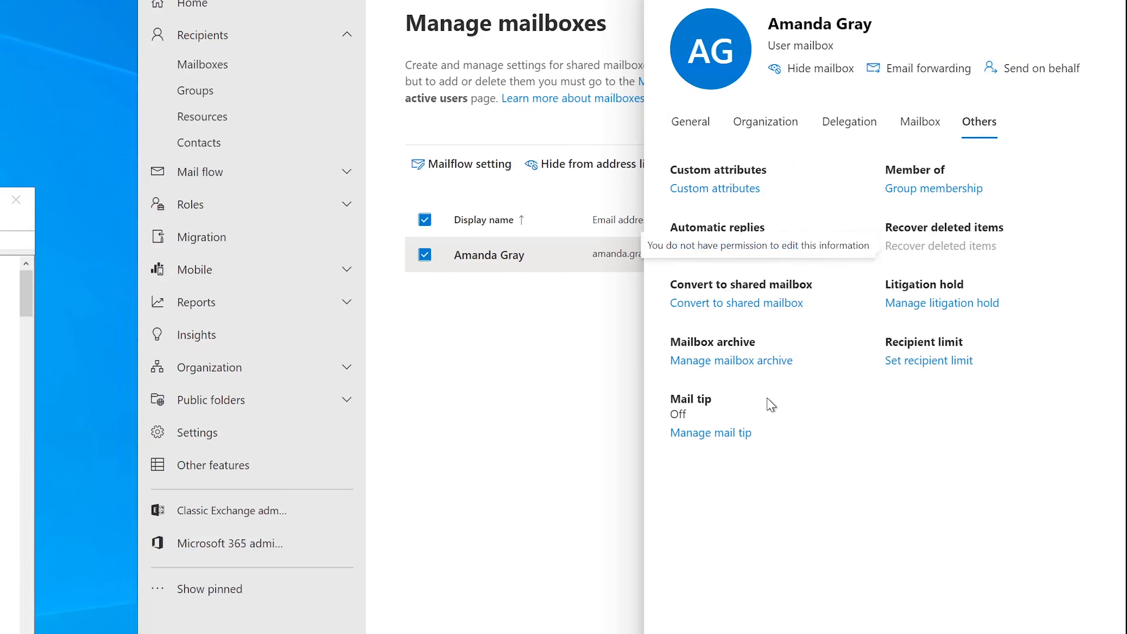
pyautogui.moveTo(846, 428)
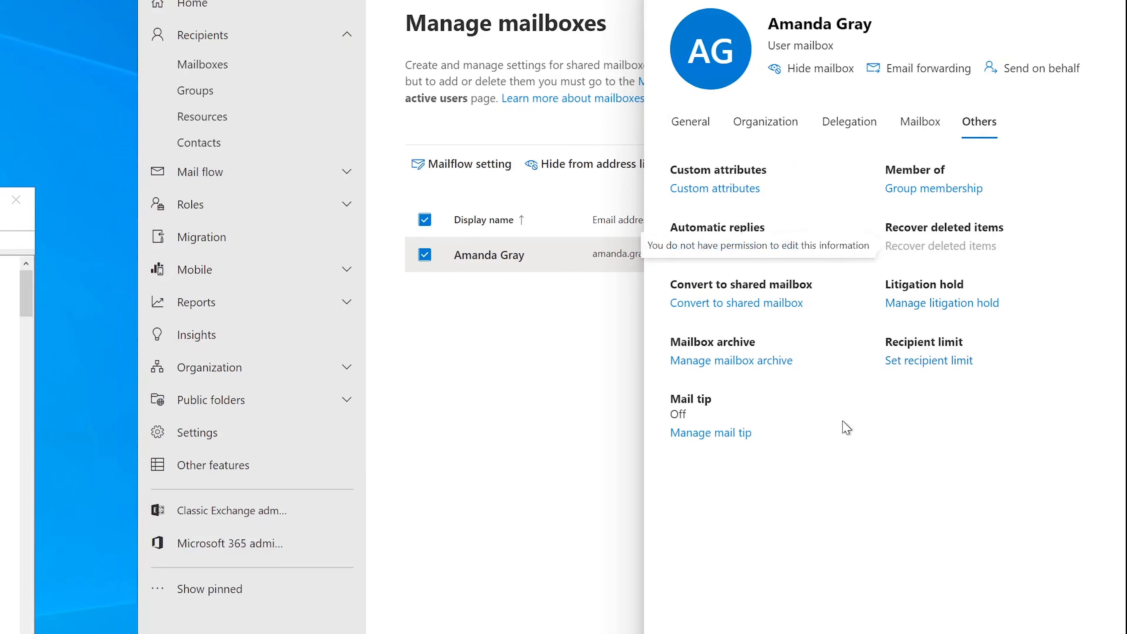
pyautogui.moveTo(900, 314)
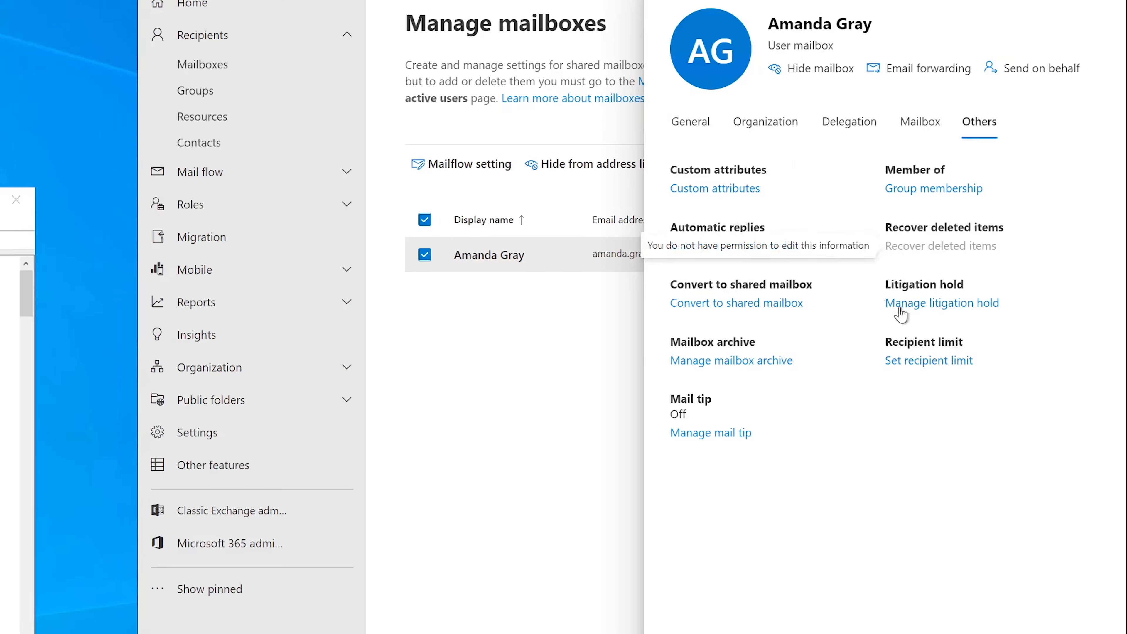
pyautogui.moveTo(823, 295)
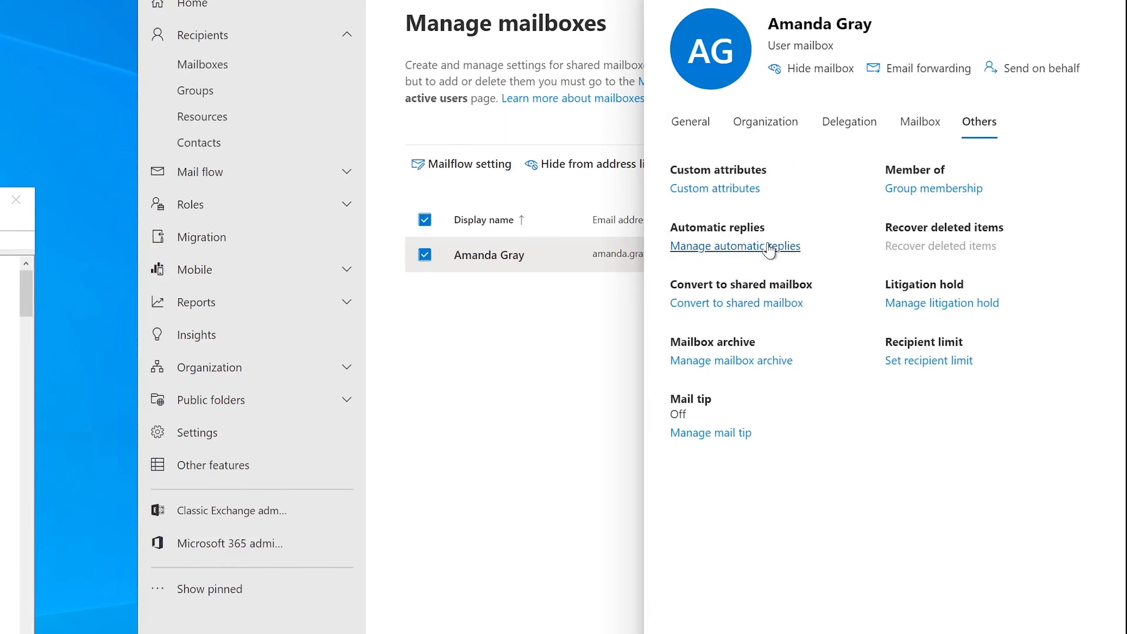
pyautogui.click(734, 246)
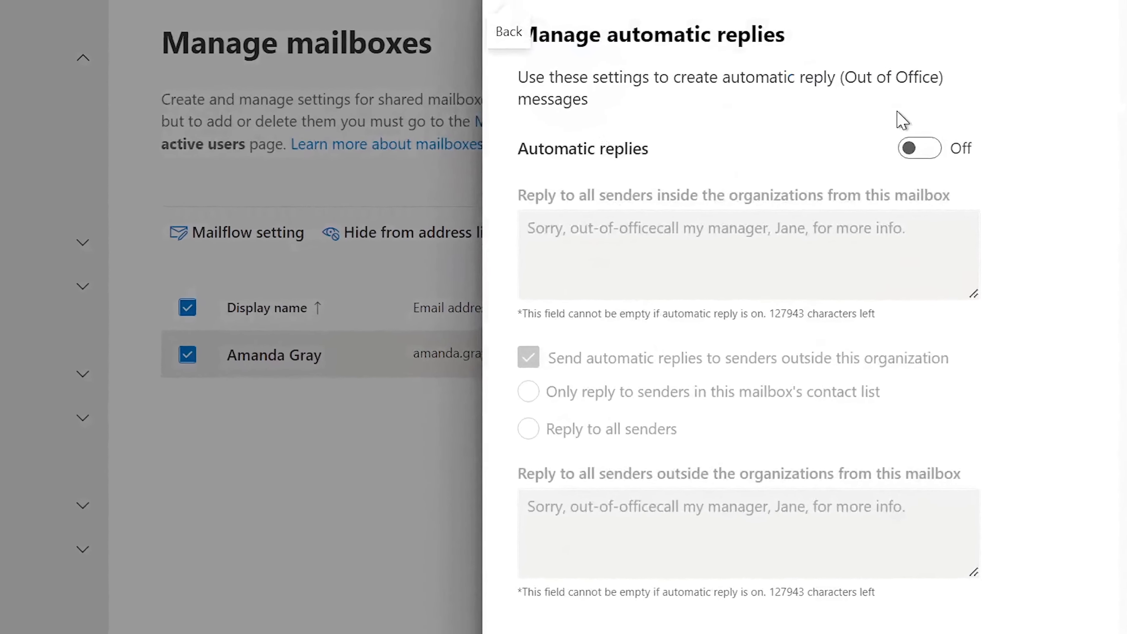
# - Bring up the Manage automatic replies pane, showing replies switched off
pyautogui.click(918, 148)
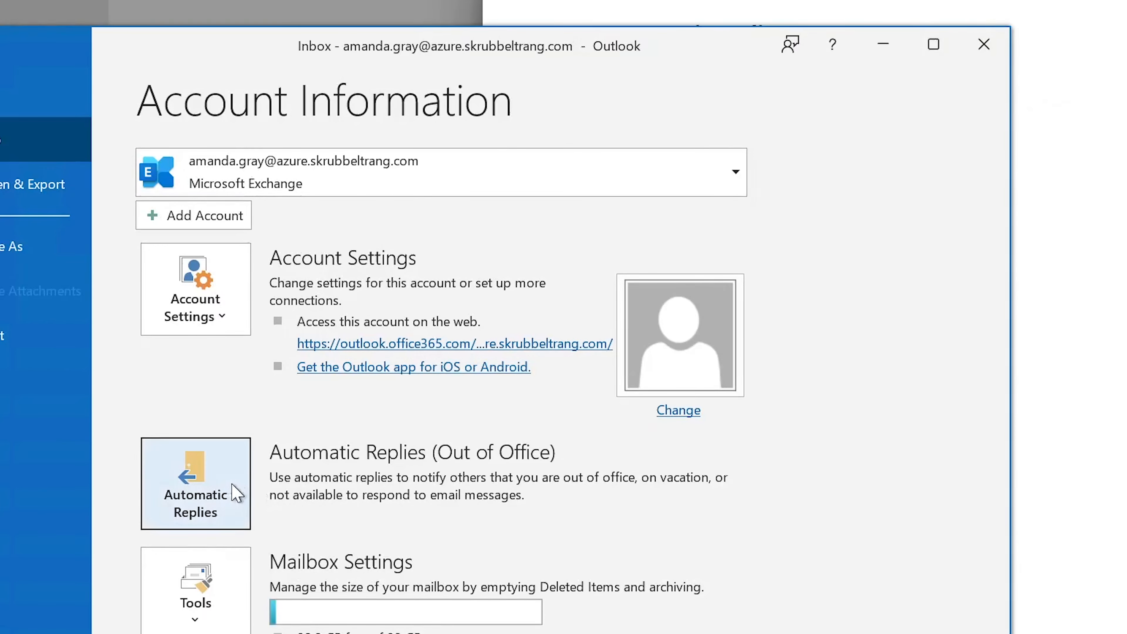
pyautogui.click(195, 483)
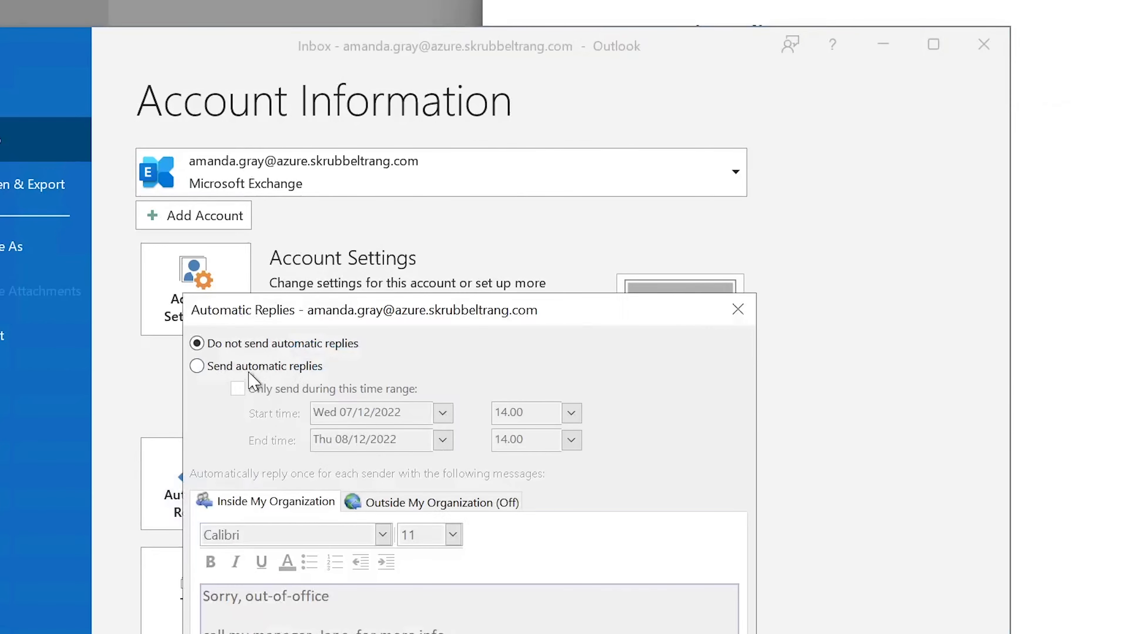
pyautogui.click(196, 365)
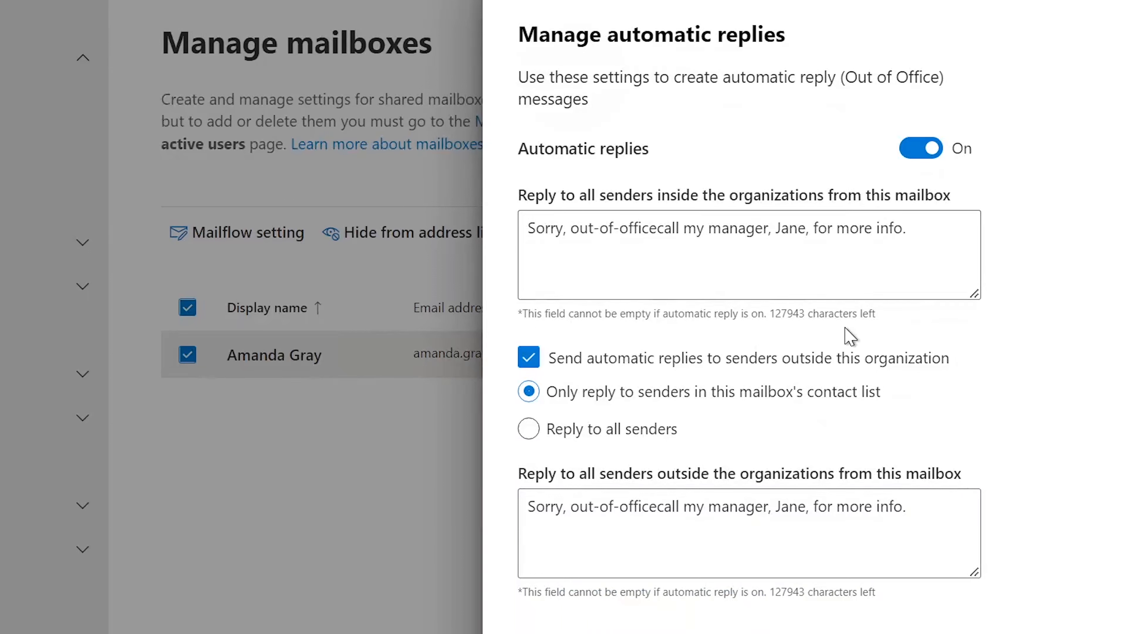
pyautogui.moveTo(676, 388)
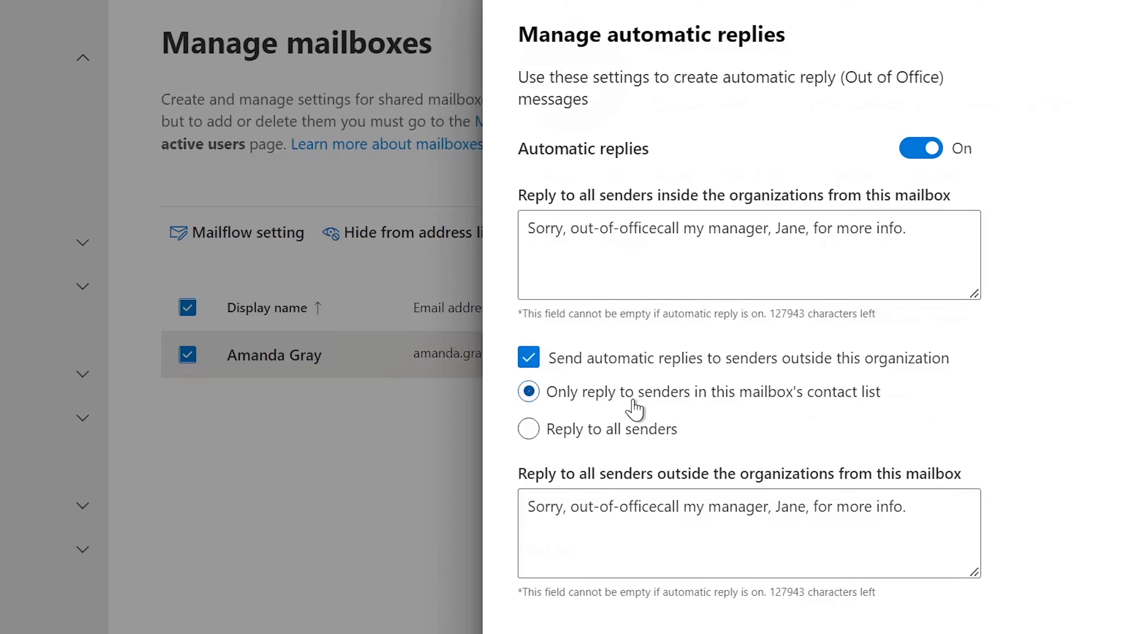
pyautogui.moveTo(636, 413)
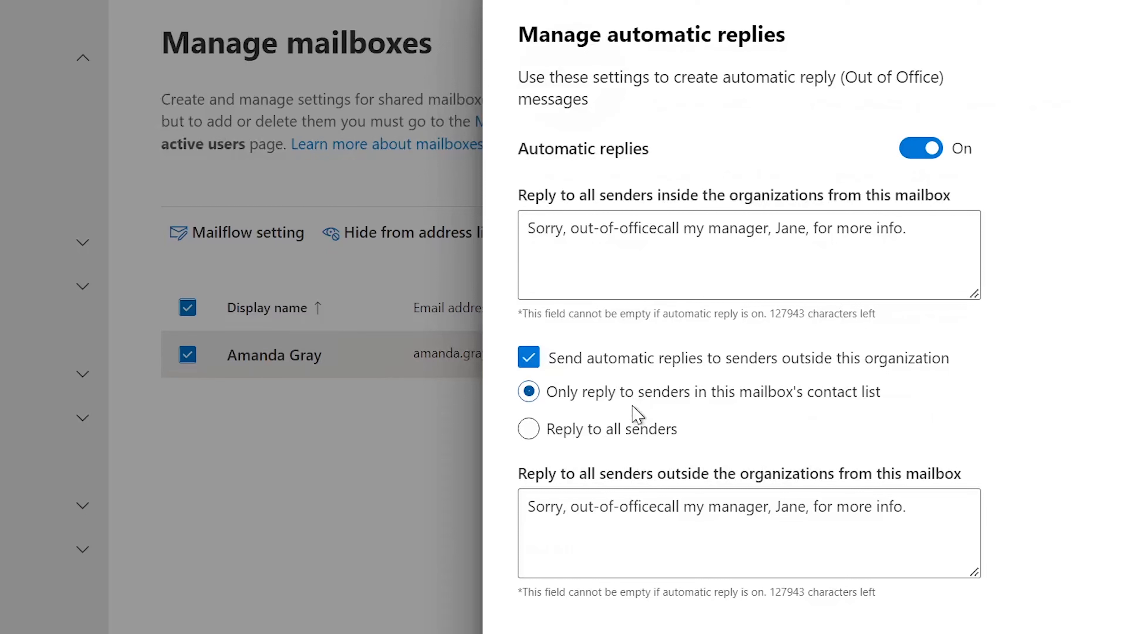
pyautogui.moveTo(704, 173)
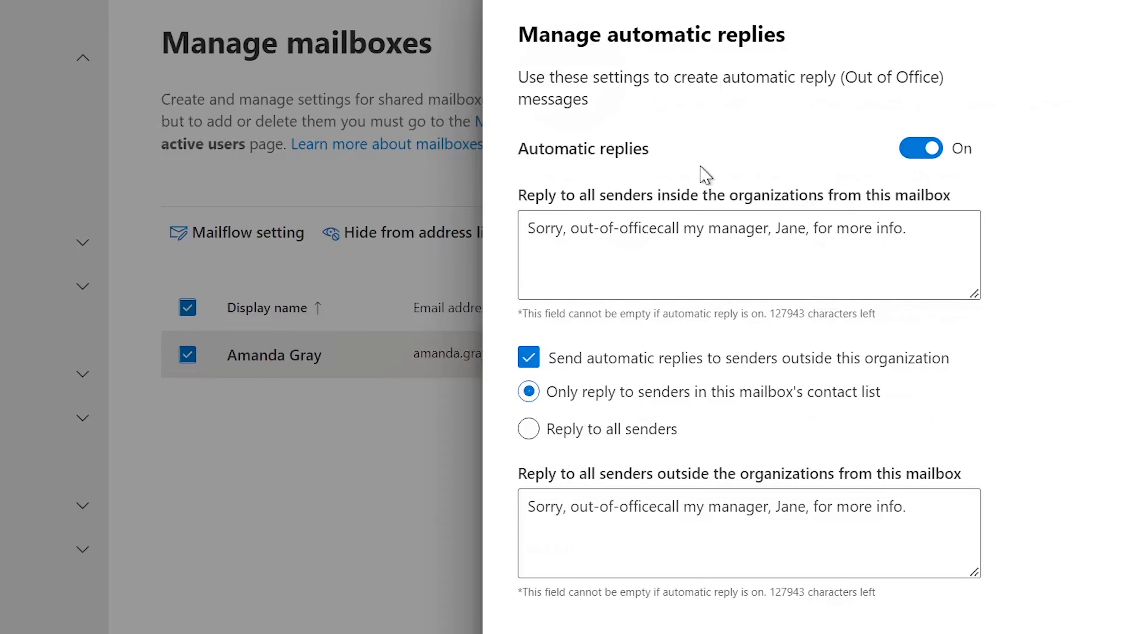
pyautogui.moveTo(743, 198)
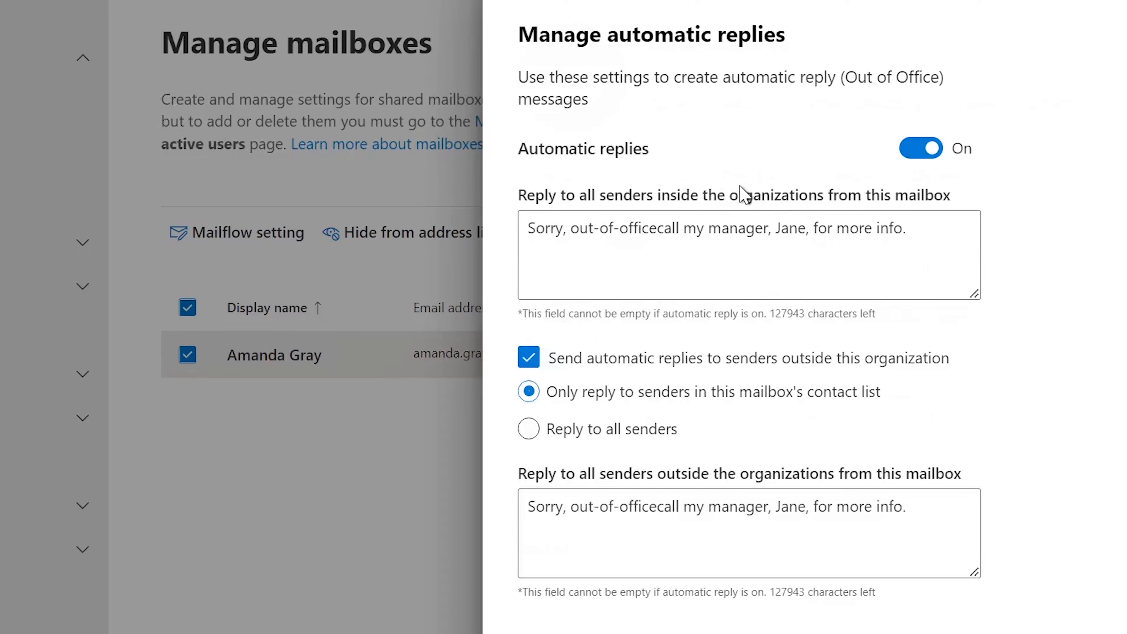
pyautogui.moveTo(879, 165)
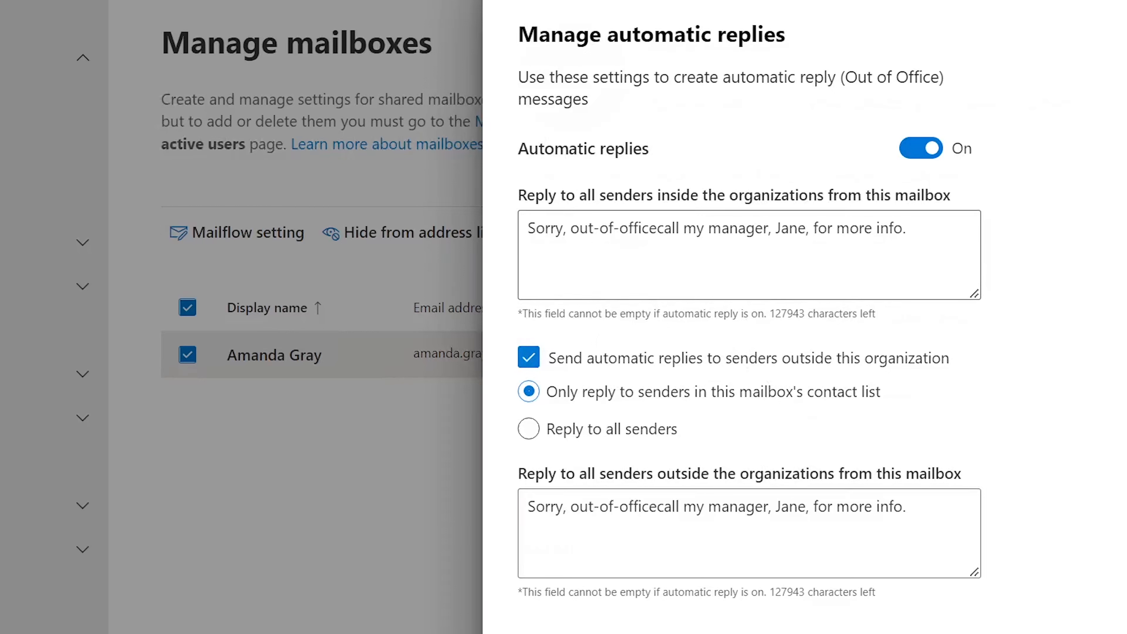
pyautogui.moveTo(813, 186)
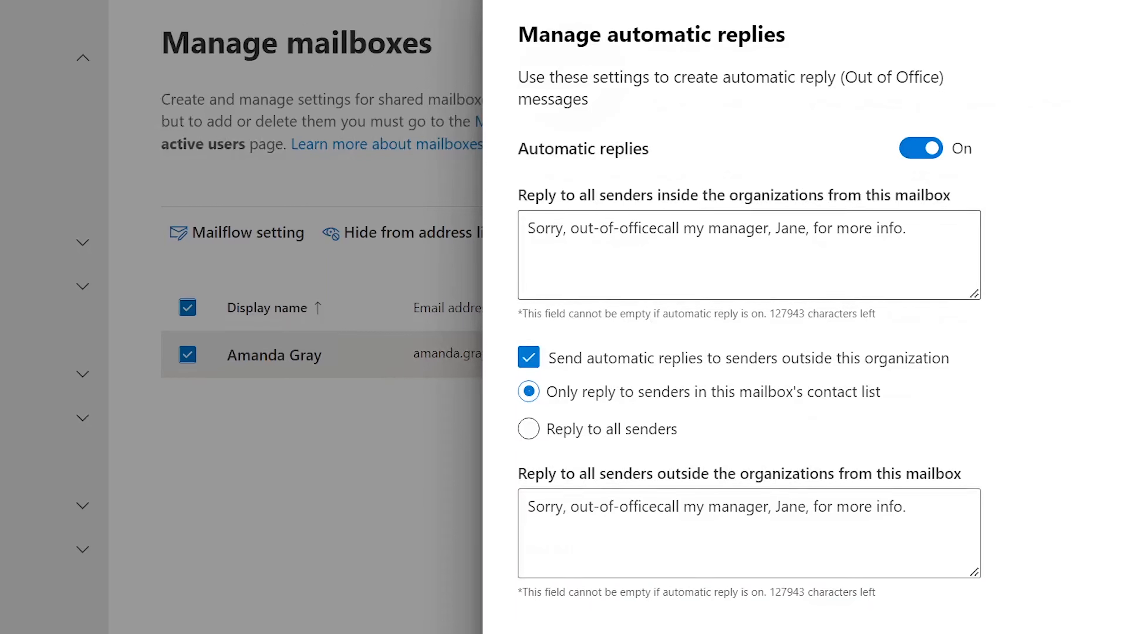
pyautogui.moveTo(796, 396)
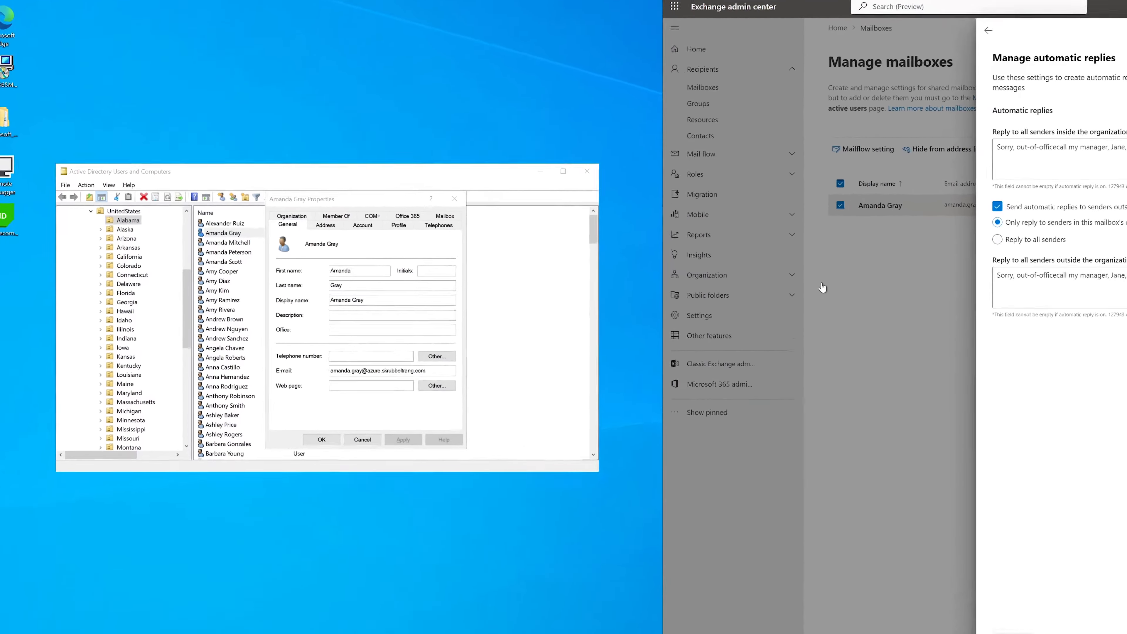
pyautogui.click(563, 171)
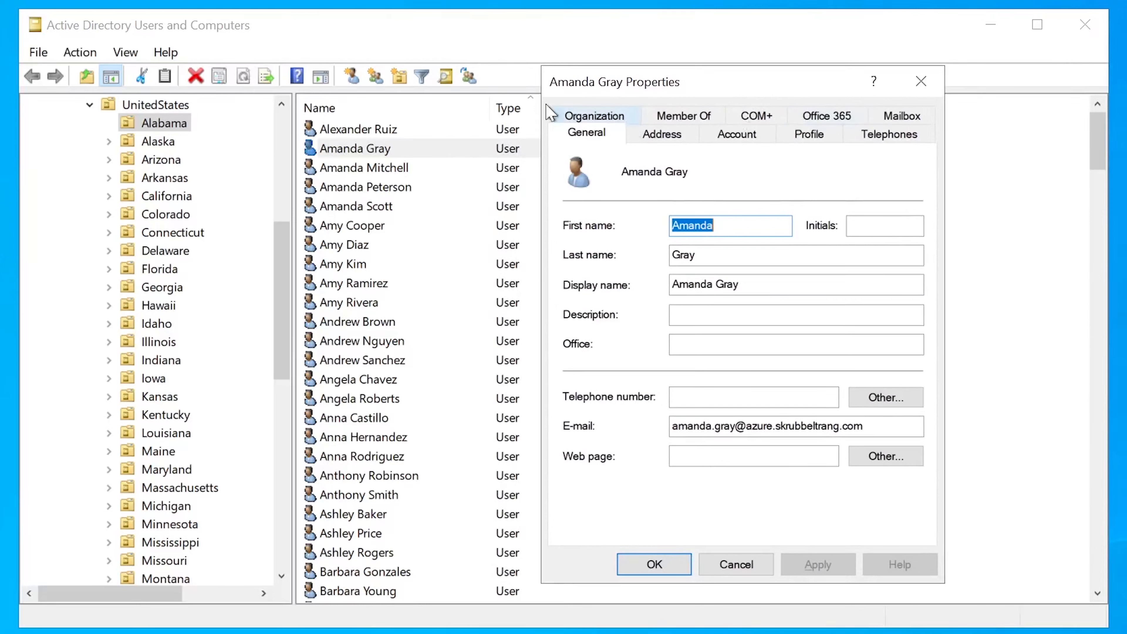
pyautogui.moveTo(654, 129)
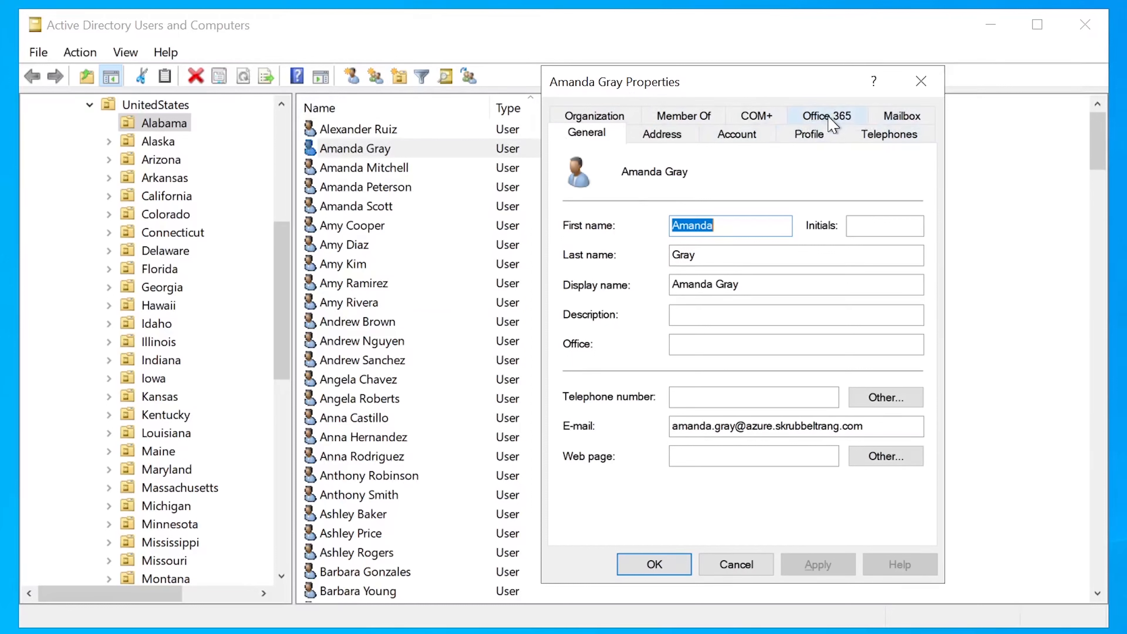
pyautogui.moveTo(892, 121)
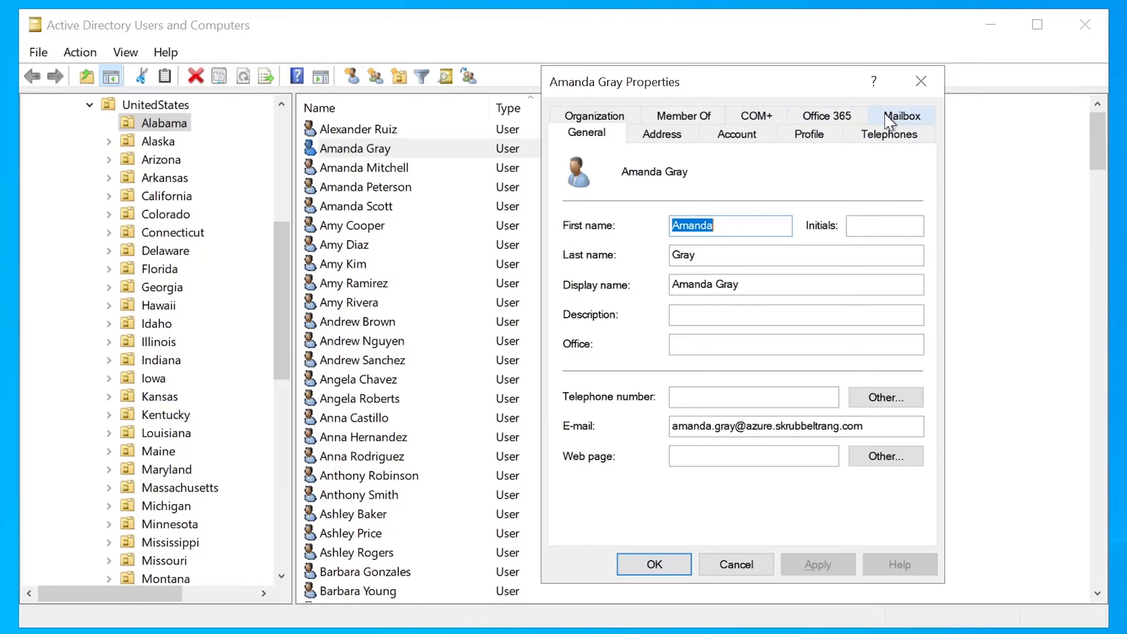
pyautogui.click(902, 115)
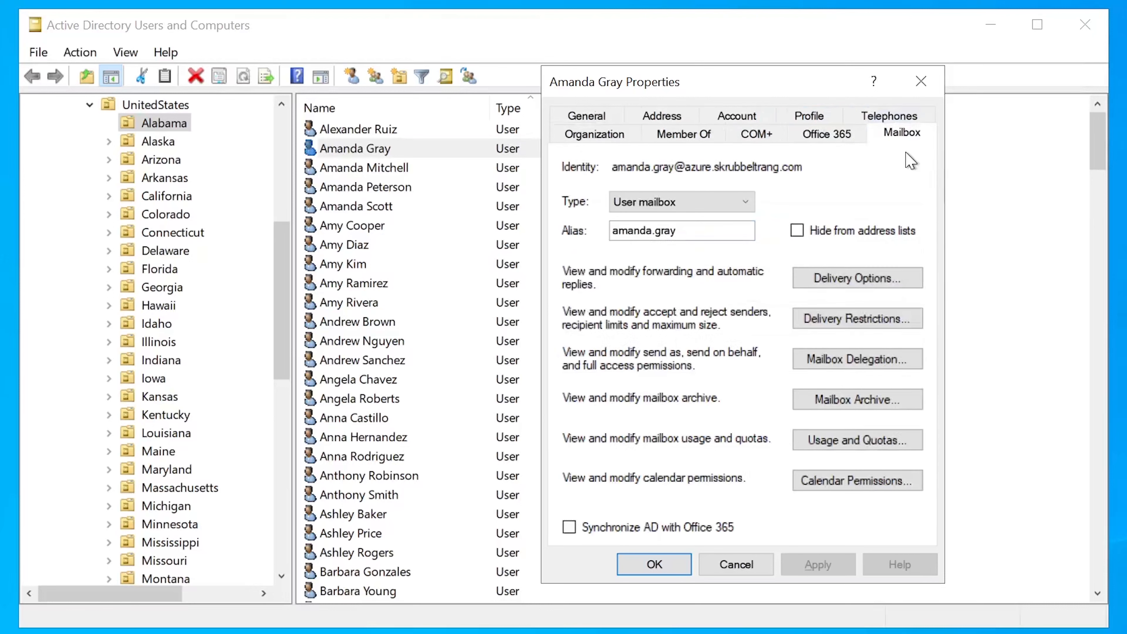
pyautogui.moveTo(921, 192)
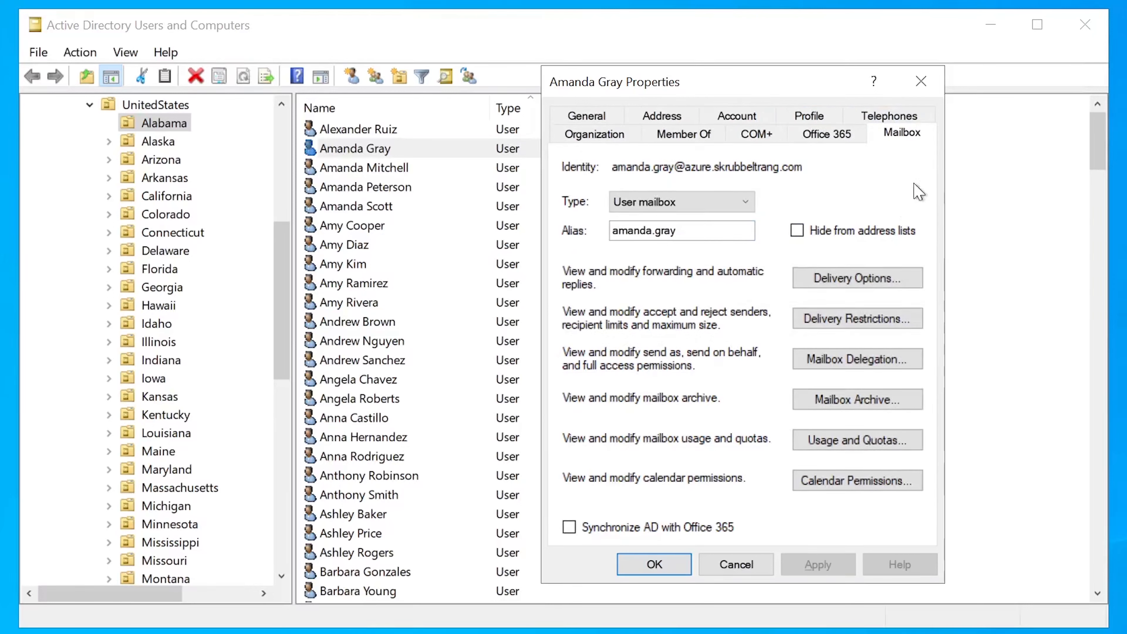
pyautogui.moveTo(857, 295)
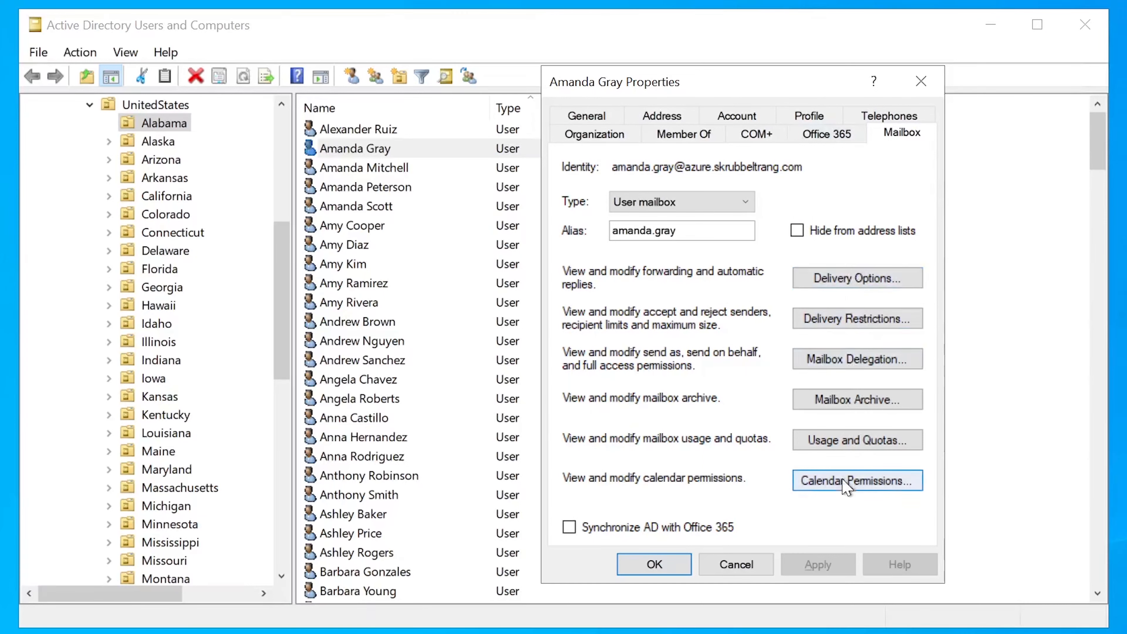
pyautogui.moveTo(857, 279)
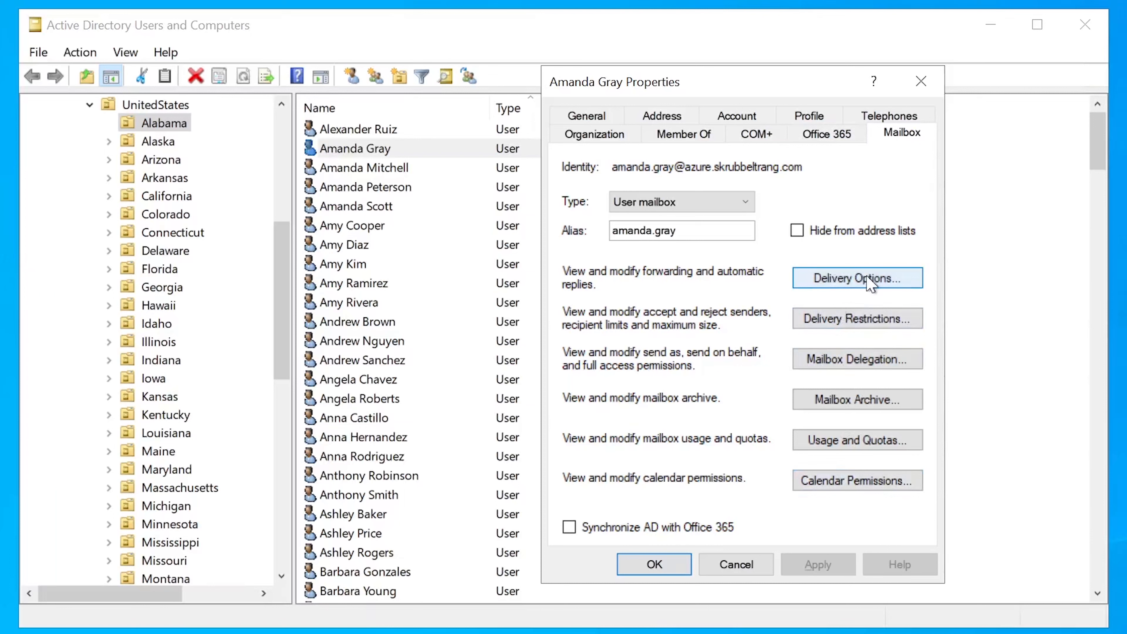
pyautogui.moveTo(862, 289)
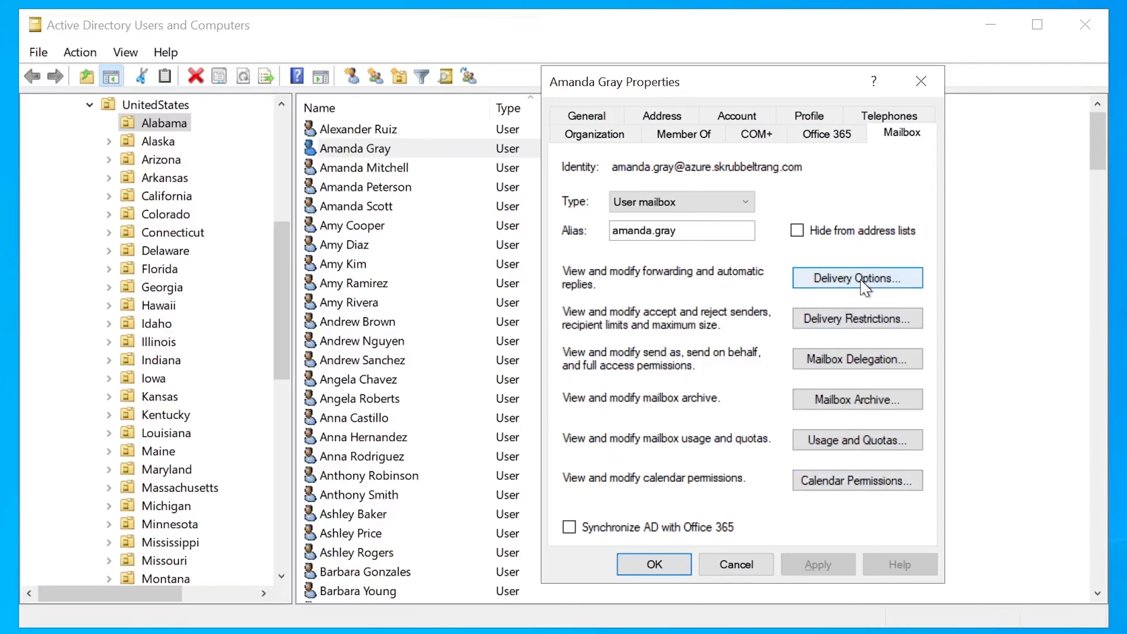
pyautogui.moveTo(589, 281)
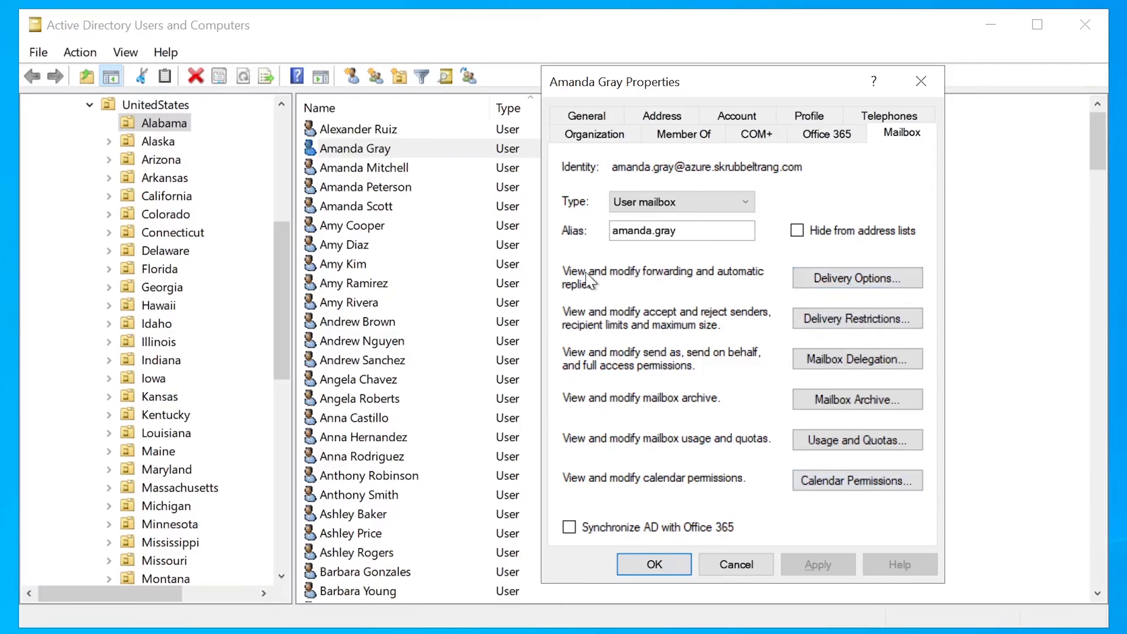
pyautogui.moveTo(583, 284)
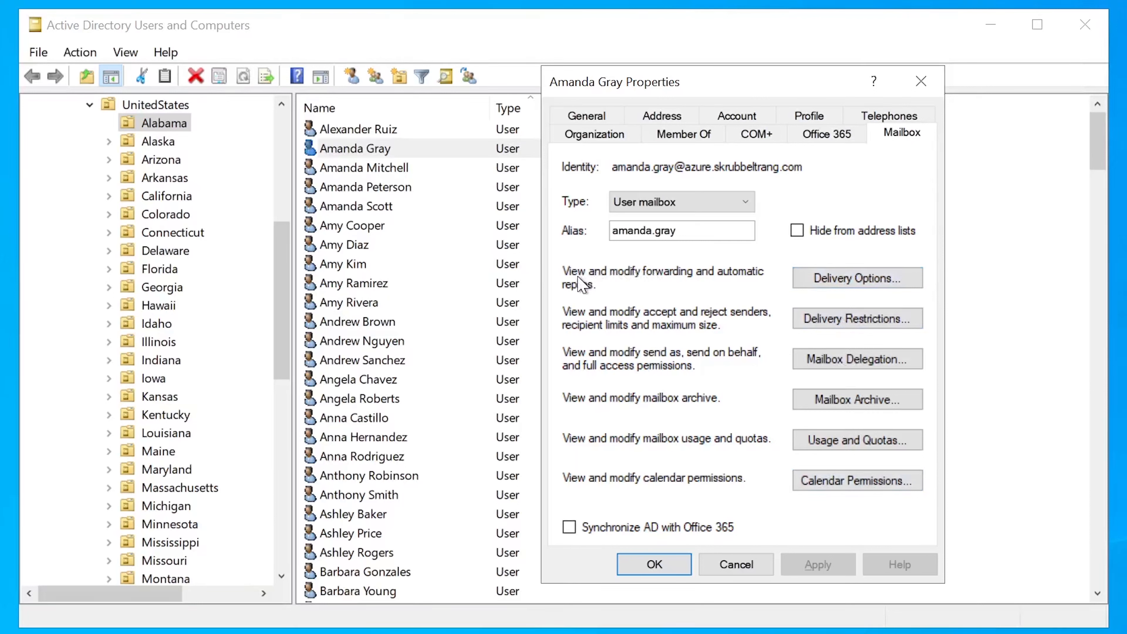
pyautogui.moveTo(702, 282)
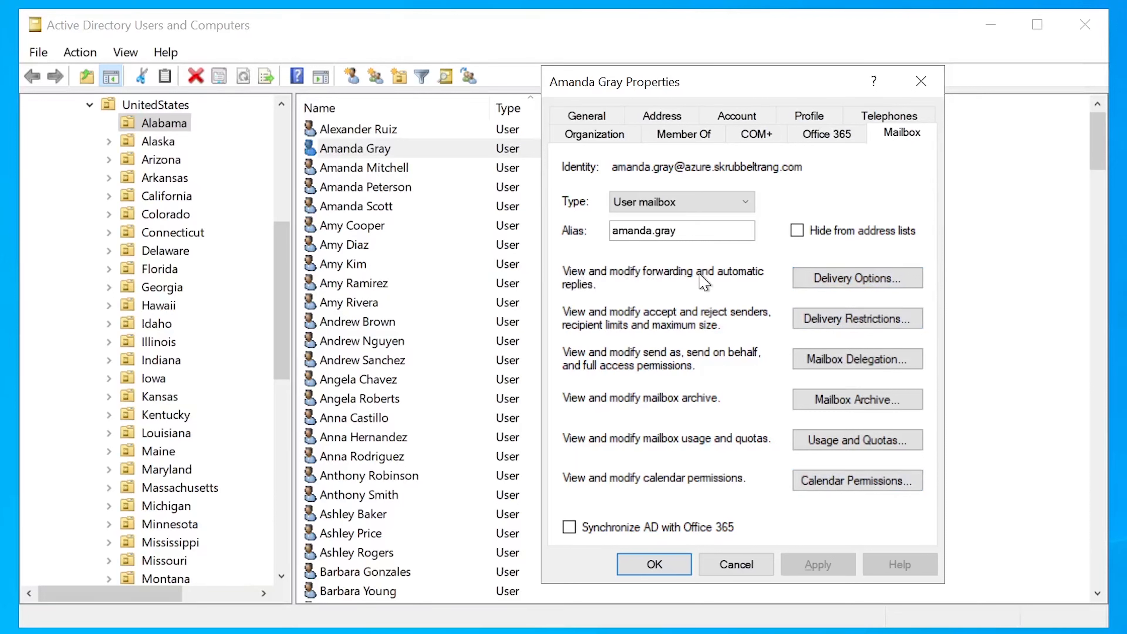
pyautogui.moveTo(728, 273)
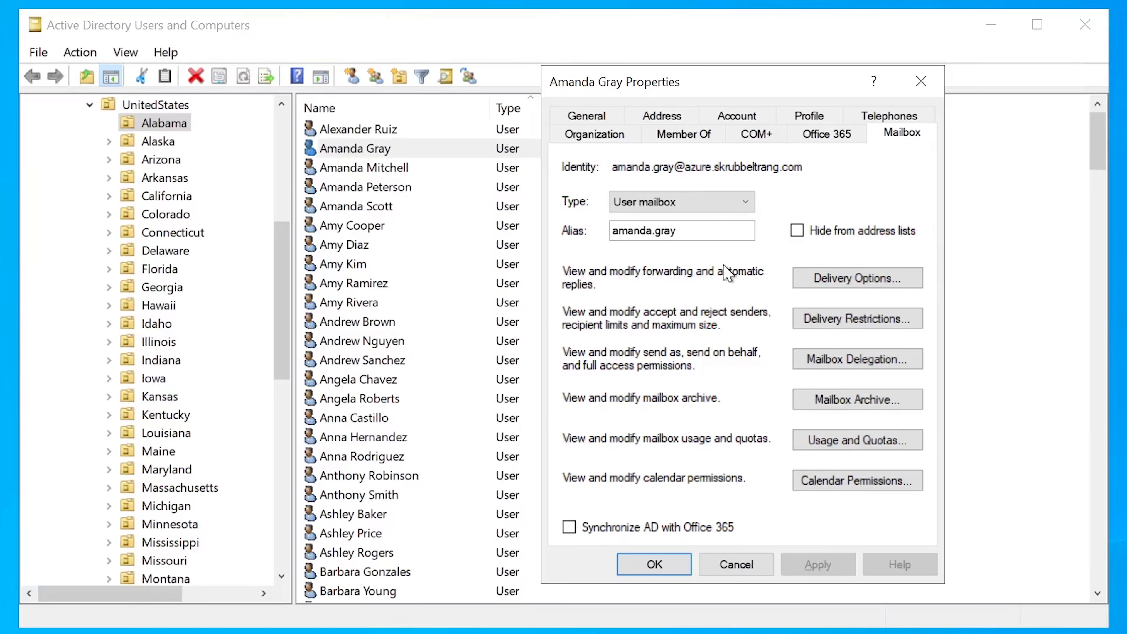
pyautogui.moveTo(751, 282)
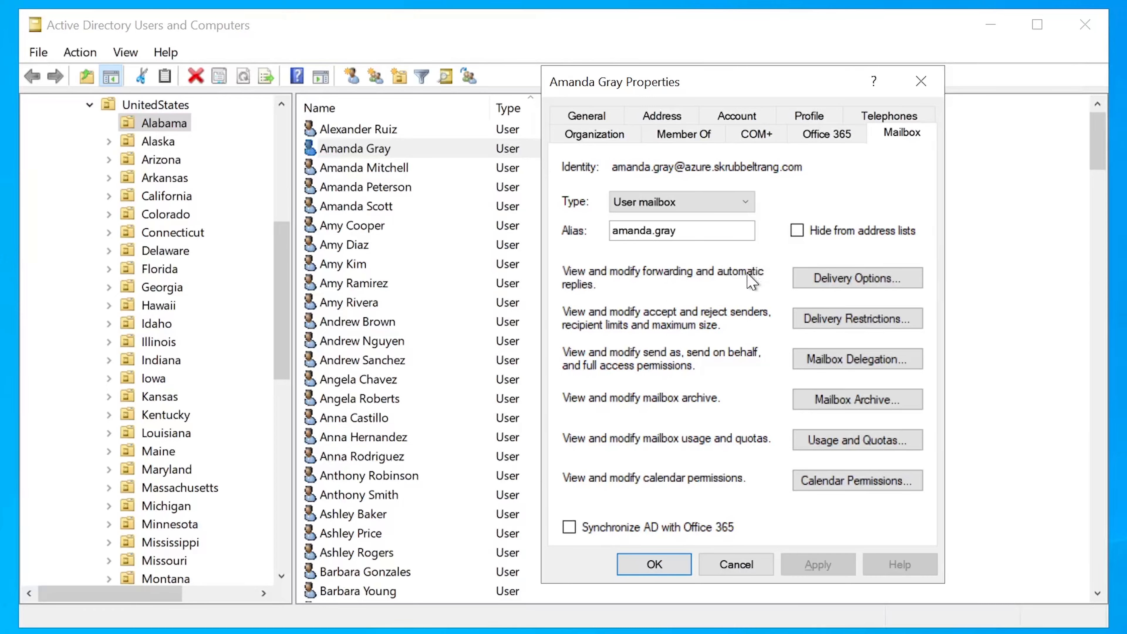
pyautogui.click(856, 278)
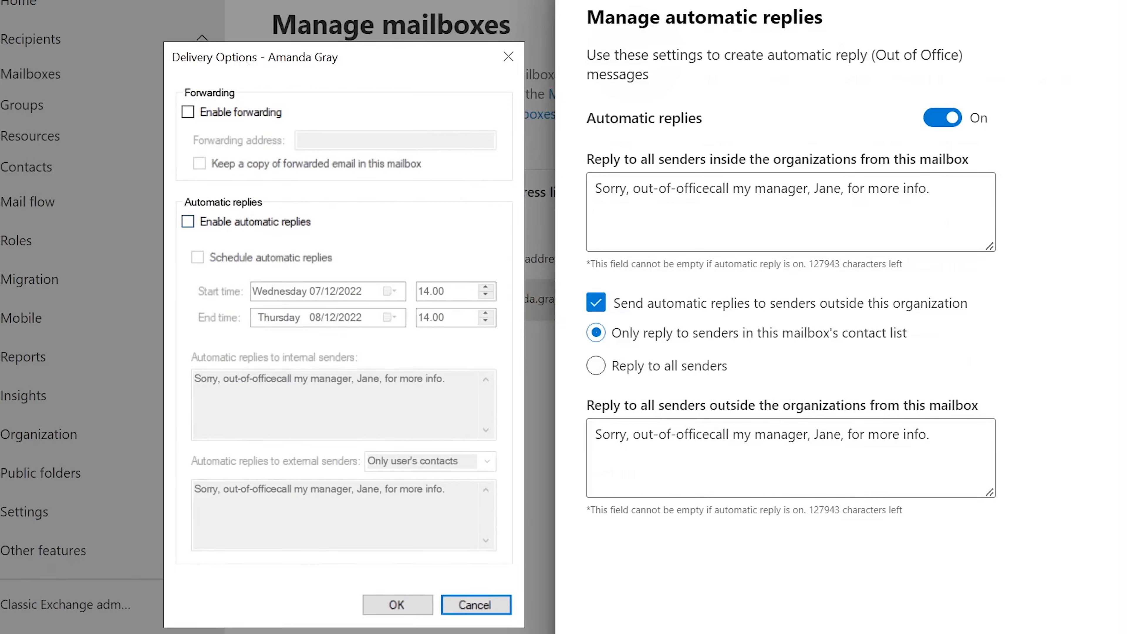
pyautogui.click(187, 221)
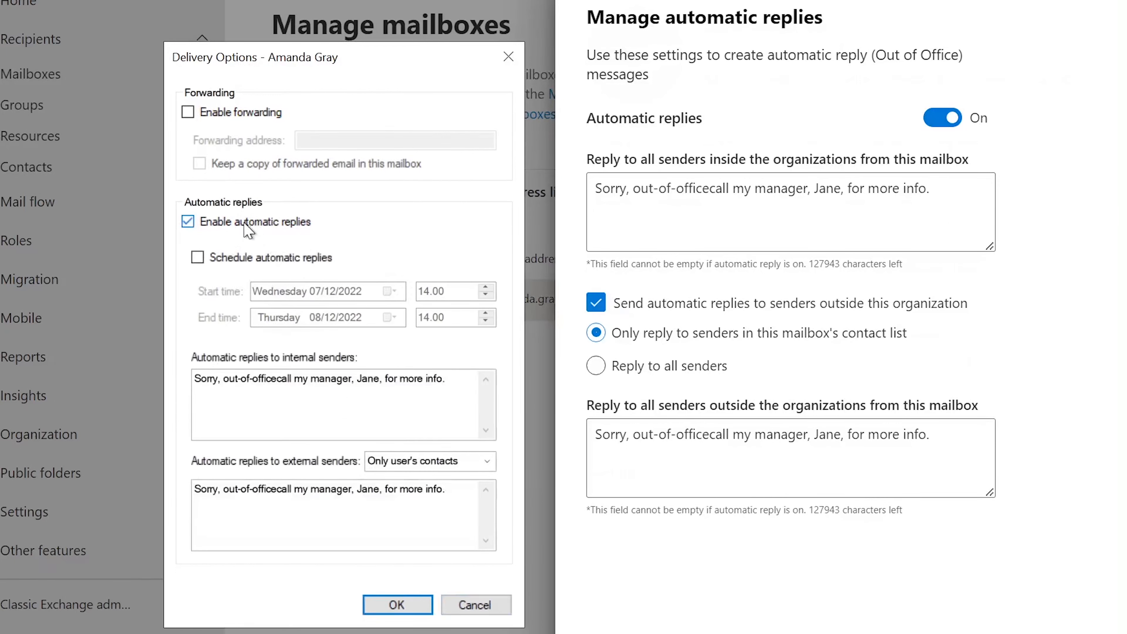
pyautogui.click(198, 257)
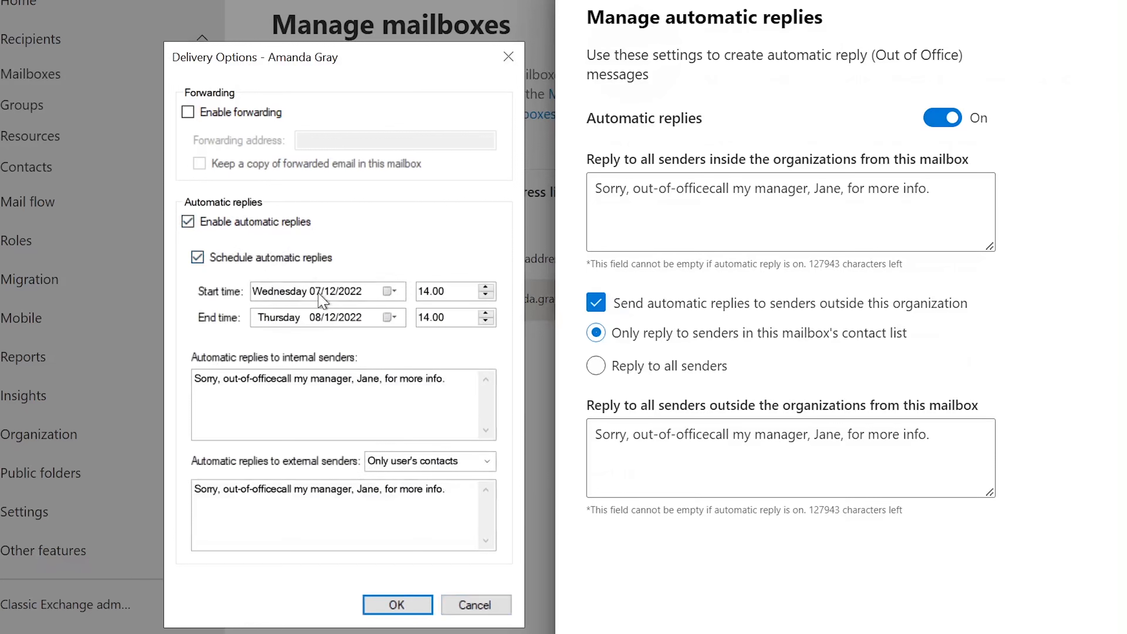
pyautogui.moveTo(375, 310)
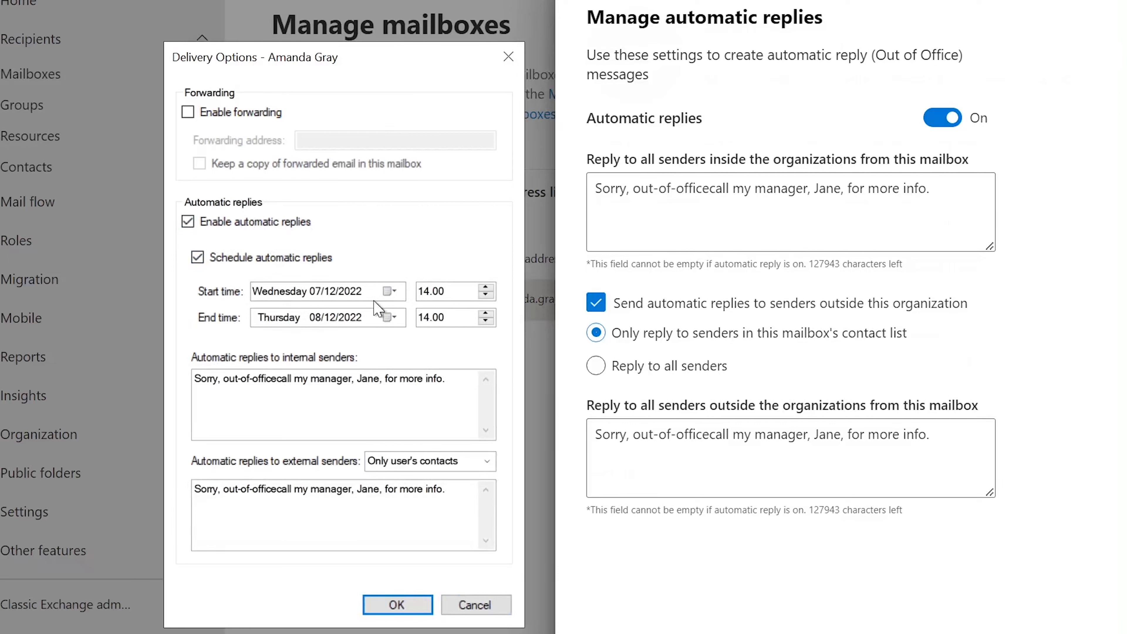
pyautogui.moveTo(294, 248)
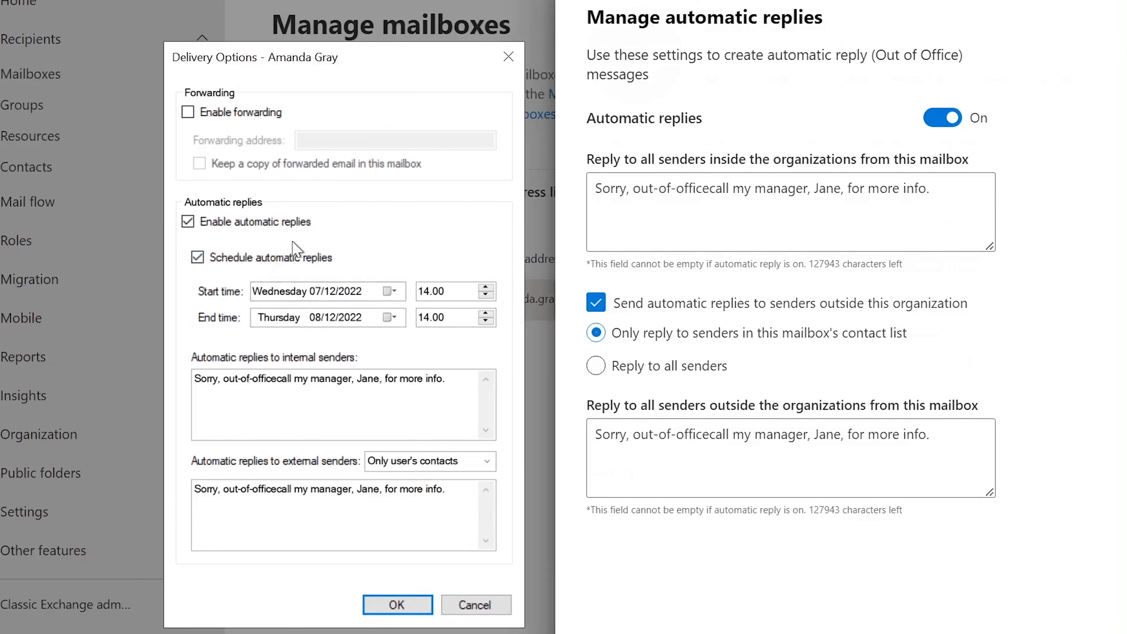
pyautogui.moveTo(368, 301)
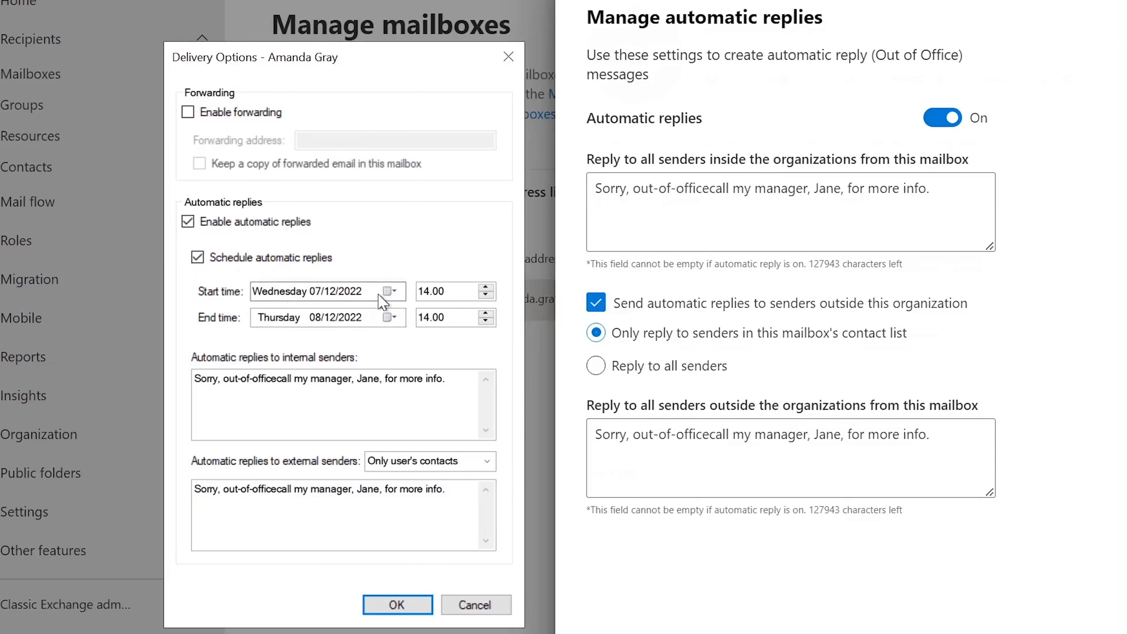
pyautogui.click(198, 257)
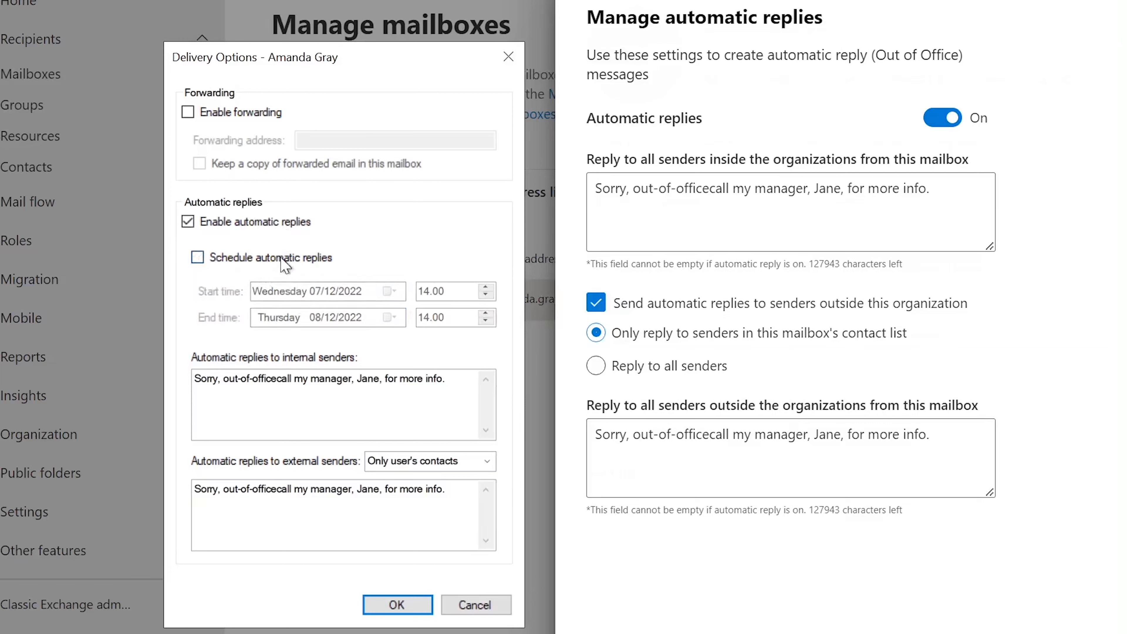
pyautogui.click(197, 257)
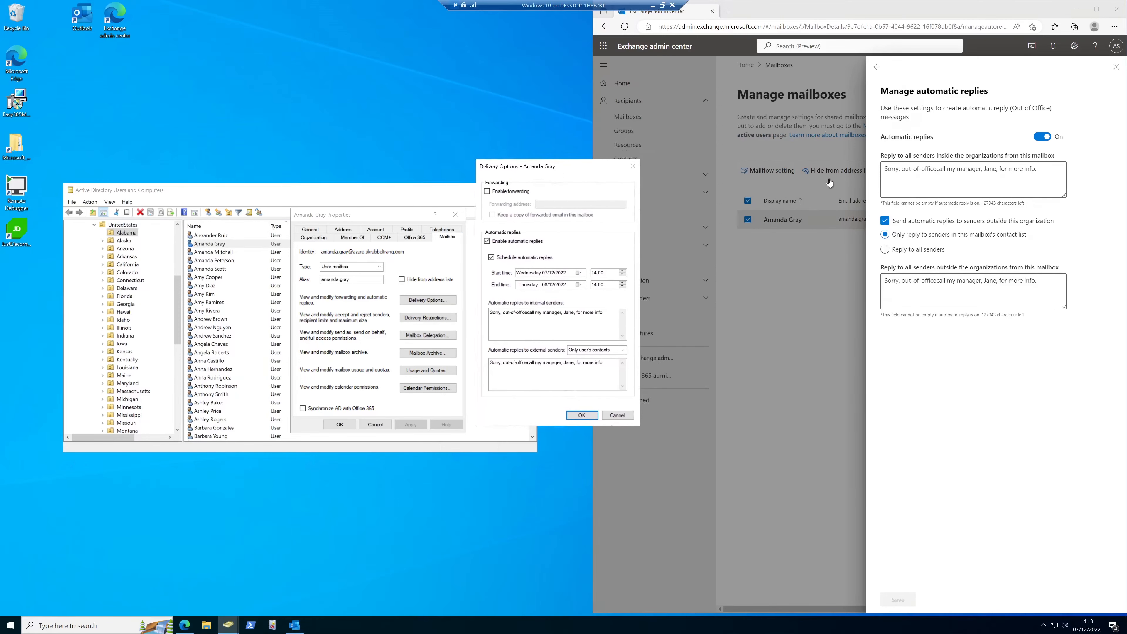
pyautogui.moveTo(825, 215)
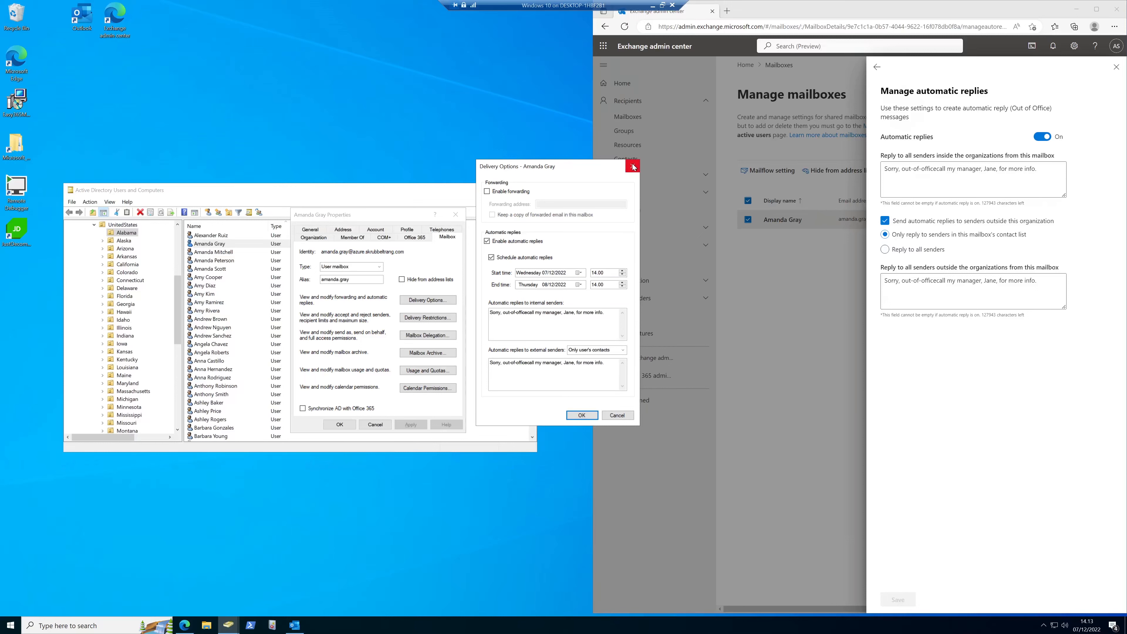
pyautogui.moveTo(633, 166)
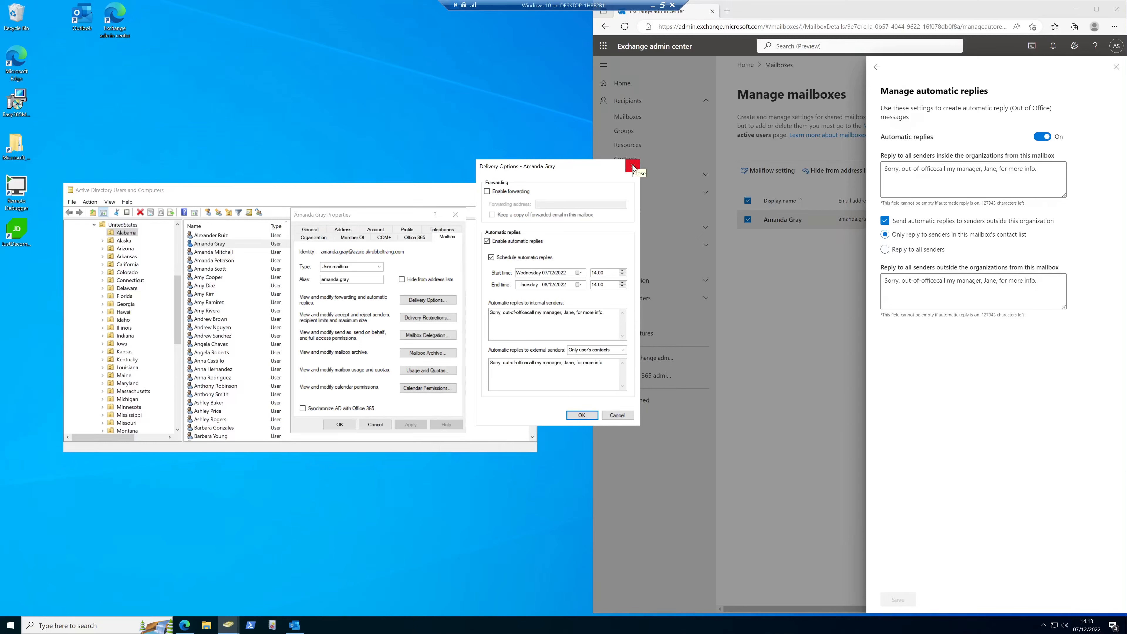
pyautogui.click(633, 166)
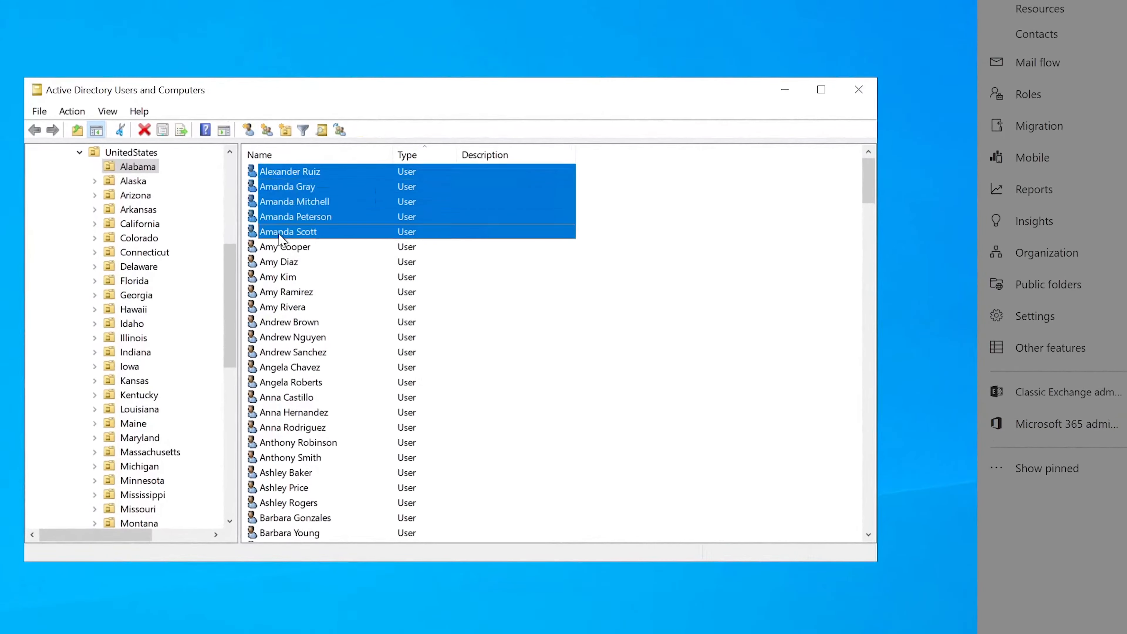
# - Show the shared Mailbox settings in Properties for Multiple Items for the five users
pyautogui.rightClick(288, 231)
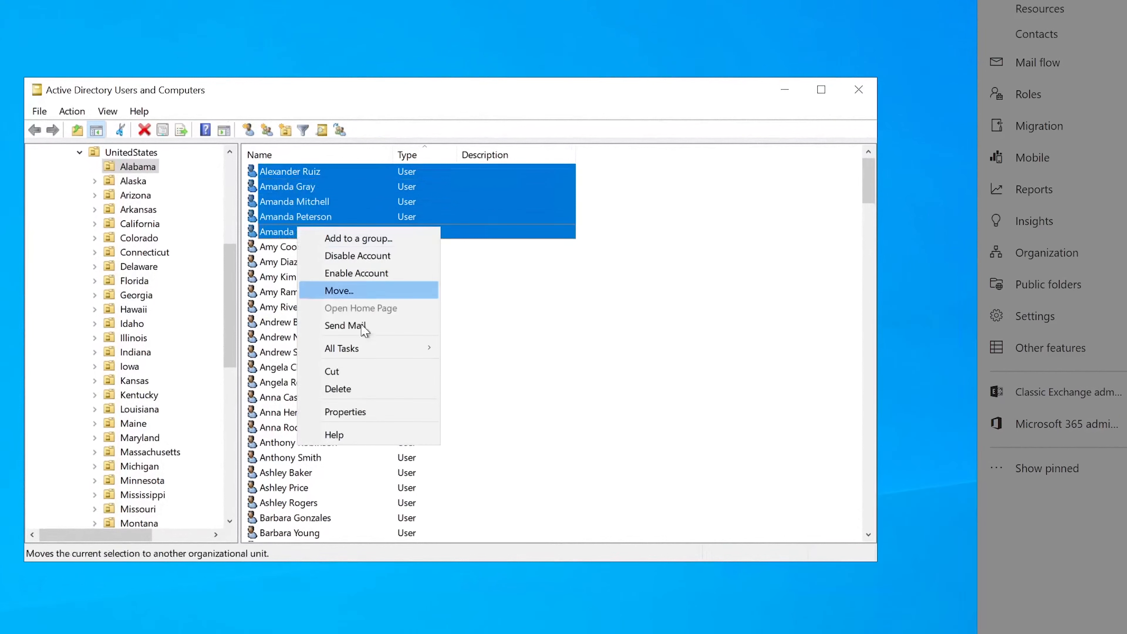
pyautogui.click(338, 290)
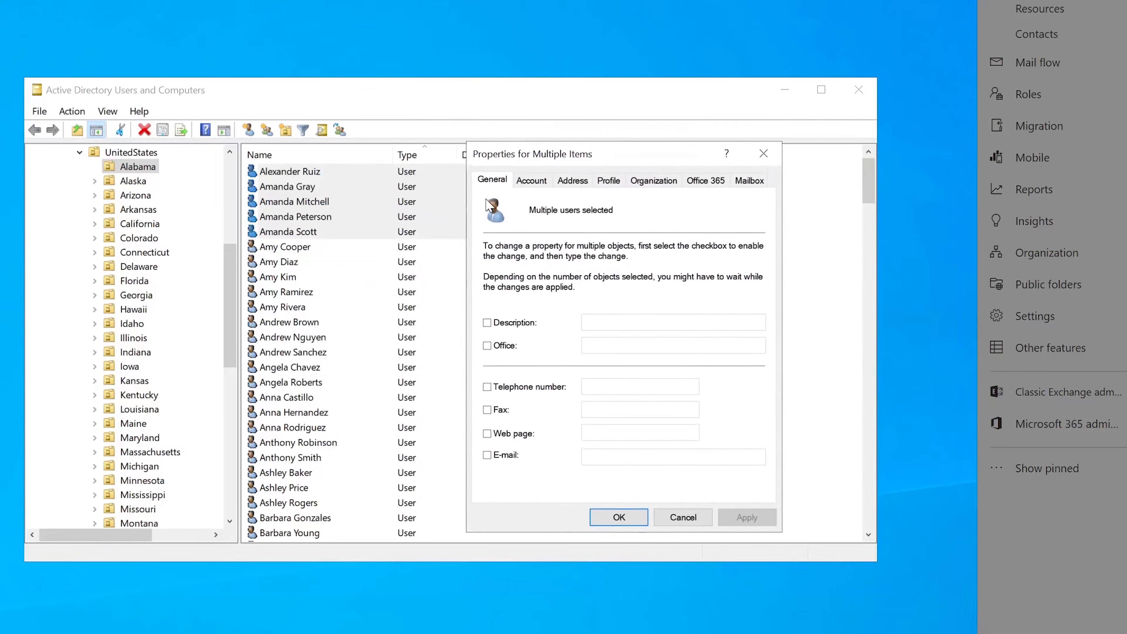
pyautogui.click(749, 179)
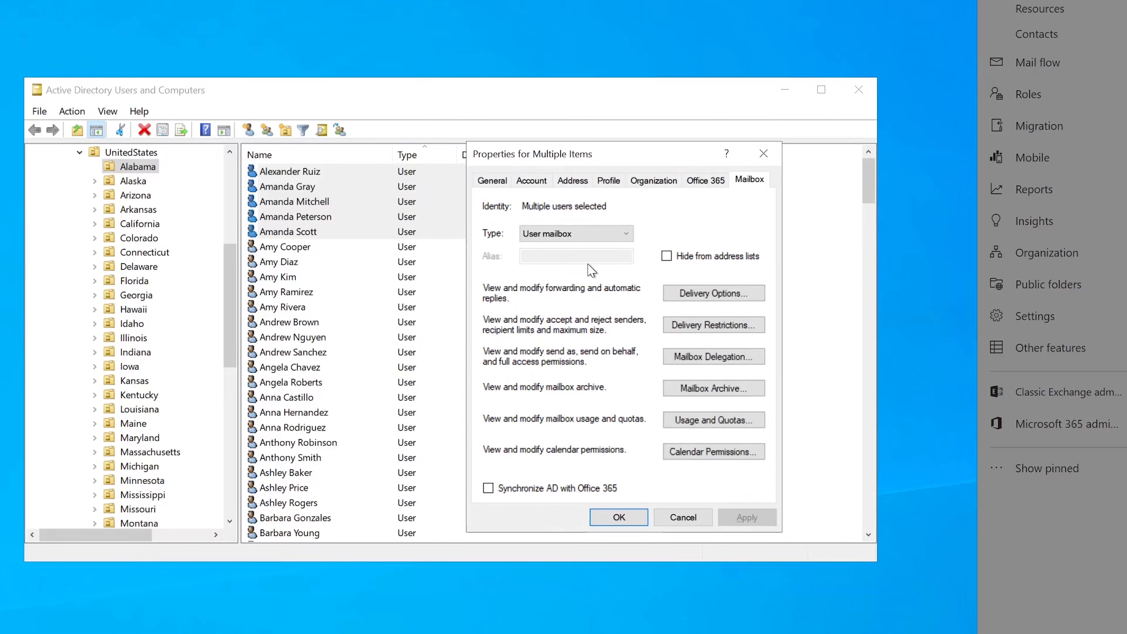
pyautogui.moveTo(713, 294)
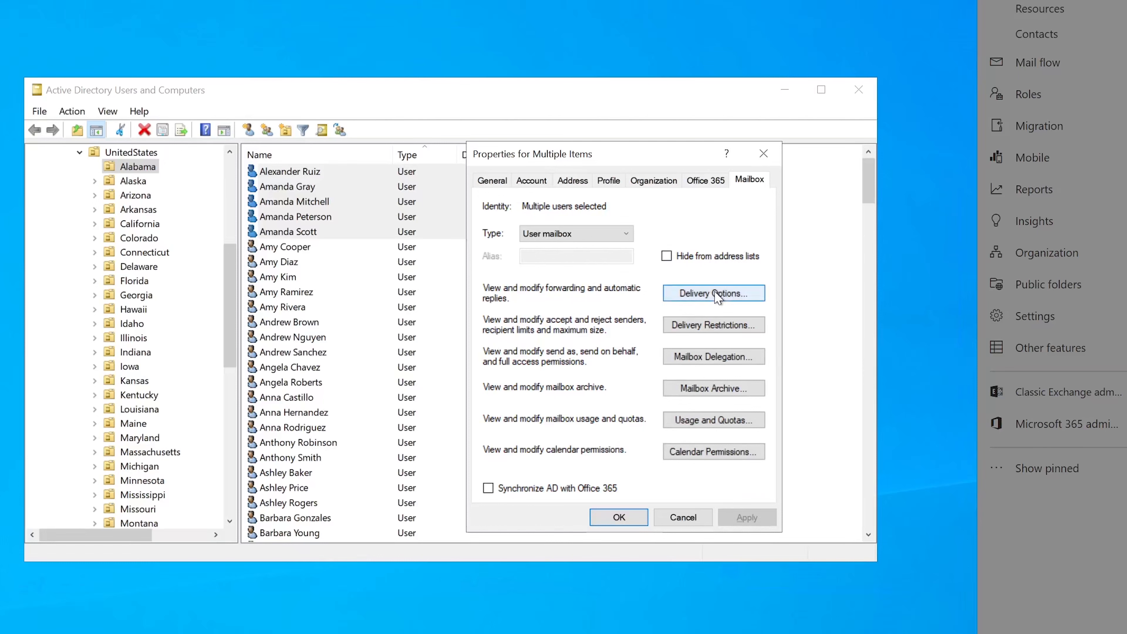
# - In Delivery Options, enable scheduled automatic replies starting Monday 12/12/2022 at 08.00
pyautogui.click(712, 294)
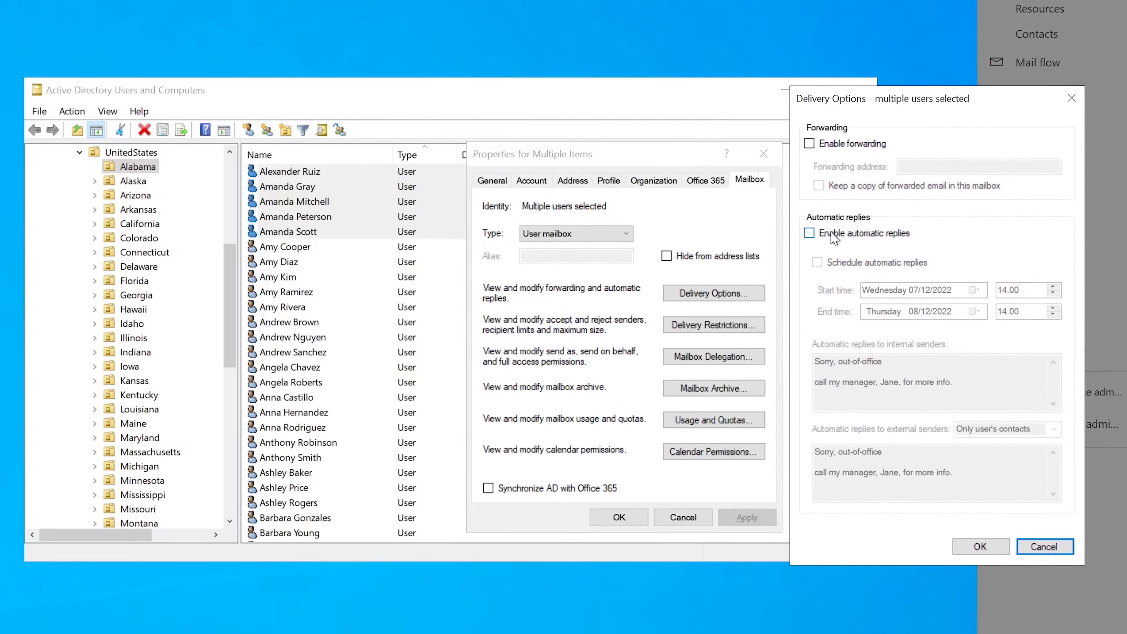
pyautogui.click(809, 233)
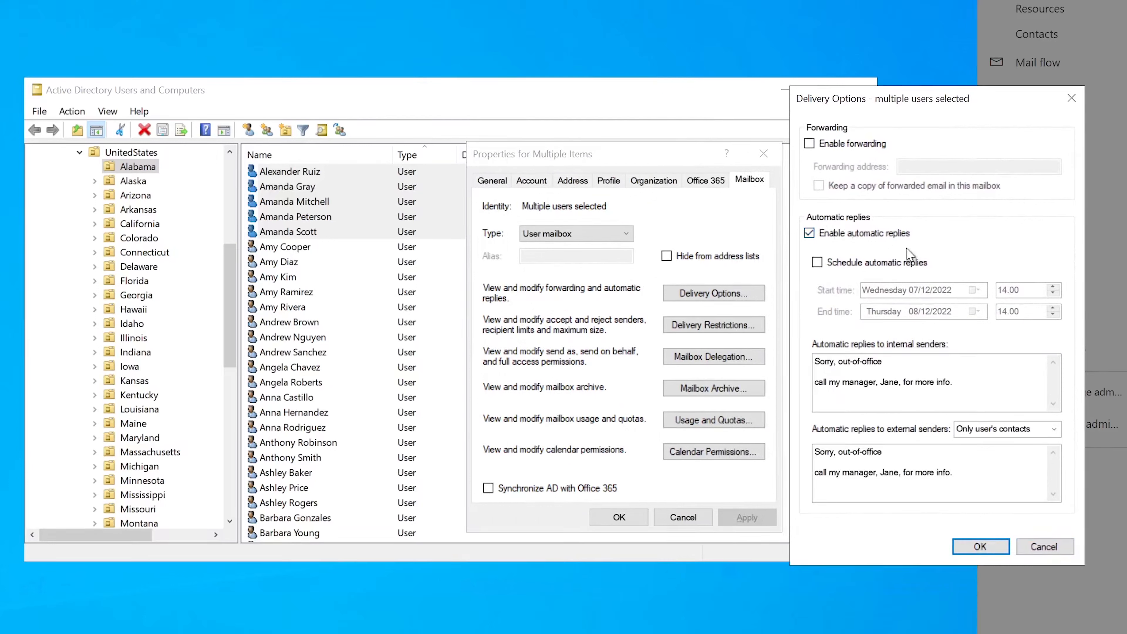
pyautogui.moveTo(759, 325)
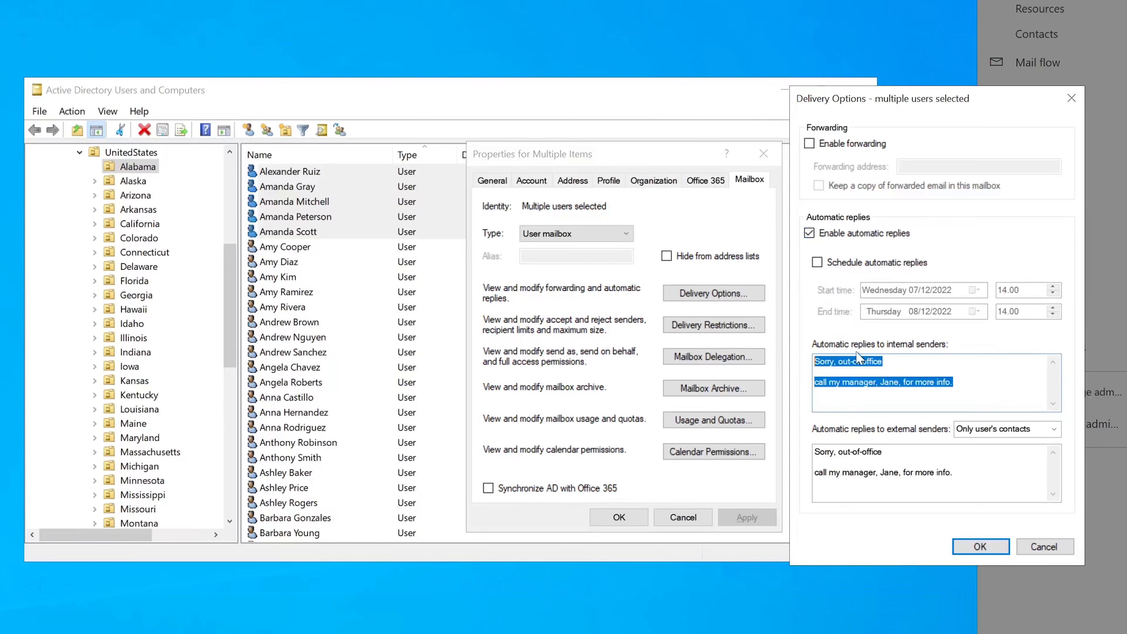
pyautogui.moveTo(877, 331)
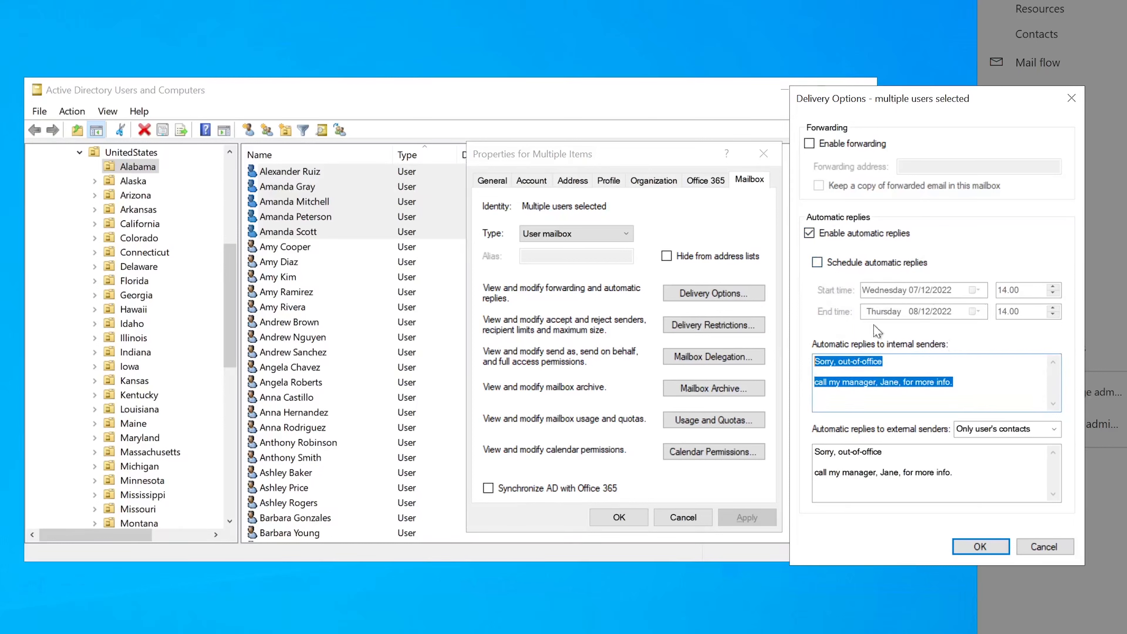
pyautogui.click(974, 289)
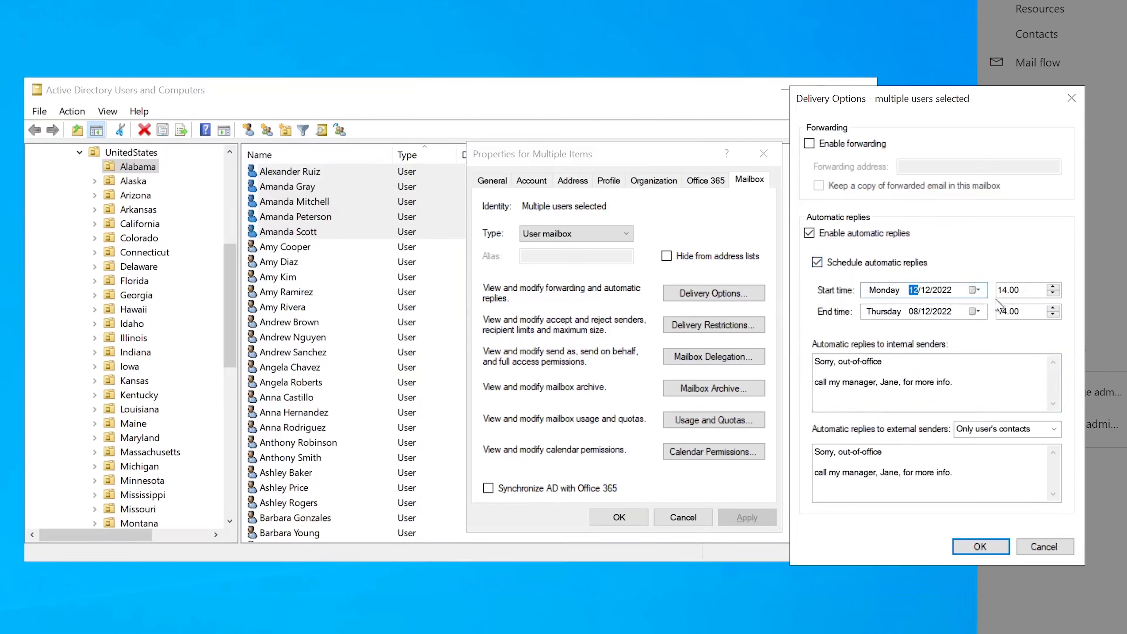
pyautogui.tripleClick(1019, 289)
pyautogui.write('08')
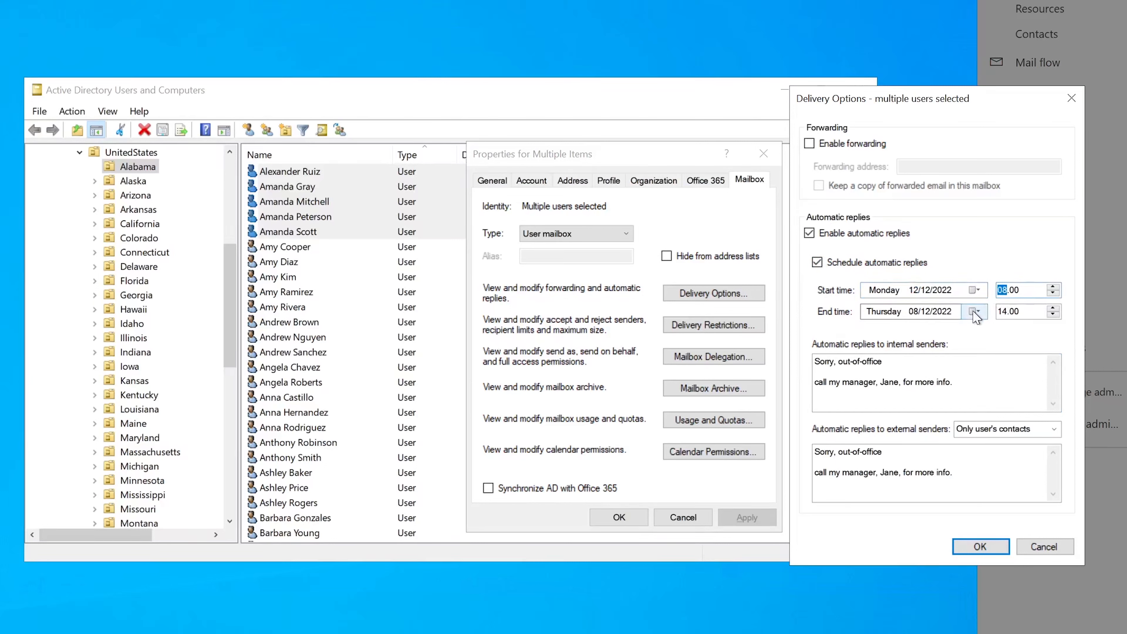
# - End the schedule Wednesday 14/12/2022 at 20.00 and apply it to all five users
pyautogui.click(974, 311)
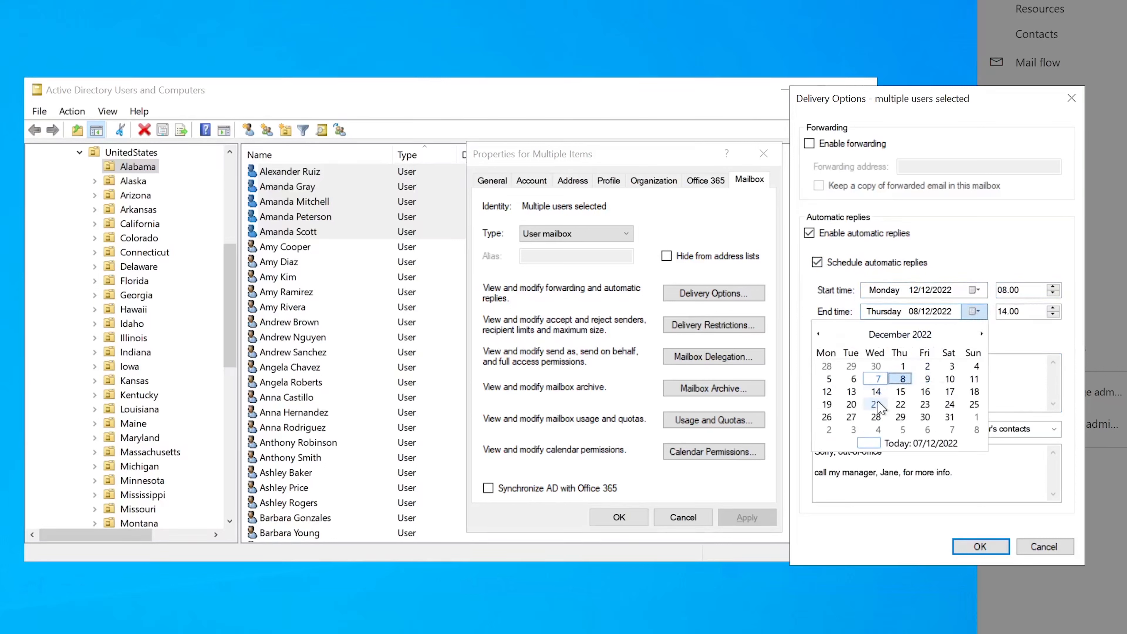
pyautogui.click(875, 404)
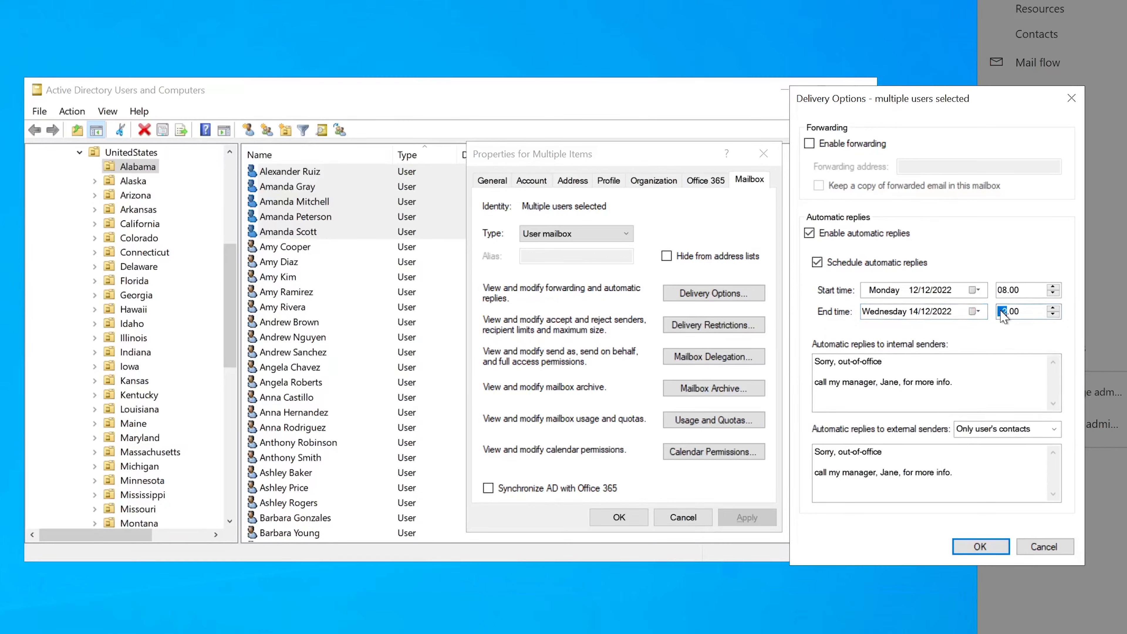
pyautogui.click(1053, 308)
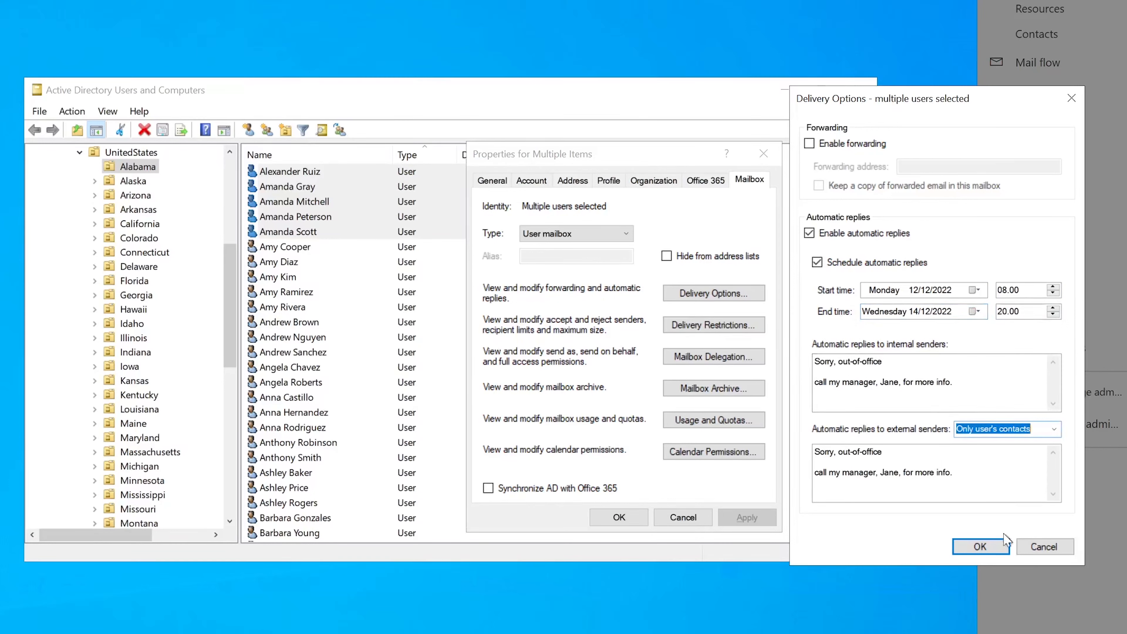
pyautogui.click(980, 546)
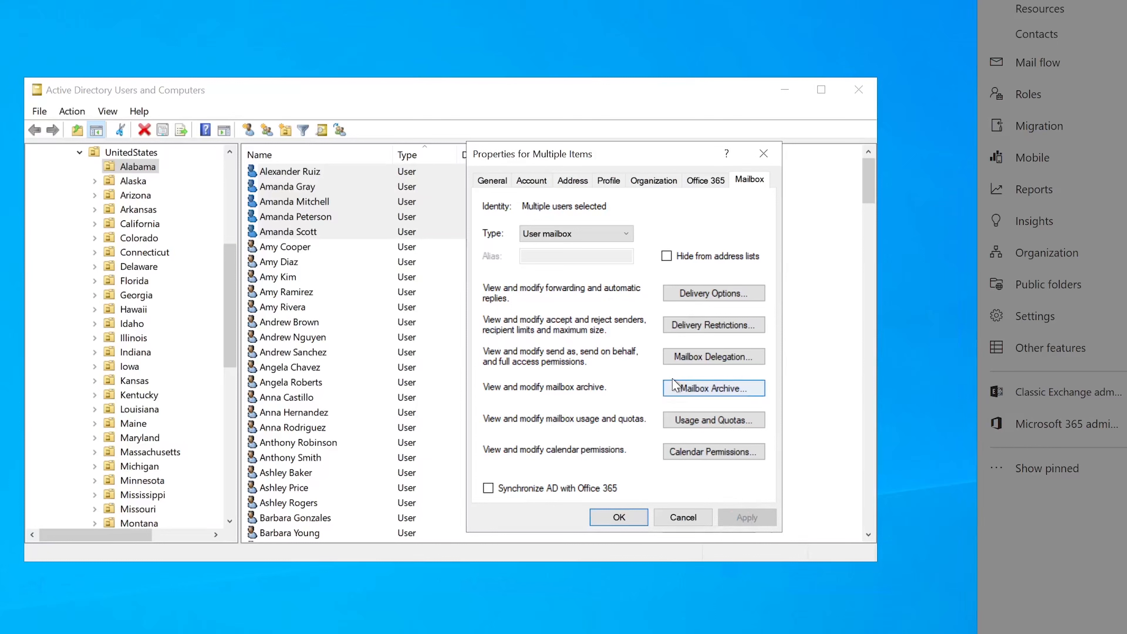
pyautogui.moveTo(618, 517)
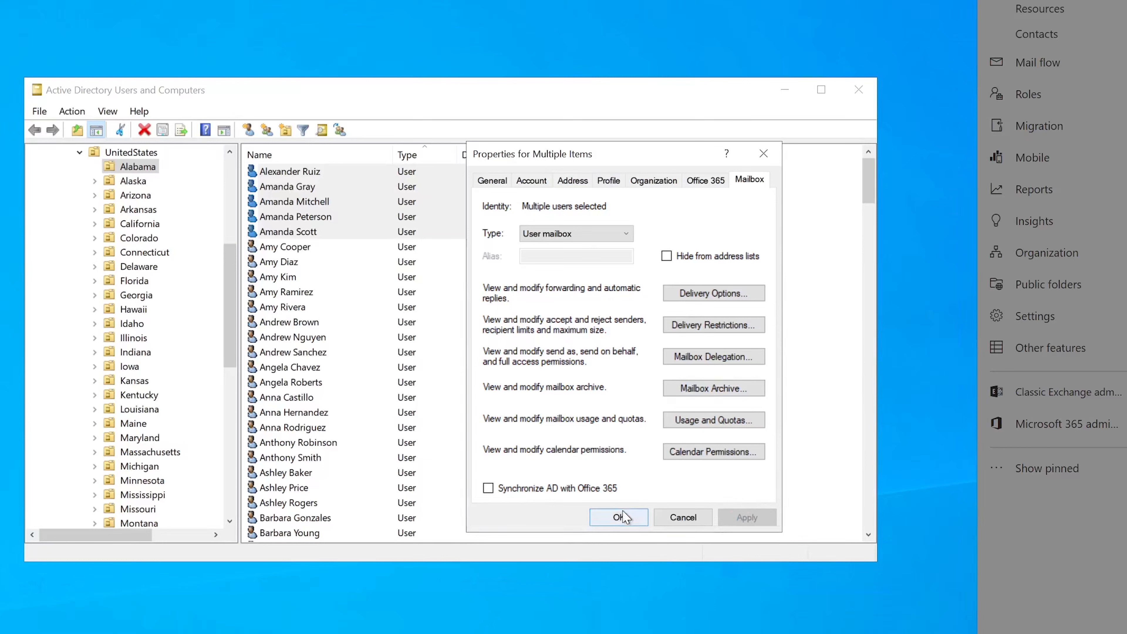
pyautogui.click(618, 517)
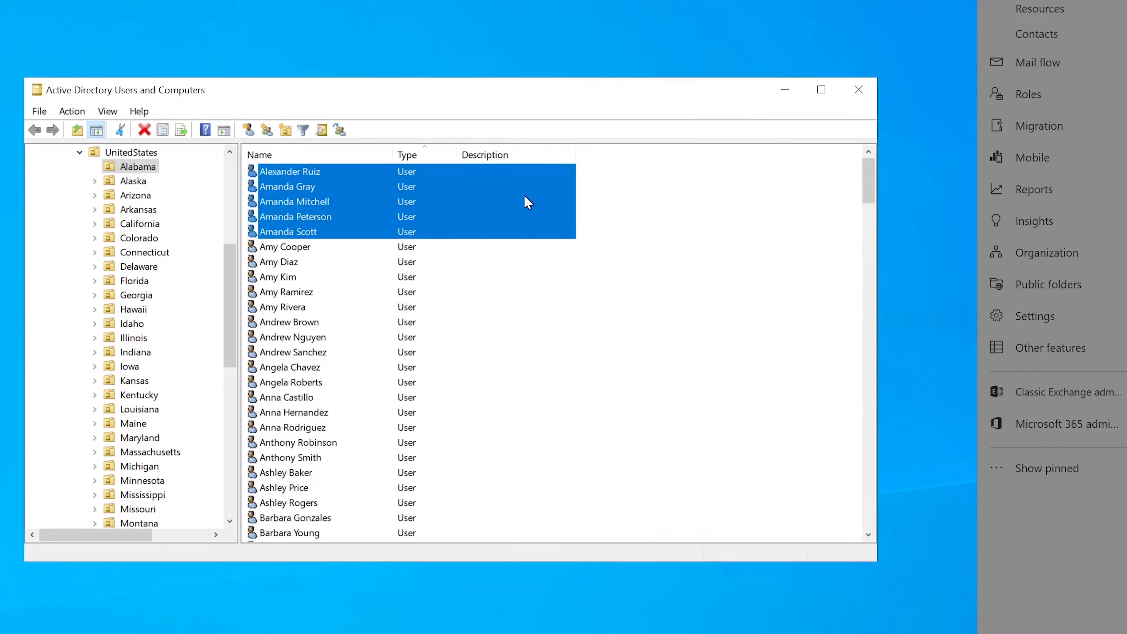
pyautogui.click(294, 202)
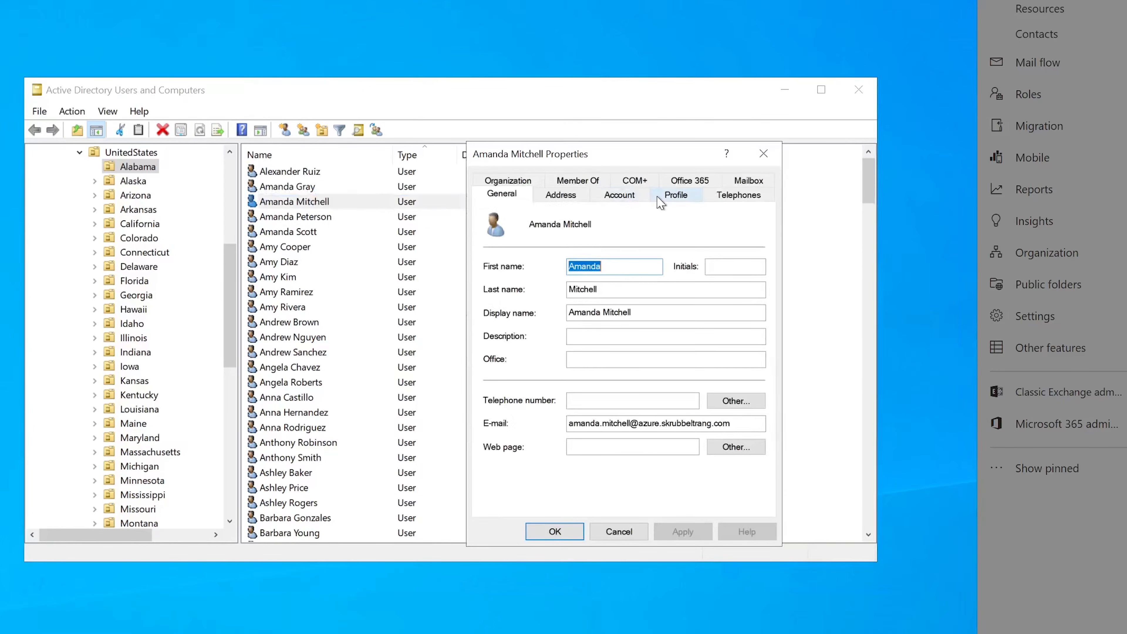
pyautogui.click(748, 193)
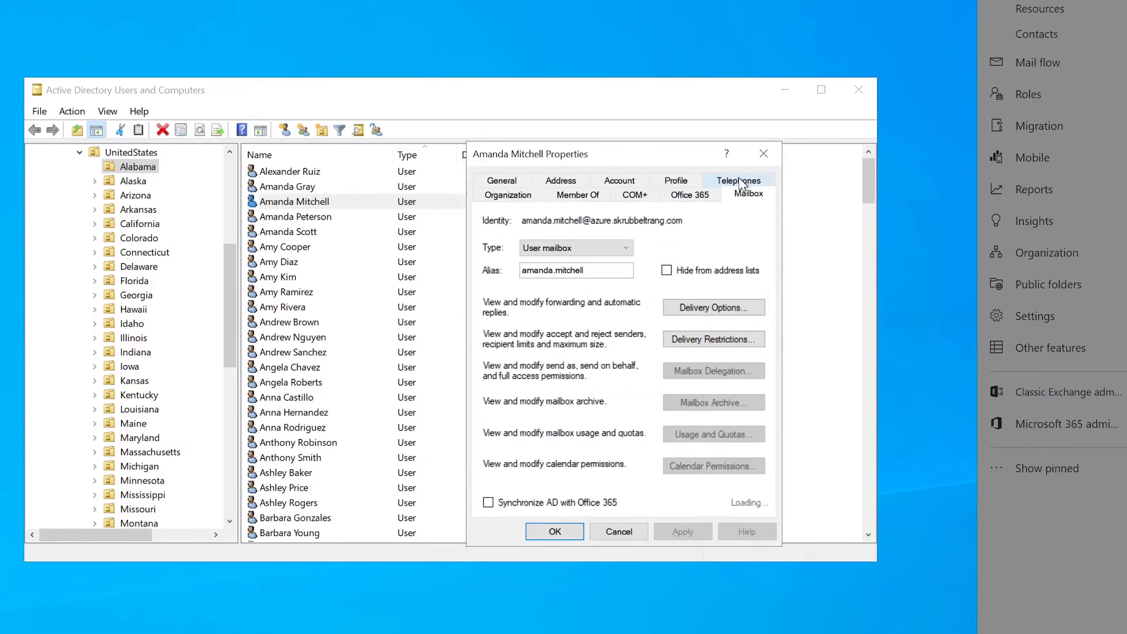
pyautogui.click(712, 308)
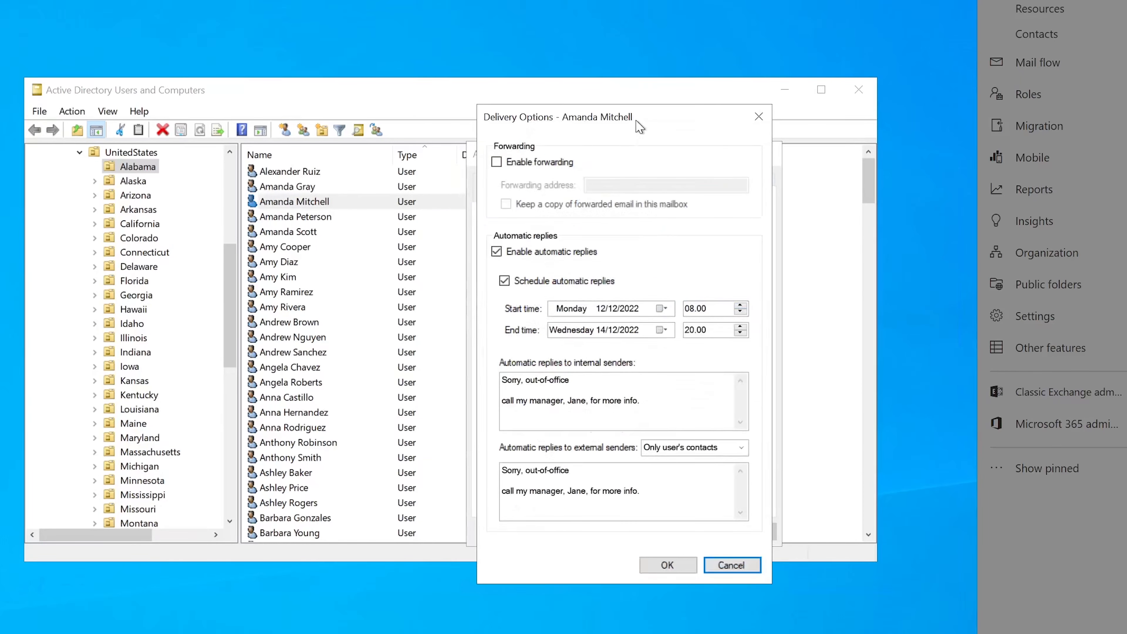
pyautogui.moveTo(558, 116); pyautogui.dragTo(899, 84)
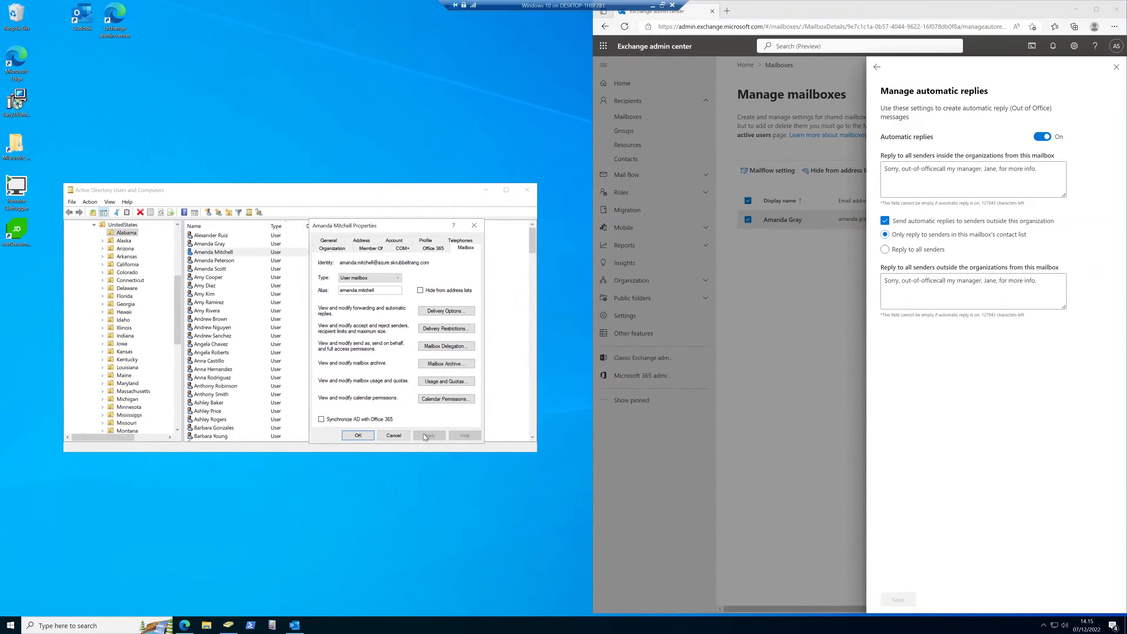
pyautogui.click(394, 435)
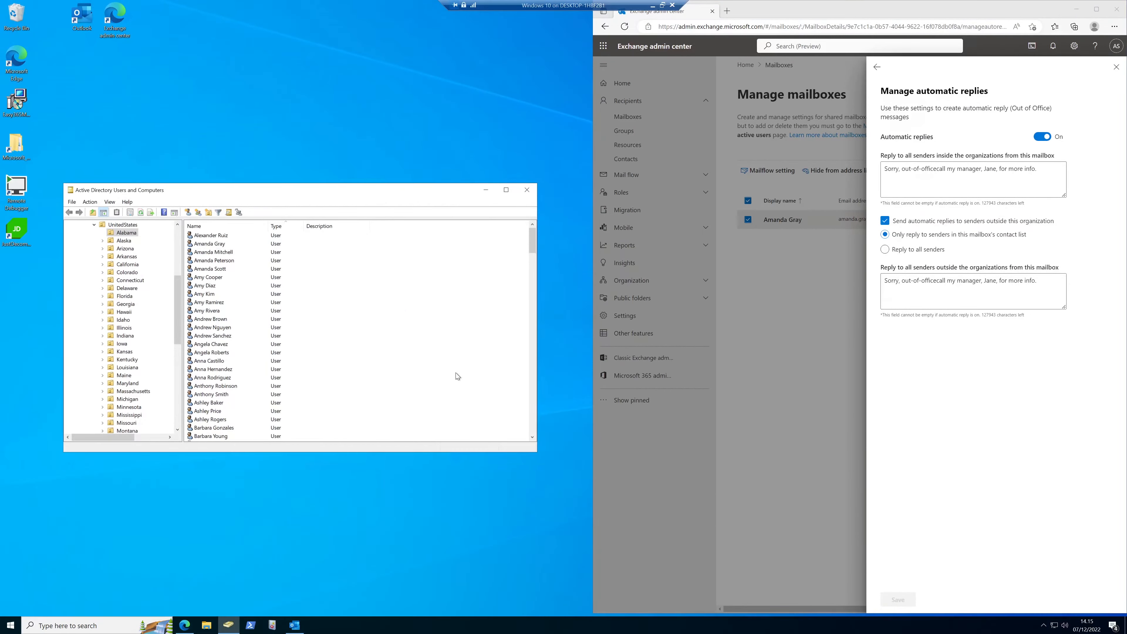
pyautogui.moveTo(553, 74)
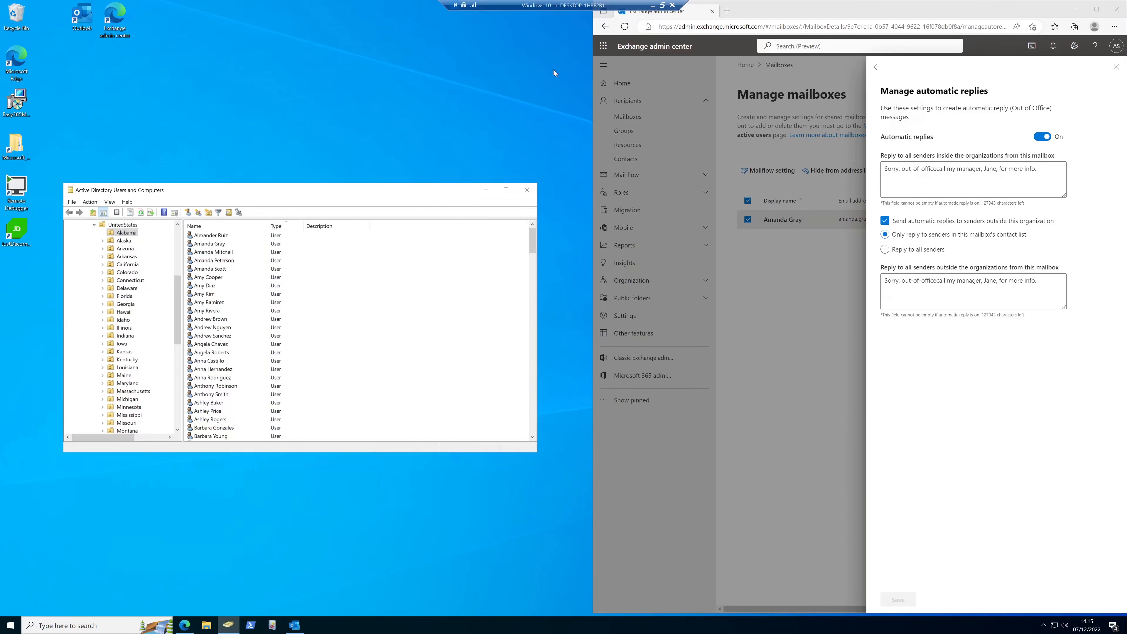